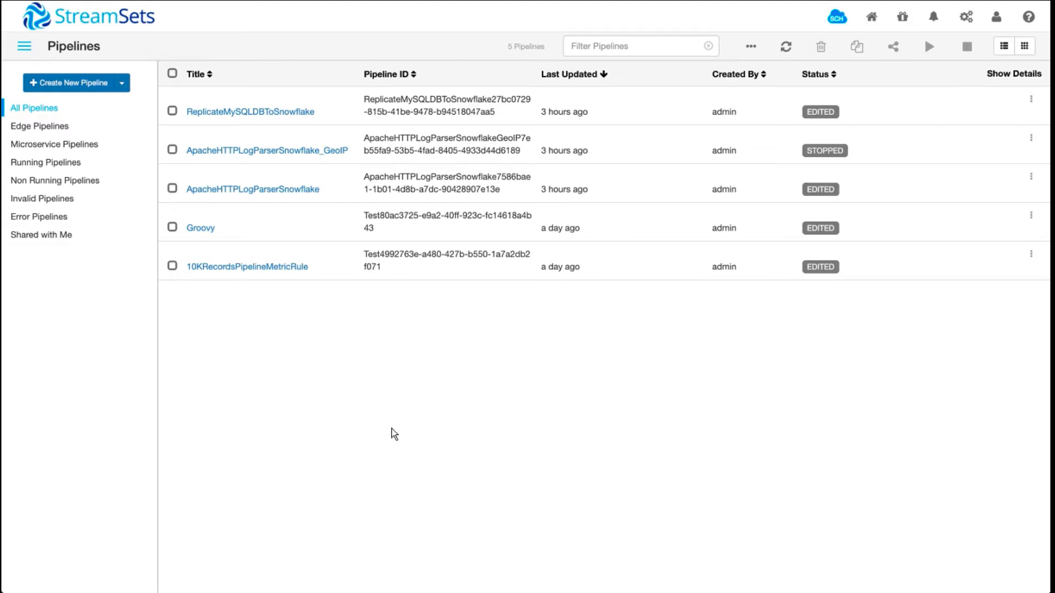
pyautogui.moveTo(832, 183)
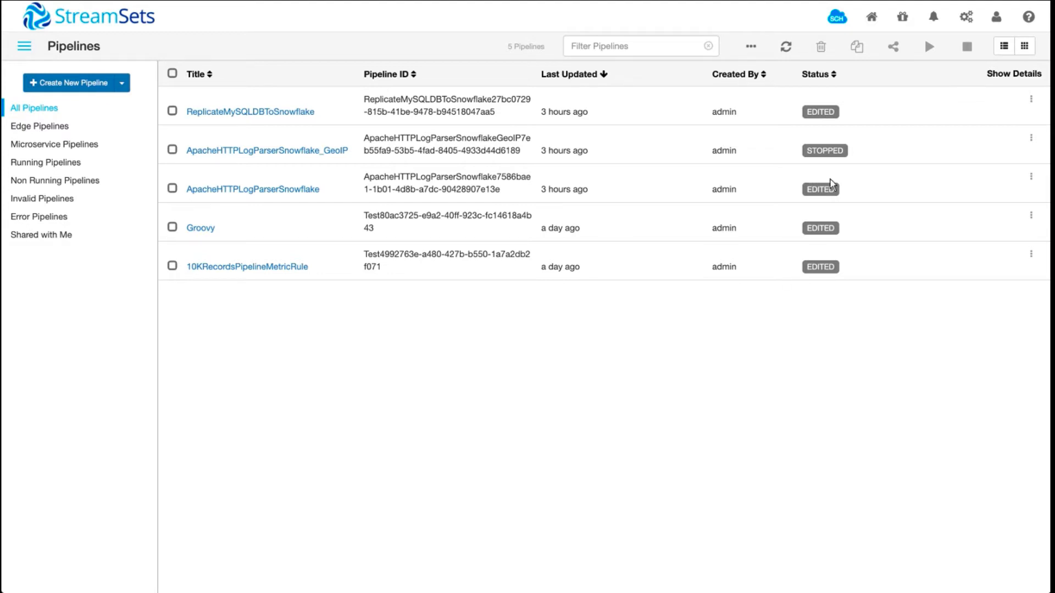
pyautogui.moveTo(904, 17)
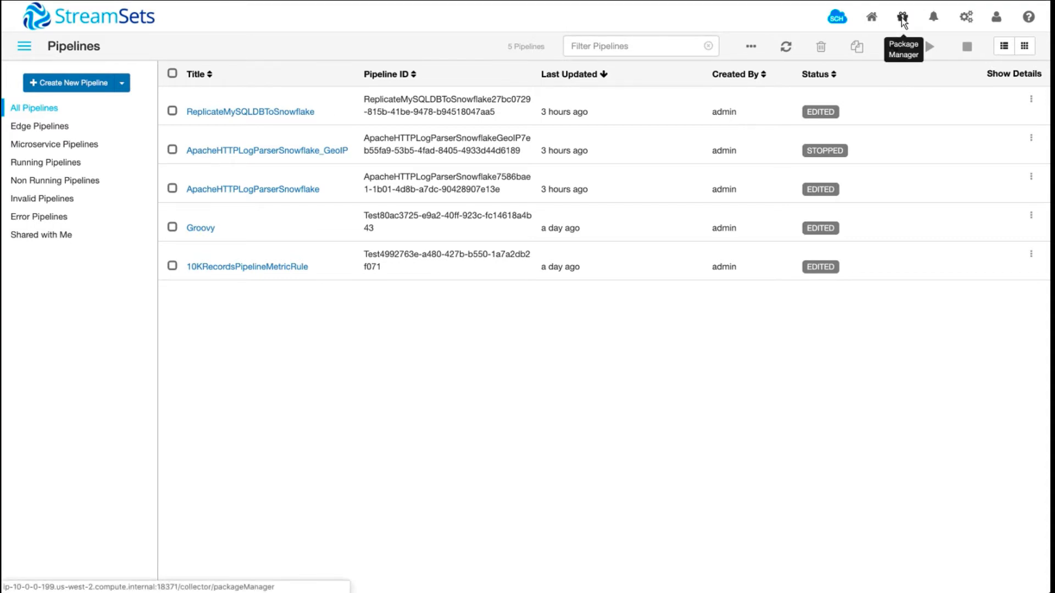
# Step: In the Package Manager's enterprise stage libraries, mark Snowflake Enterprise Library 1.0.1 for installation
pyautogui.click(903, 16)
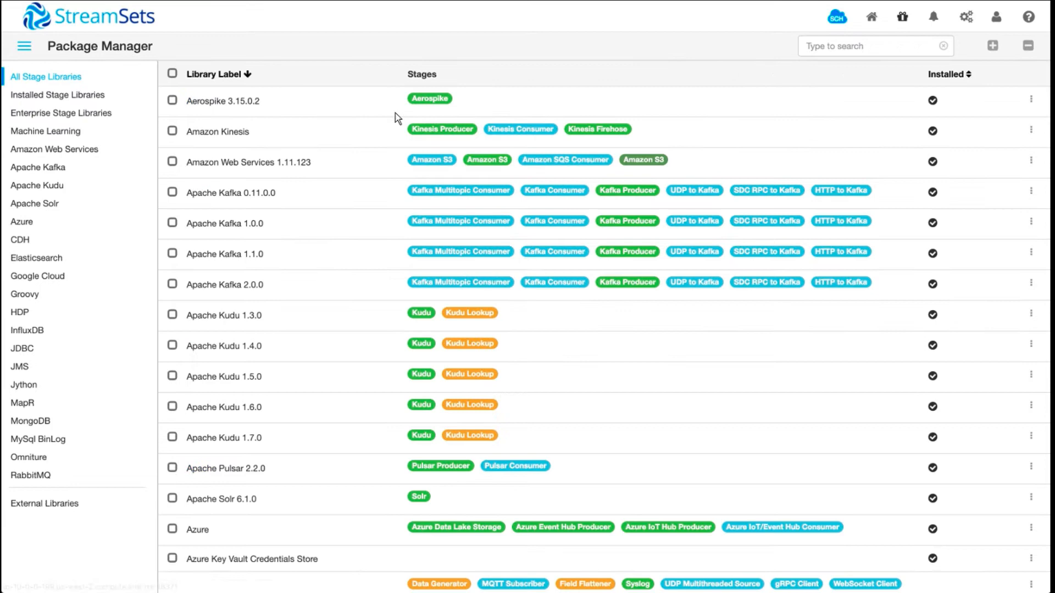
pyautogui.click(61, 113)
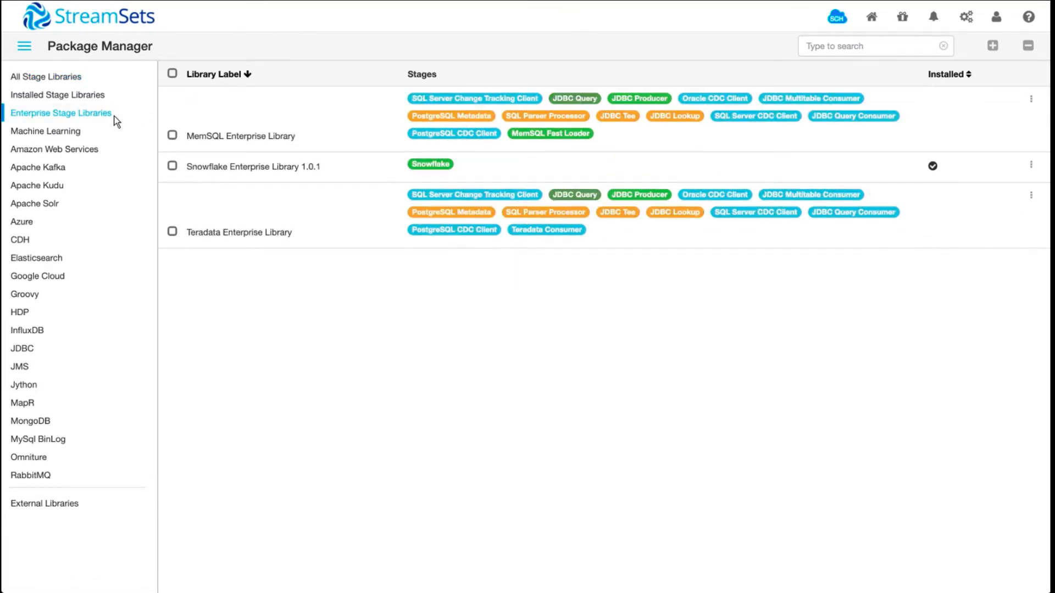
pyautogui.click(172, 166)
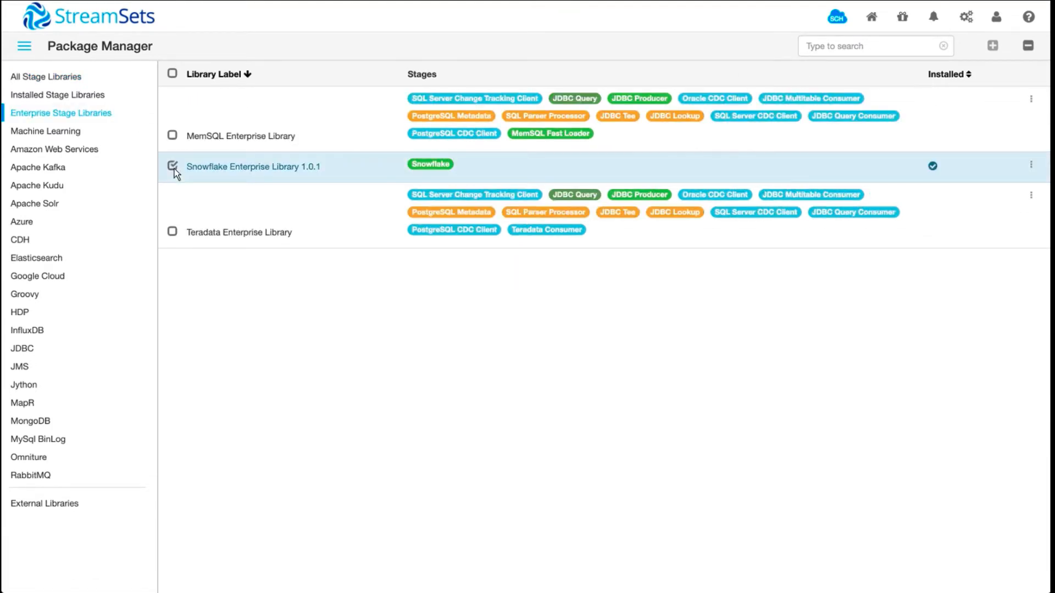
pyautogui.moveTo(358, 114)
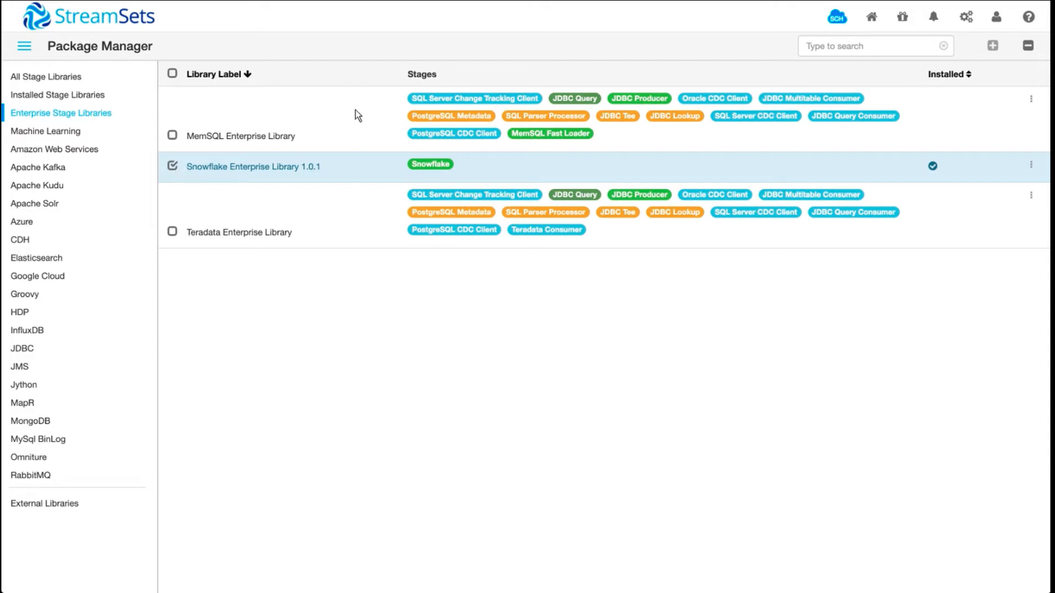
pyautogui.moveTo(993, 46)
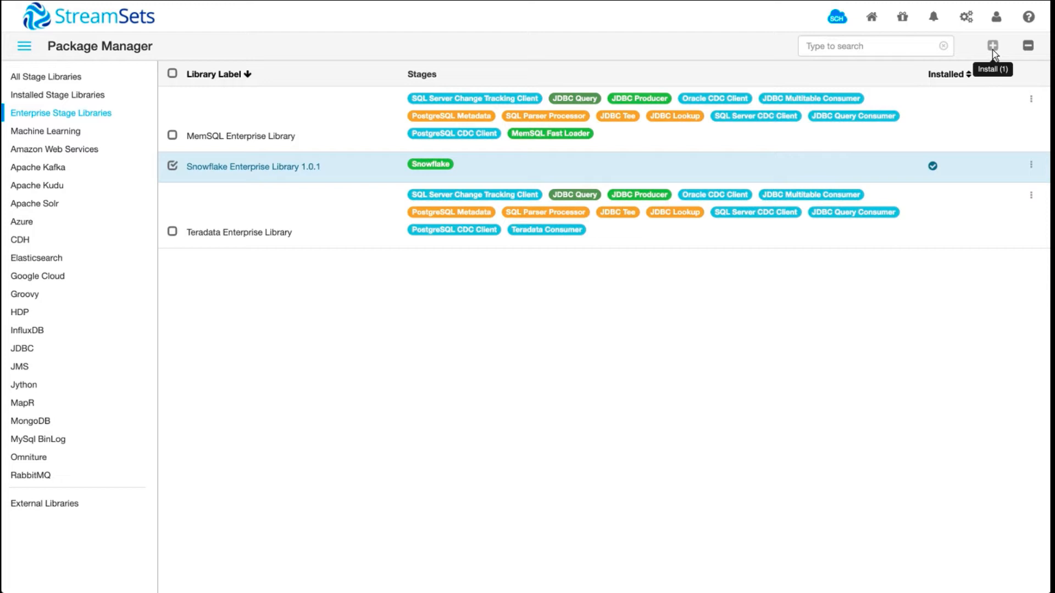
pyautogui.moveTo(625, 332)
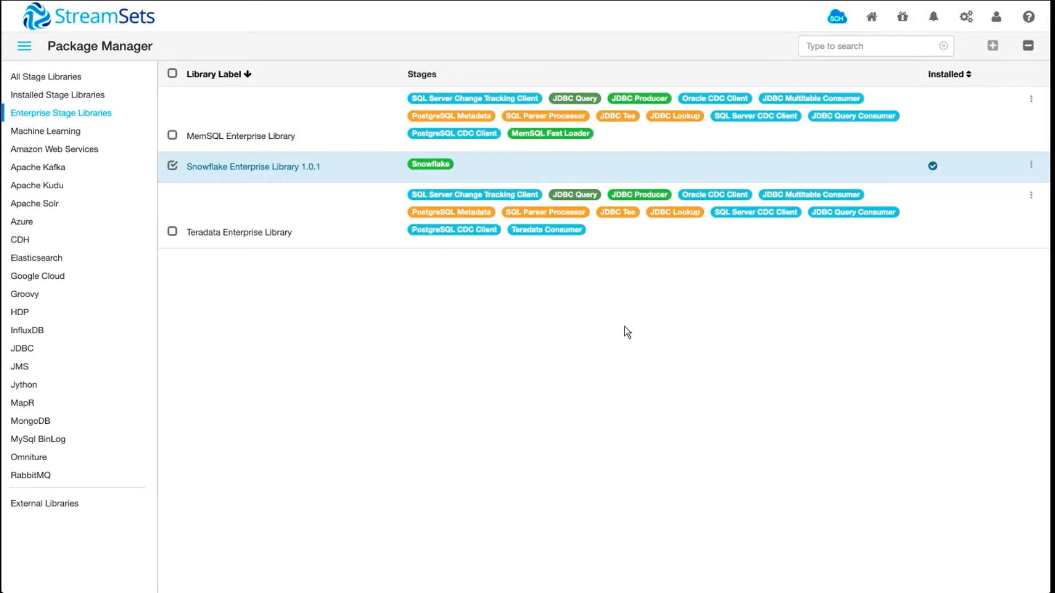
pyautogui.moveTo(266, 140)
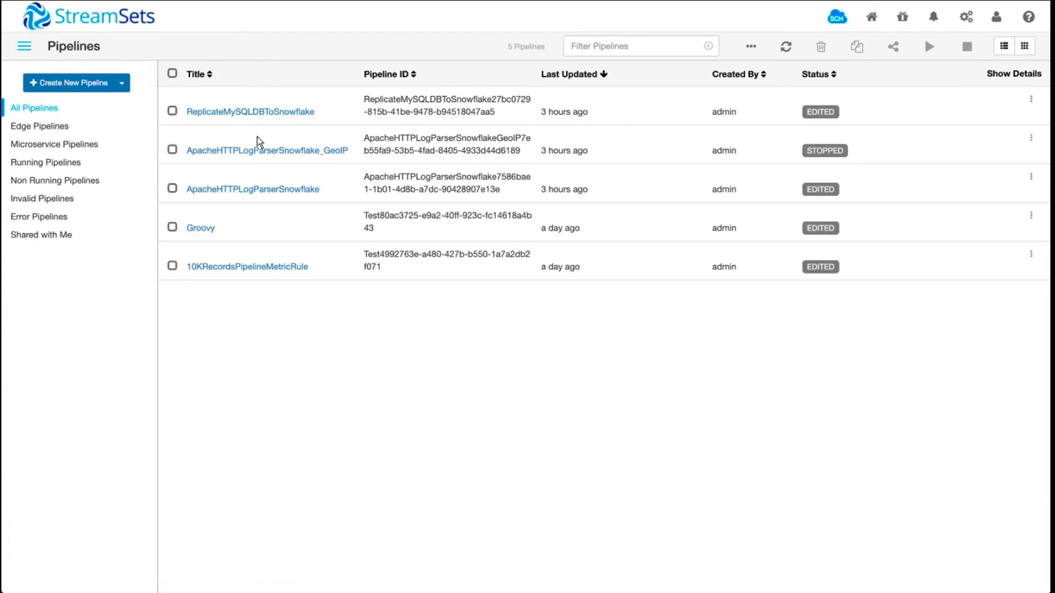
# Step: Open ReplicateMySQLDBToSnowflake and select its MySQL -- AWS RDS origin to show its settings
pyautogui.click(249, 111)
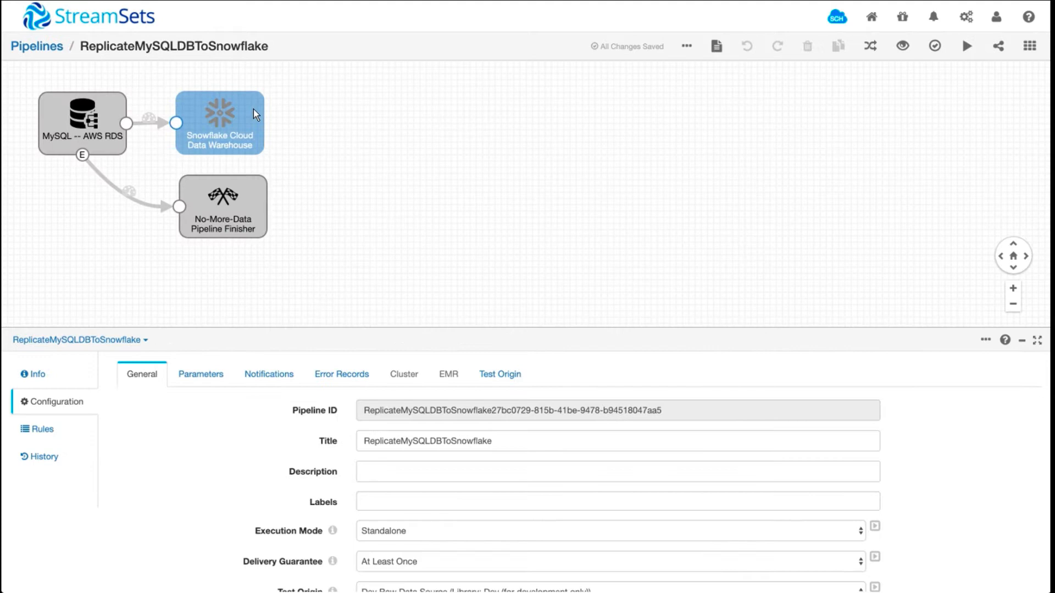
pyautogui.click(82, 127)
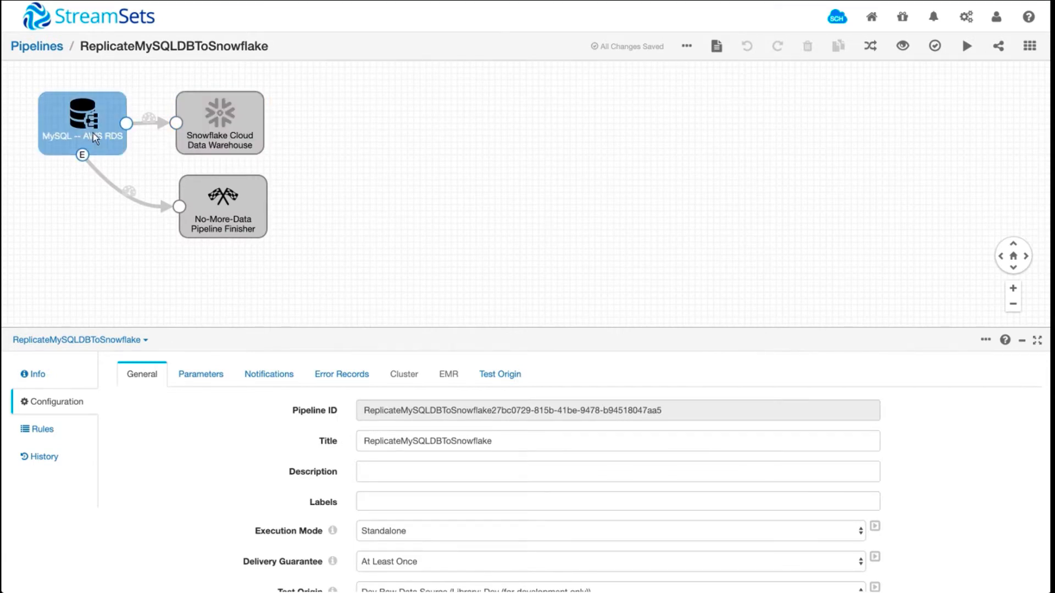
pyautogui.click(83, 123)
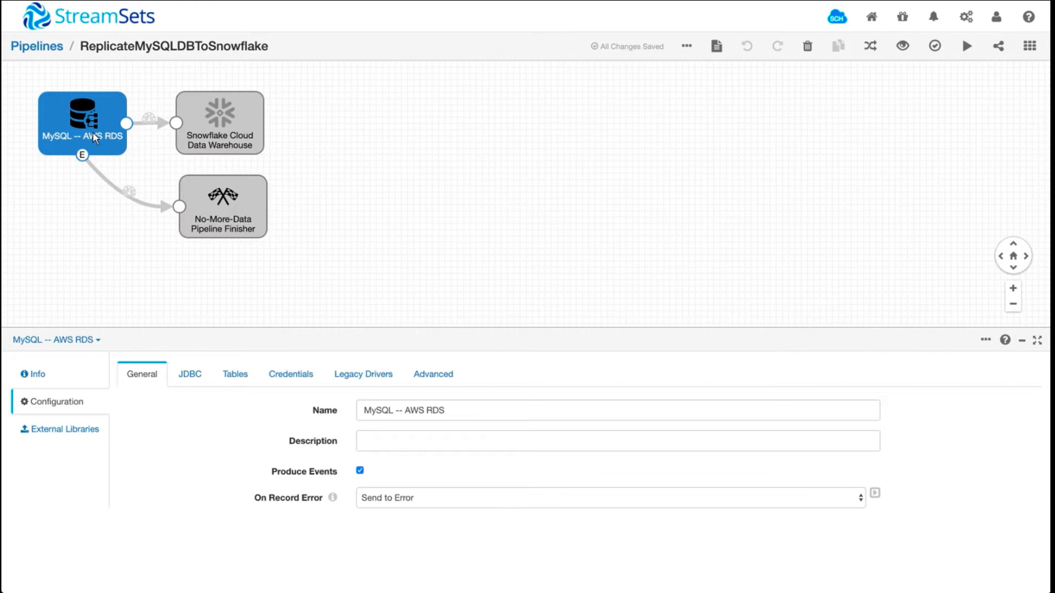
pyautogui.moveTo(95, 145)
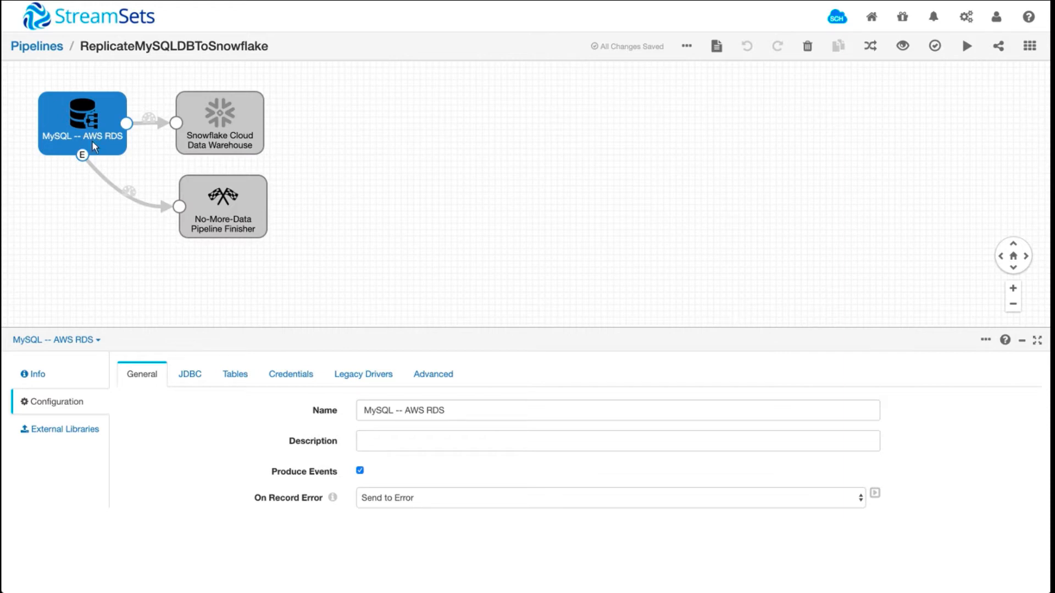
pyautogui.moveTo(92, 251)
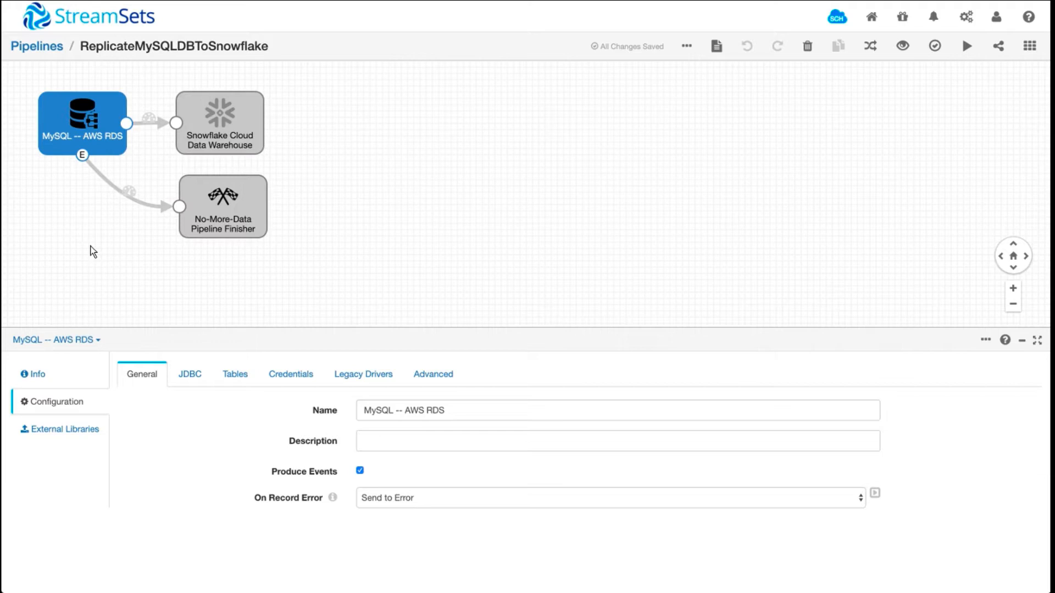
pyautogui.moveTo(17, 231)
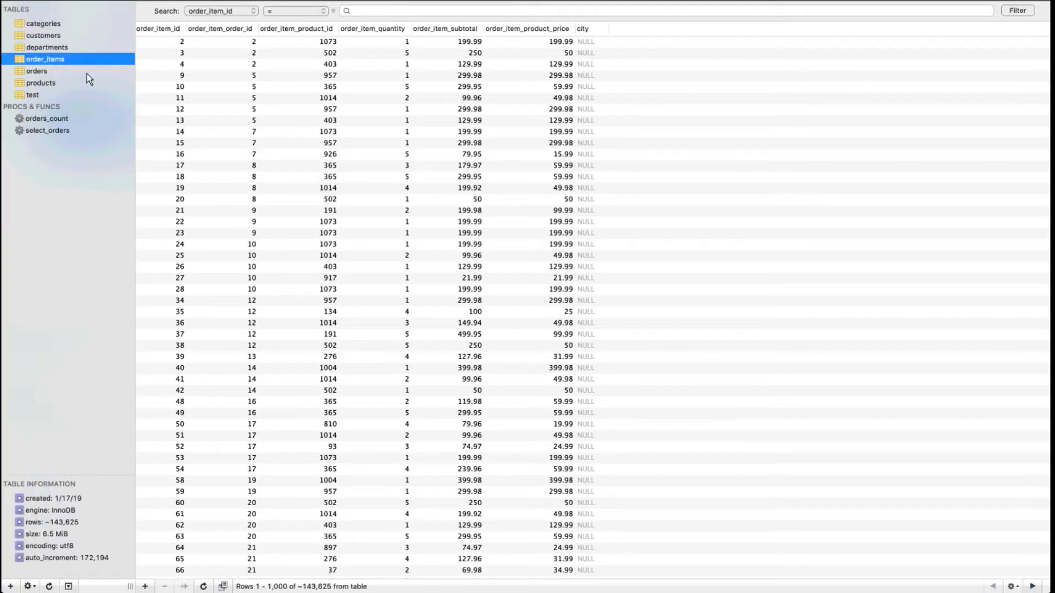
pyautogui.moveTo(57, 58)
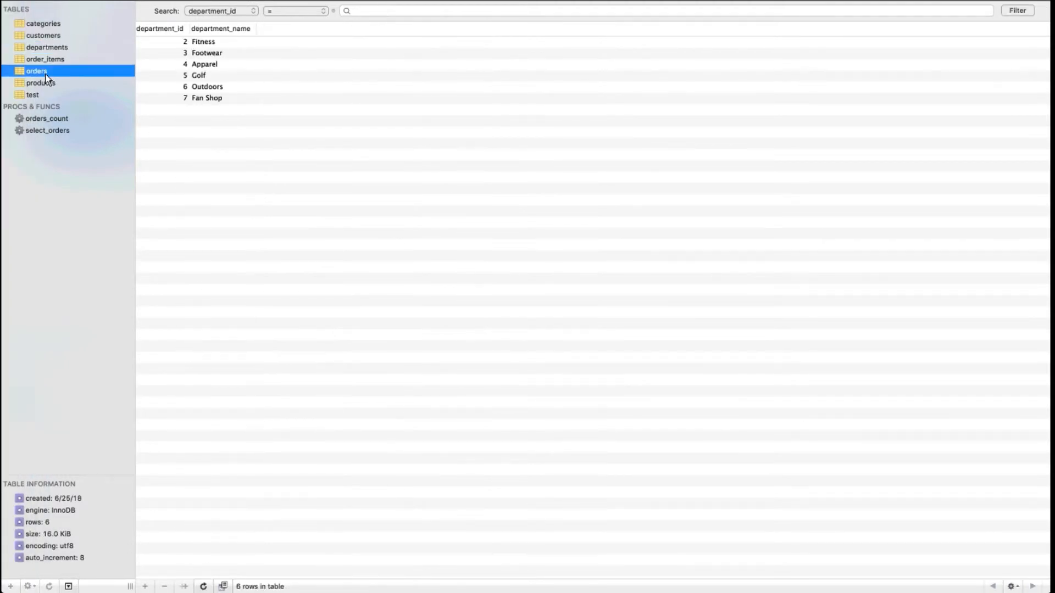
pyautogui.click(35, 71)
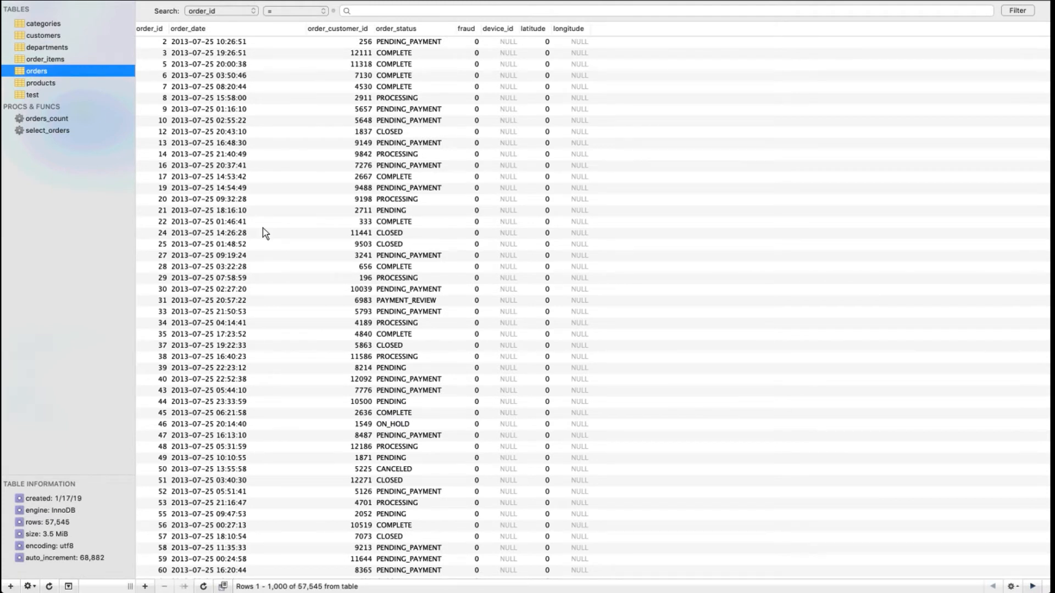
pyautogui.moveTo(71, 526)
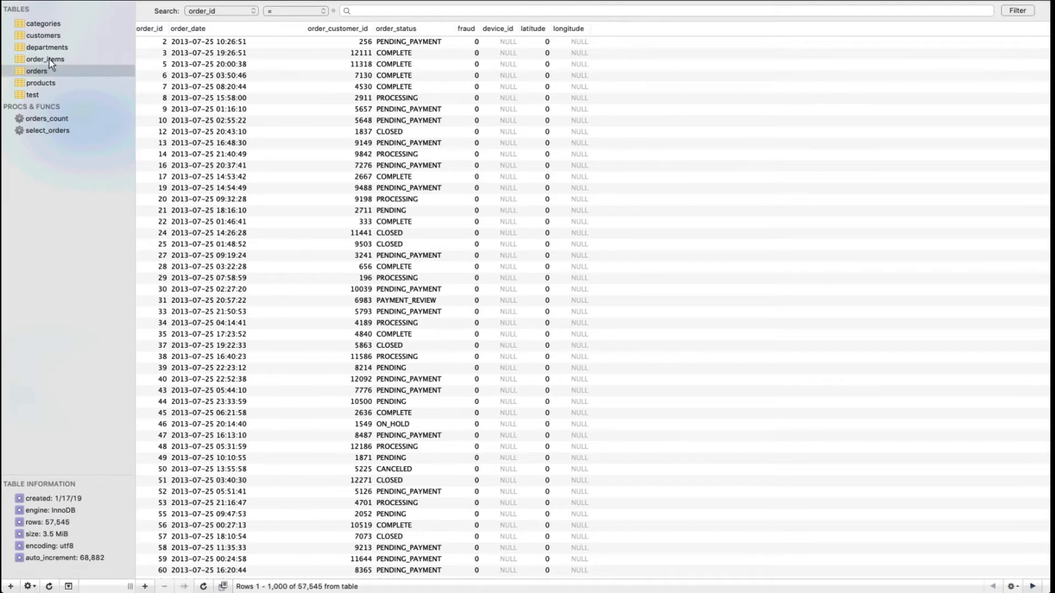
pyautogui.click(45, 58)
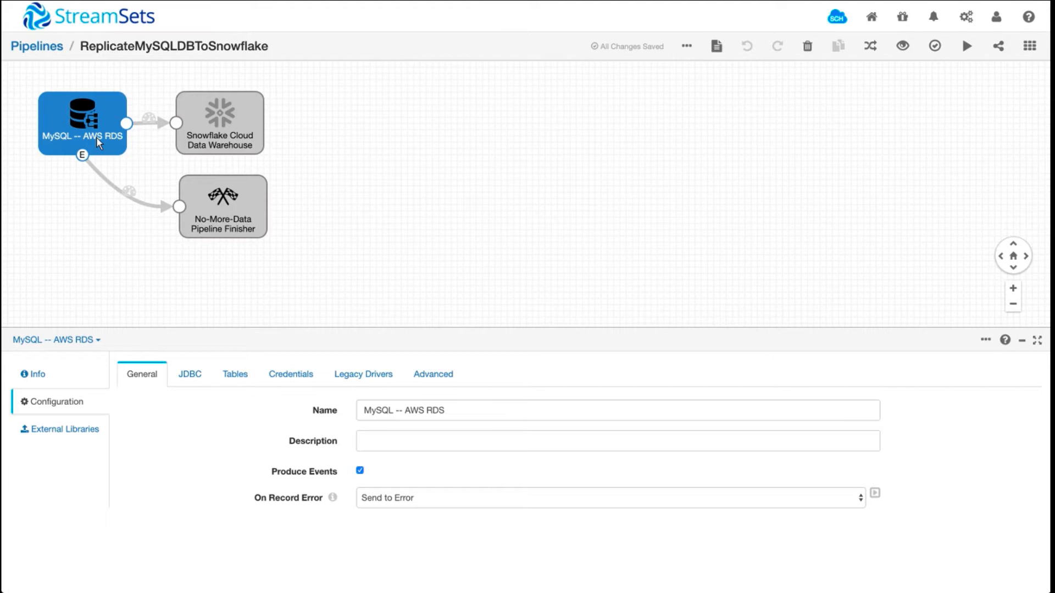
# Step: Show the MySQL origin's JDBC table patterns, including all tables and excluding the test table
pyautogui.click(190, 374)
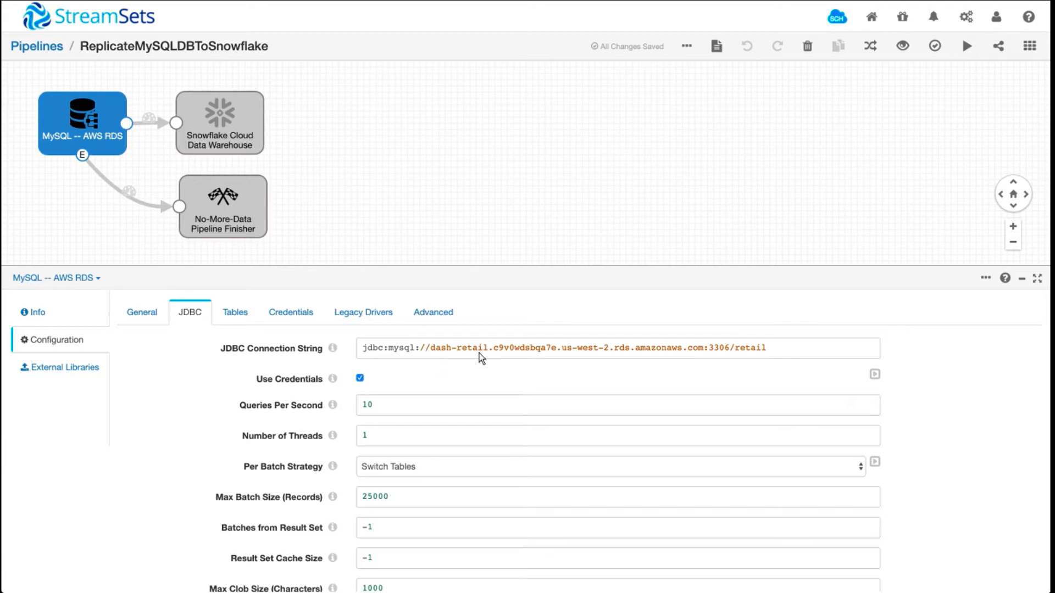
pyautogui.moveTo(289, 393)
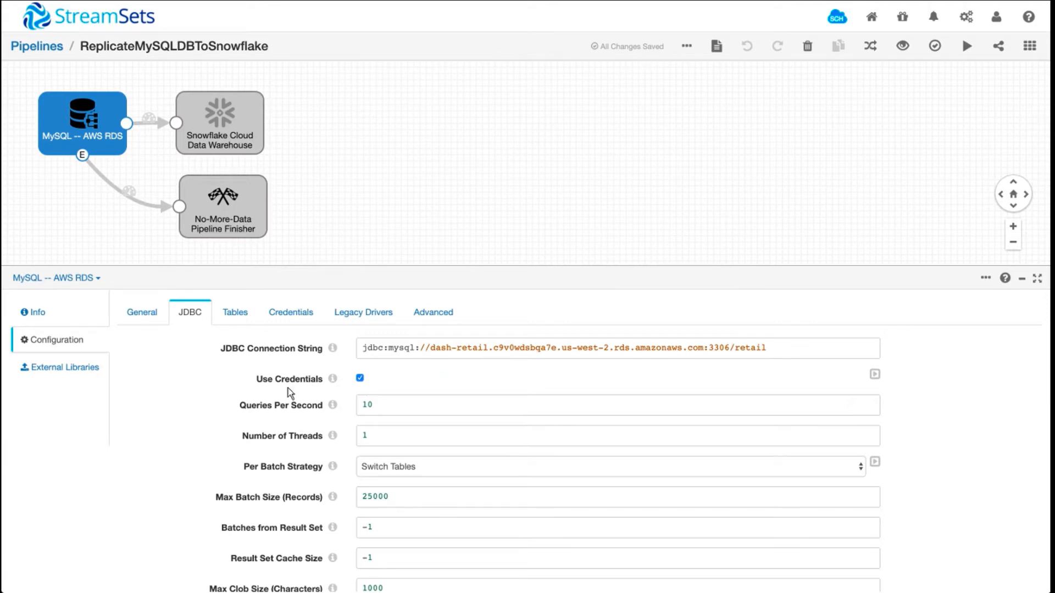
pyautogui.click(235, 312)
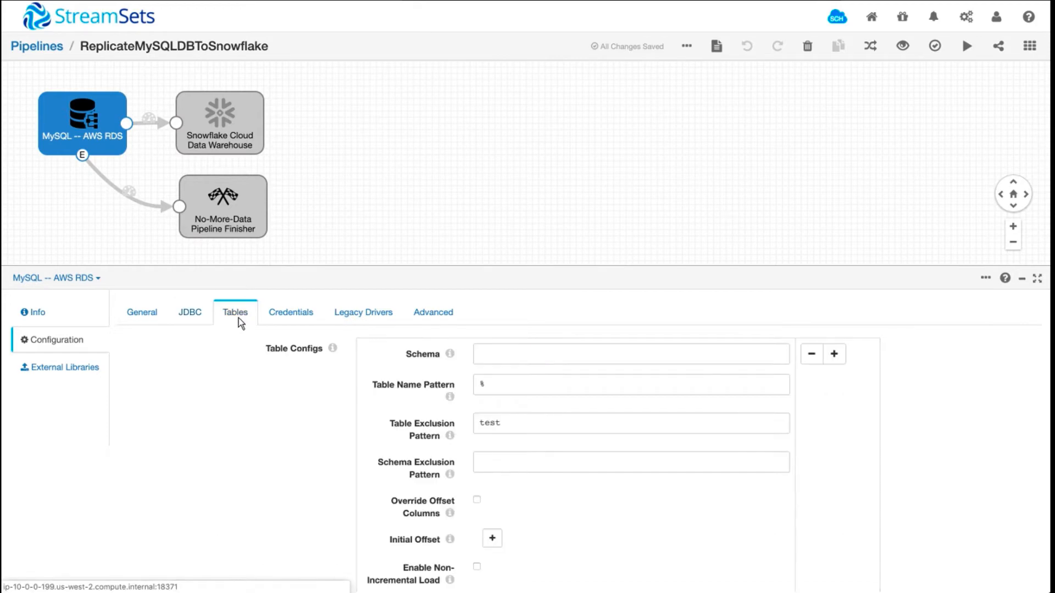
pyautogui.moveTo(471, 393)
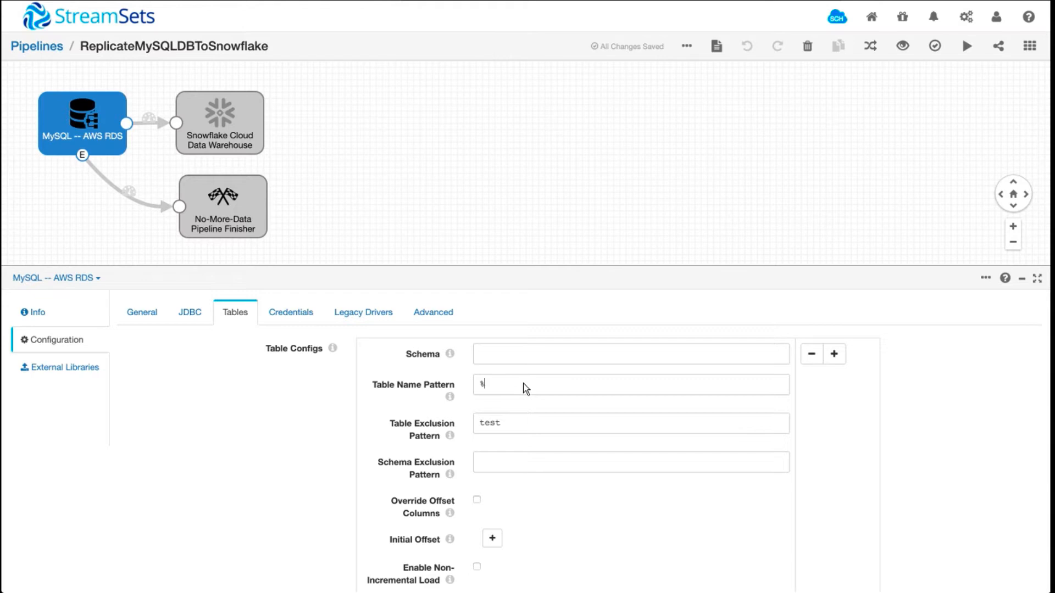
pyautogui.moveTo(521, 398)
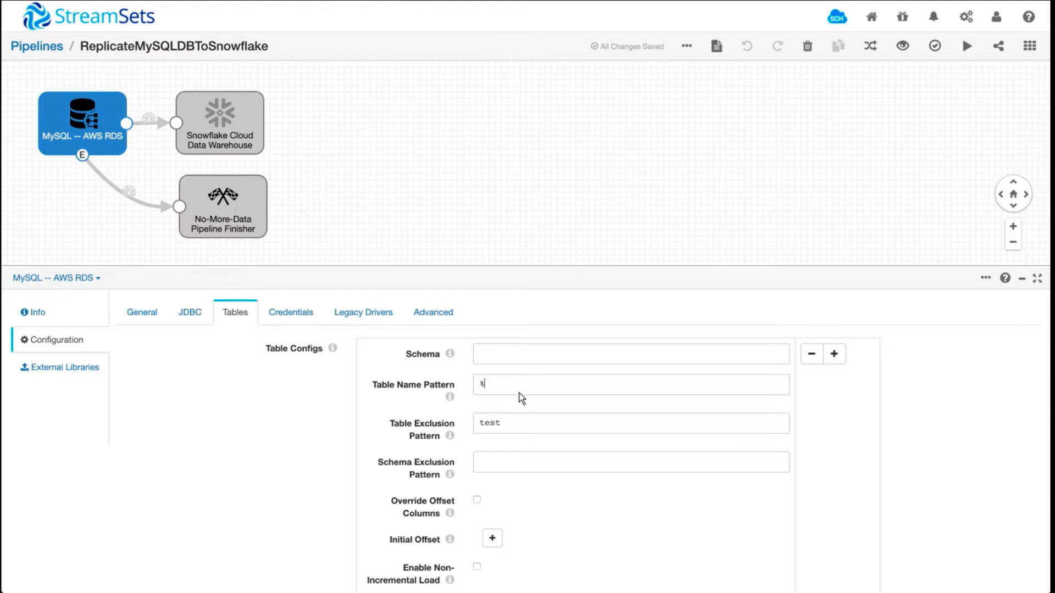
pyautogui.moveTo(520, 434)
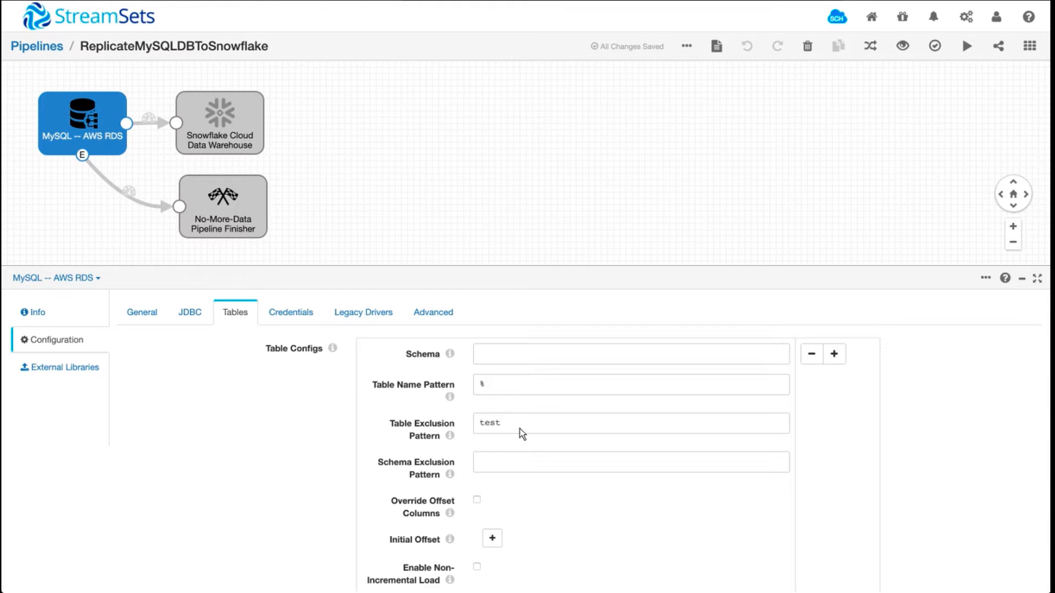
pyautogui.click(219, 124)
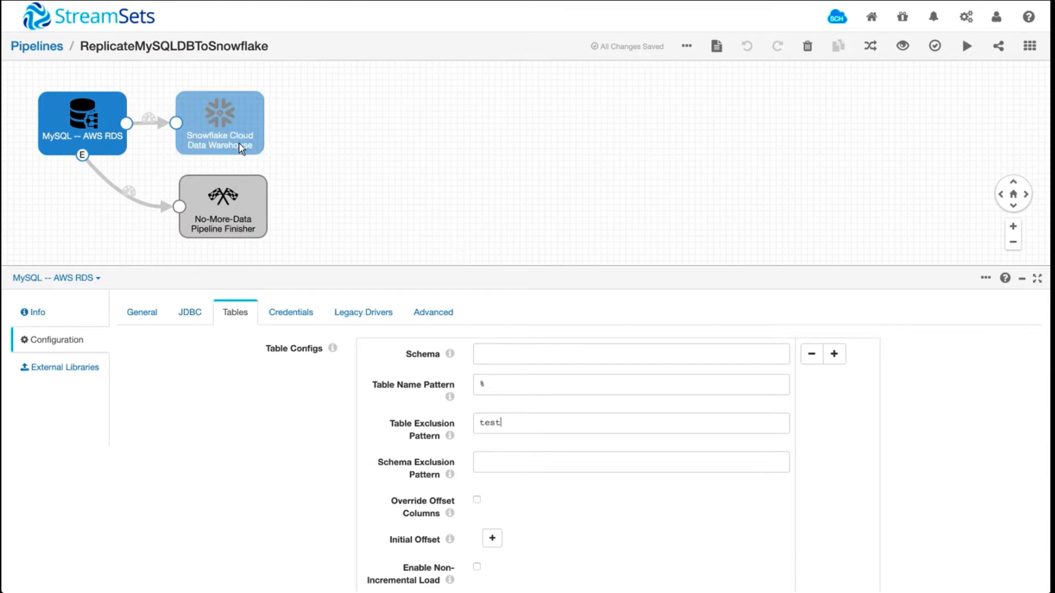
# Step: Review the Snowflake destination's warehouse, RETAIL schema and auto-create settings, then its connection info
pyautogui.click(219, 124)
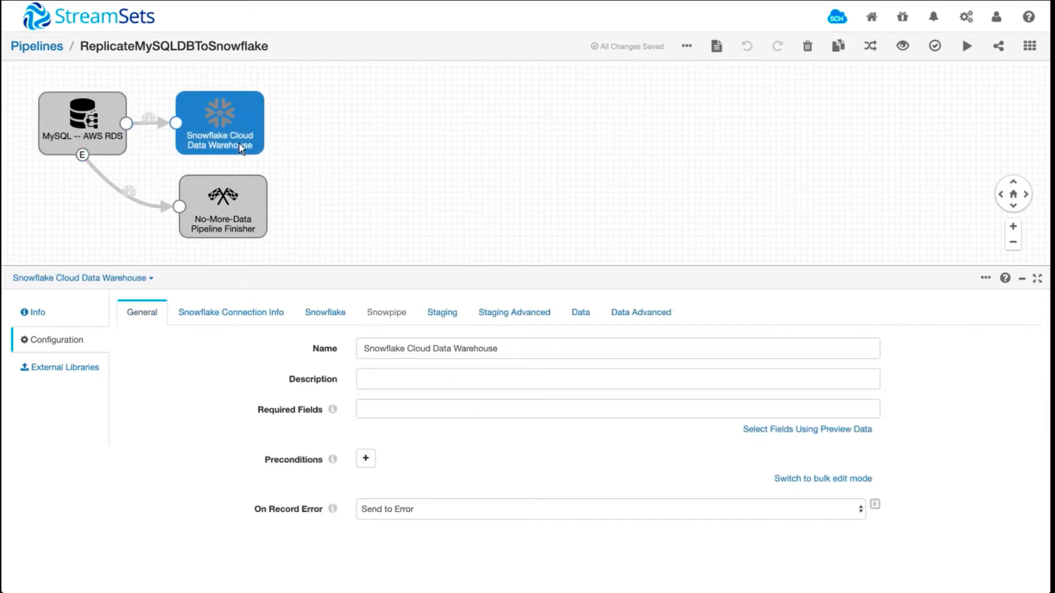
pyautogui.click(231, 311)
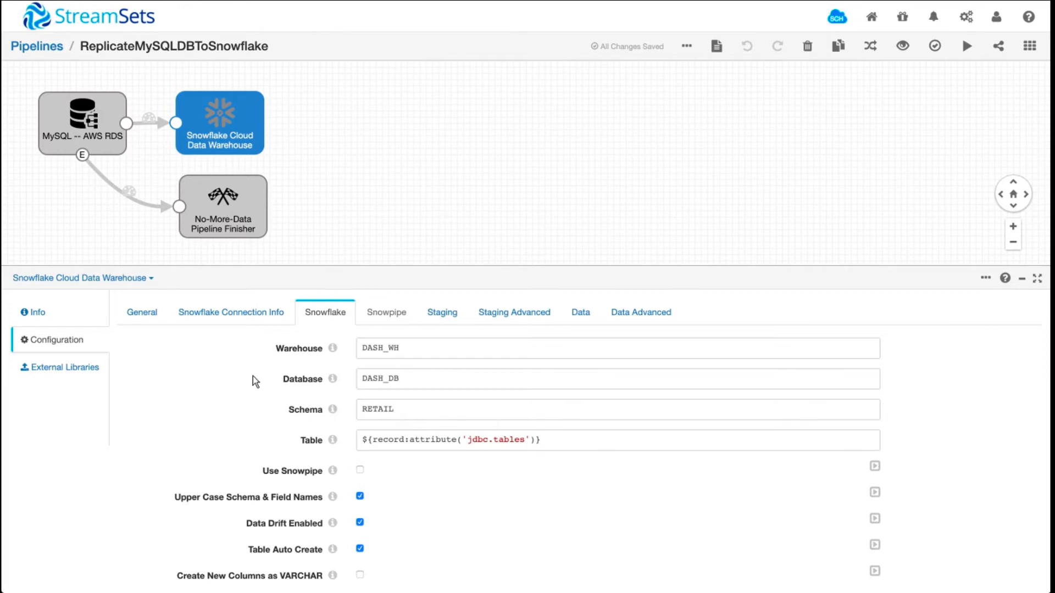
pyautogui.moveTo(433, 442)
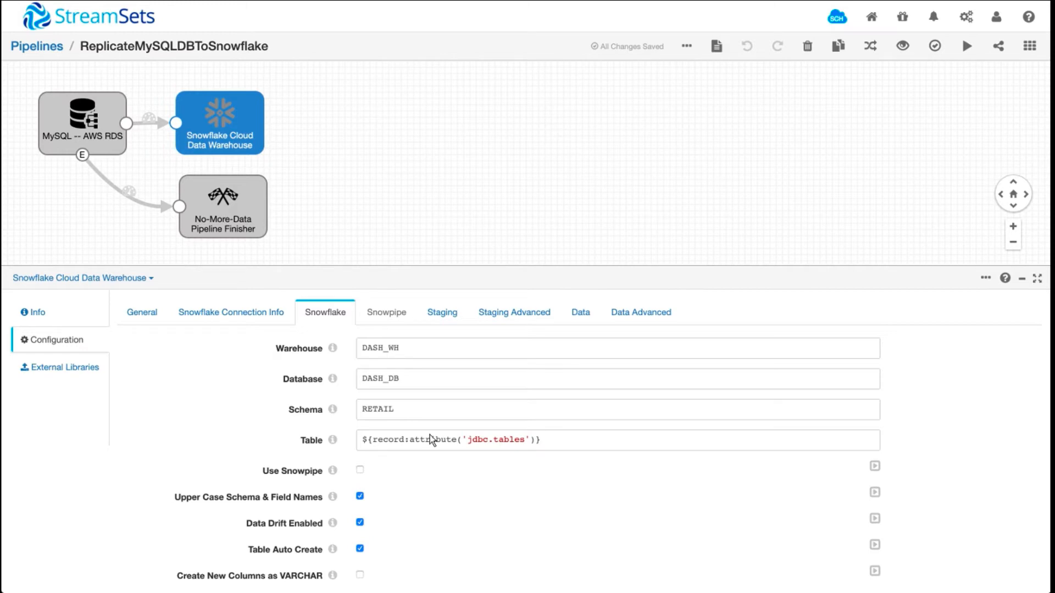
pyautogui.moveTo(575, 444)
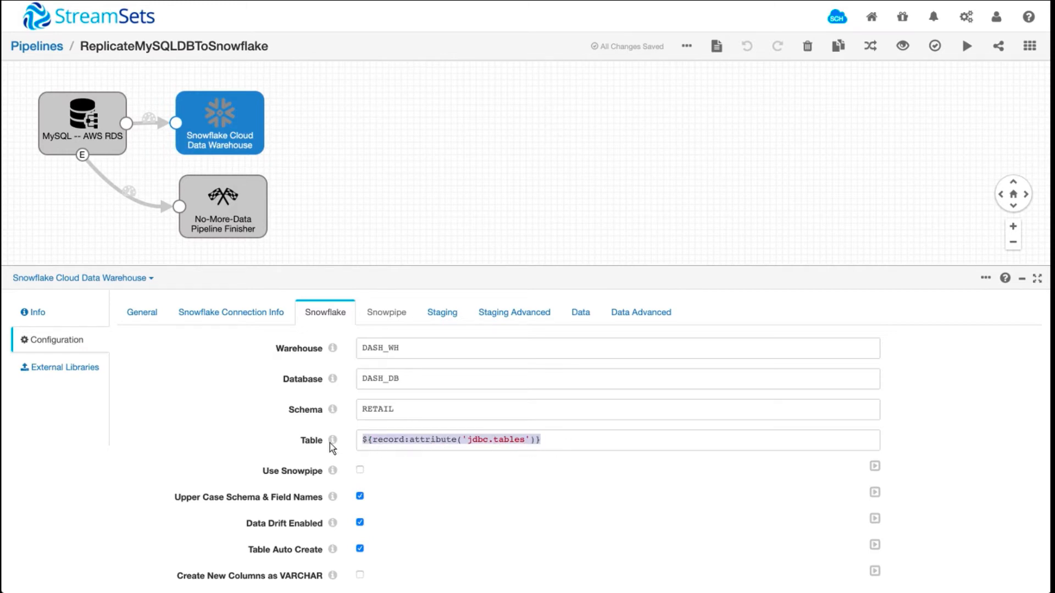
pyautogui.moveTo(239, 440)
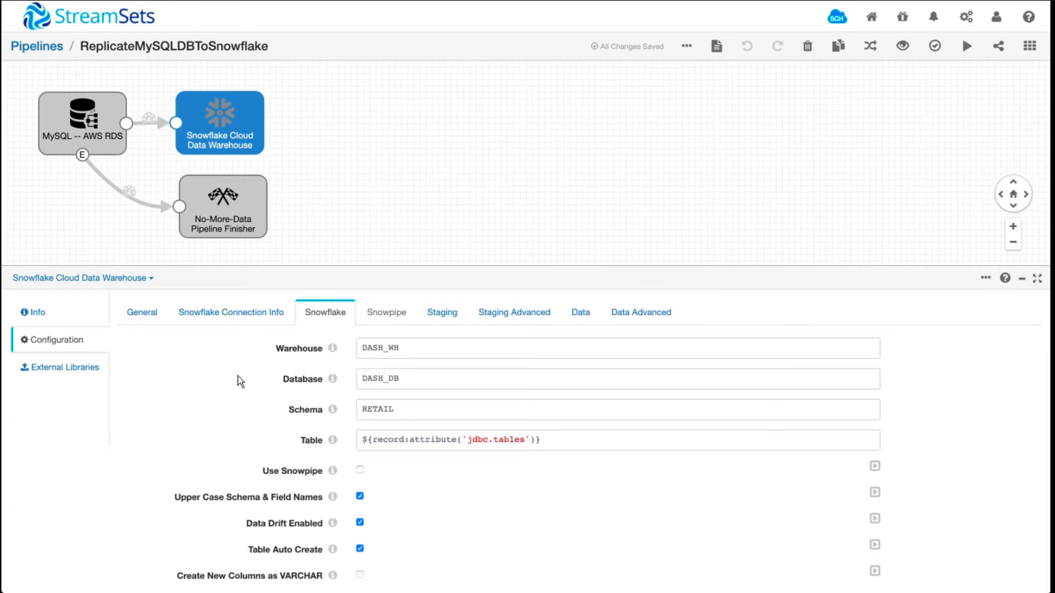
pyautogui.moveTo(215, 397)
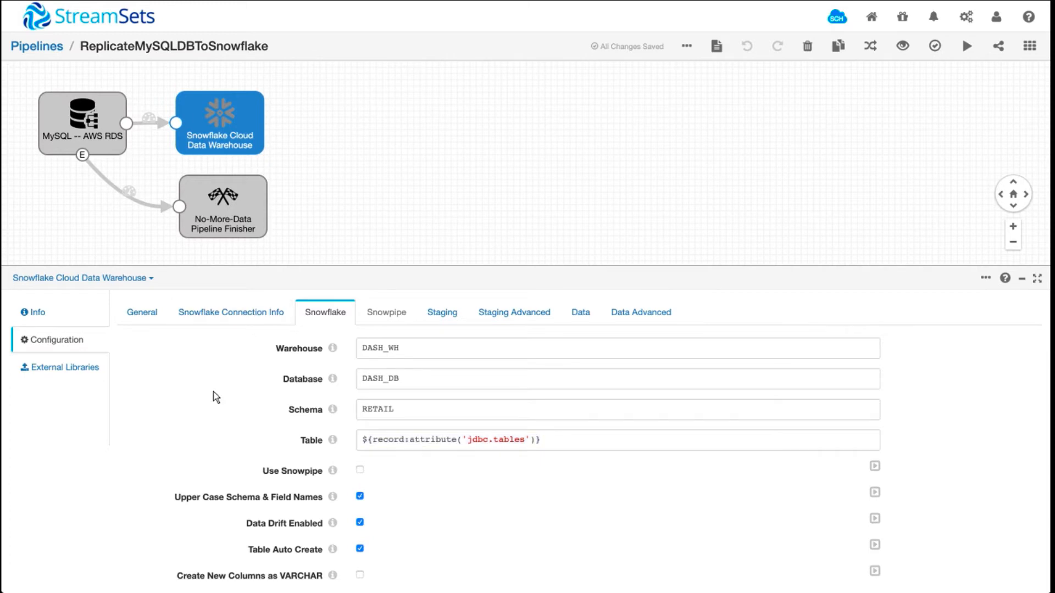
pyautogui.moveTo(186, 523)
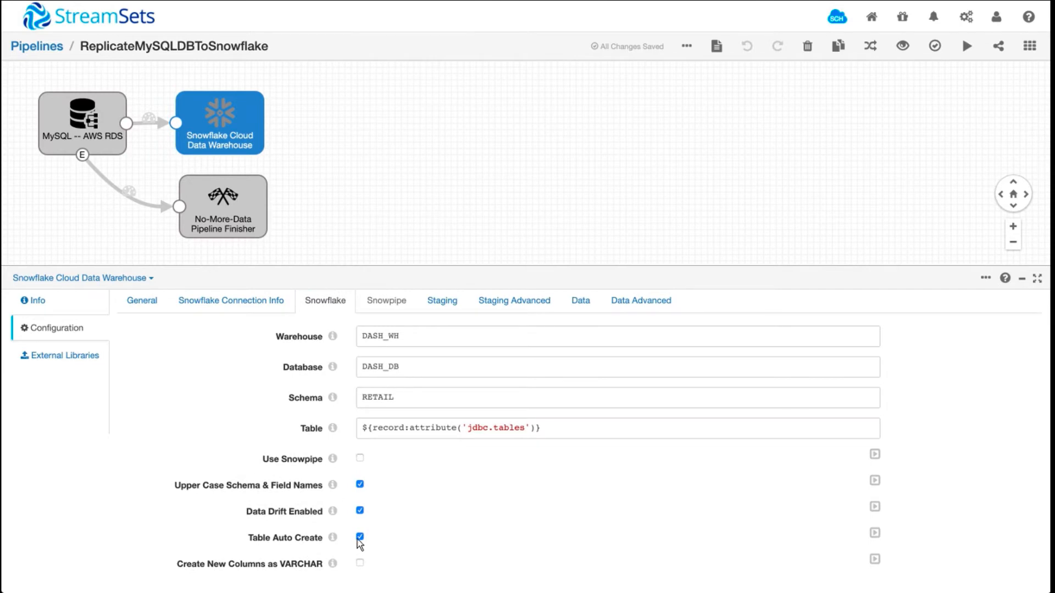
pyautogui.moveTo(262, 413)
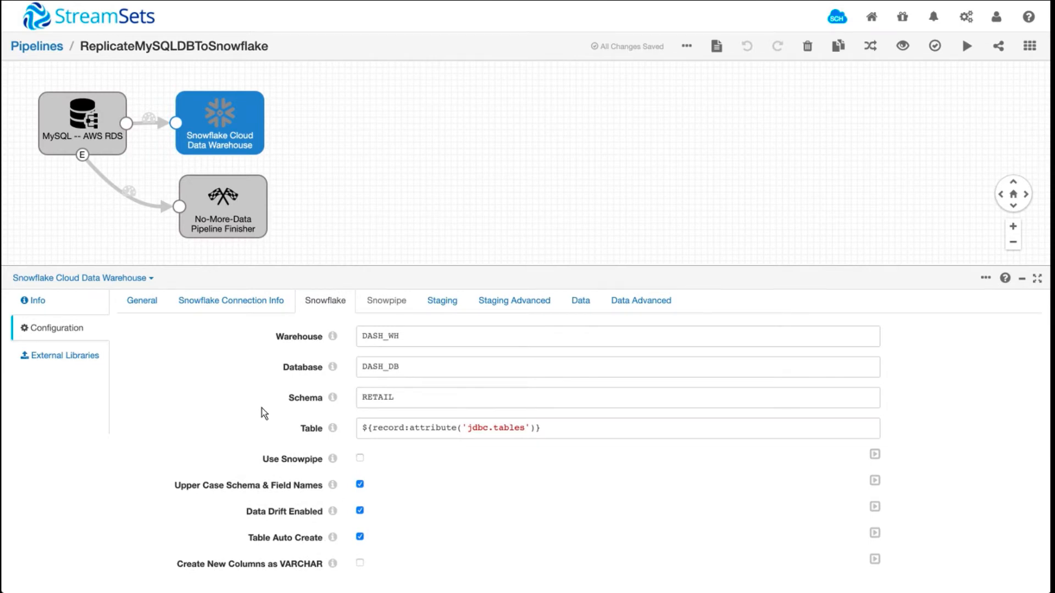
pyautogui.click(231, 301)
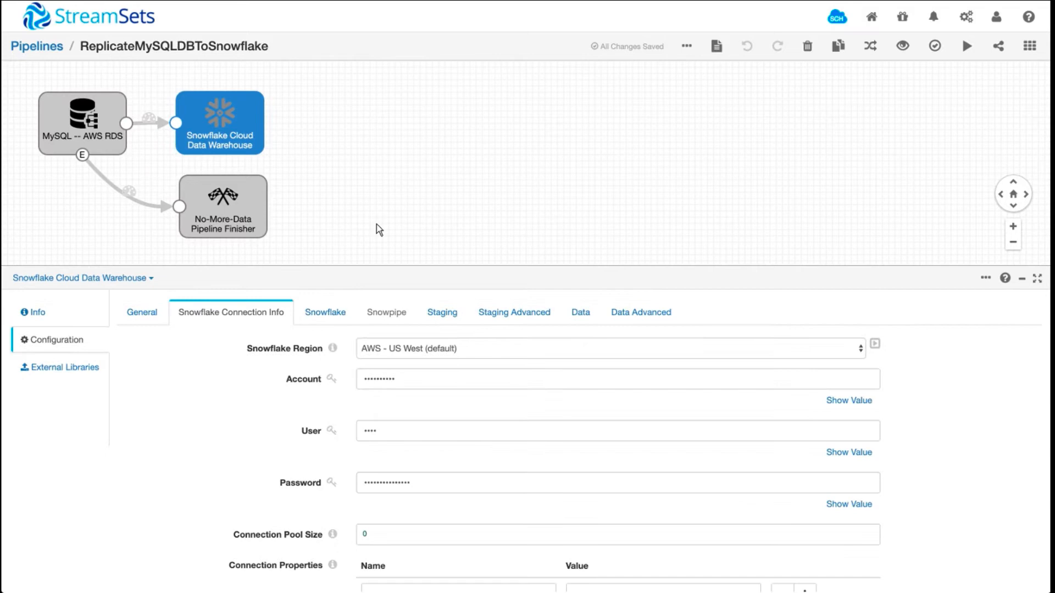
pyautogui.click(376, 227)
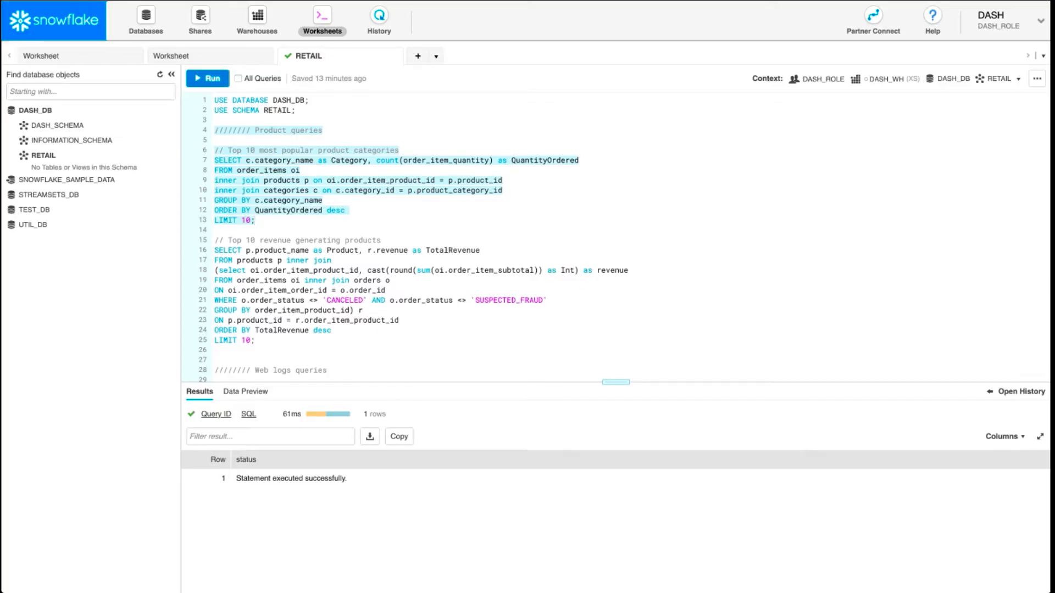
pyautogui.moveTo(35, 110)
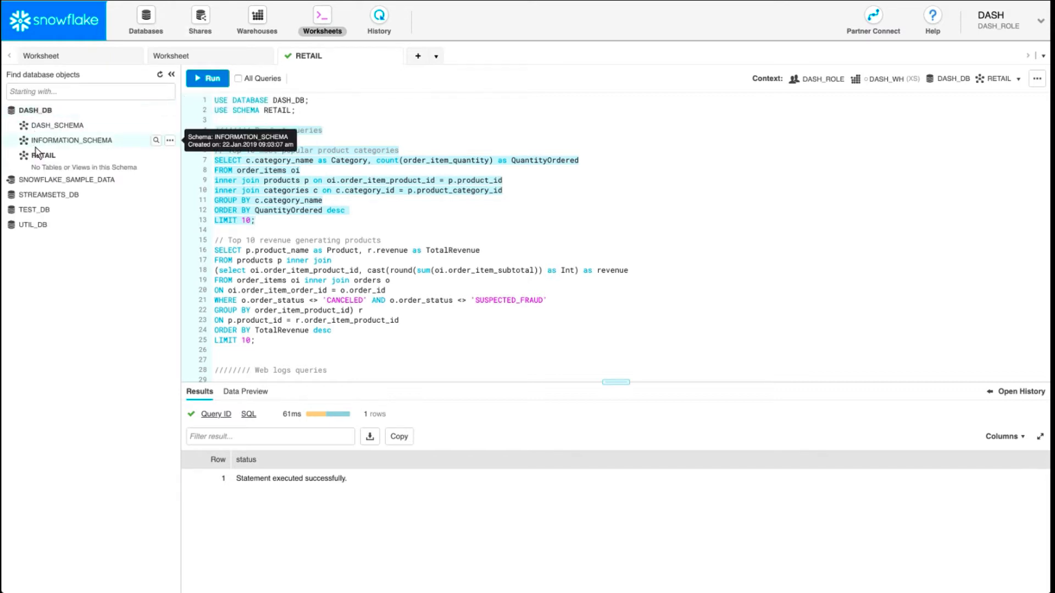
pyautogui.moveTo(43, 157)
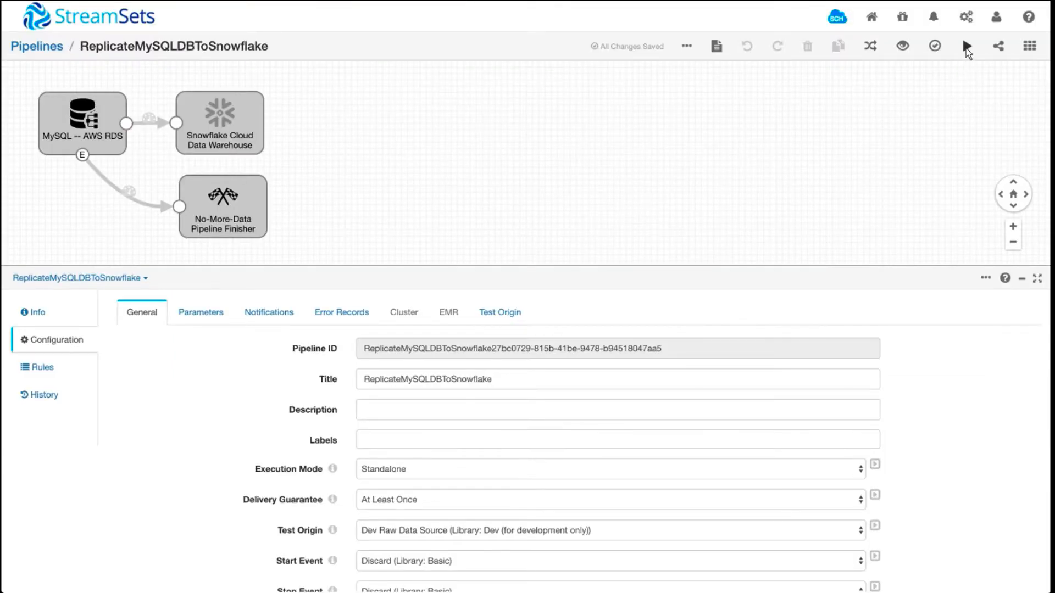
# Step: Start ReplicateMySQLDBToSnowflake and watch record counts climb past 37,500 in Monitoring
pyautogui.click(967, 46)
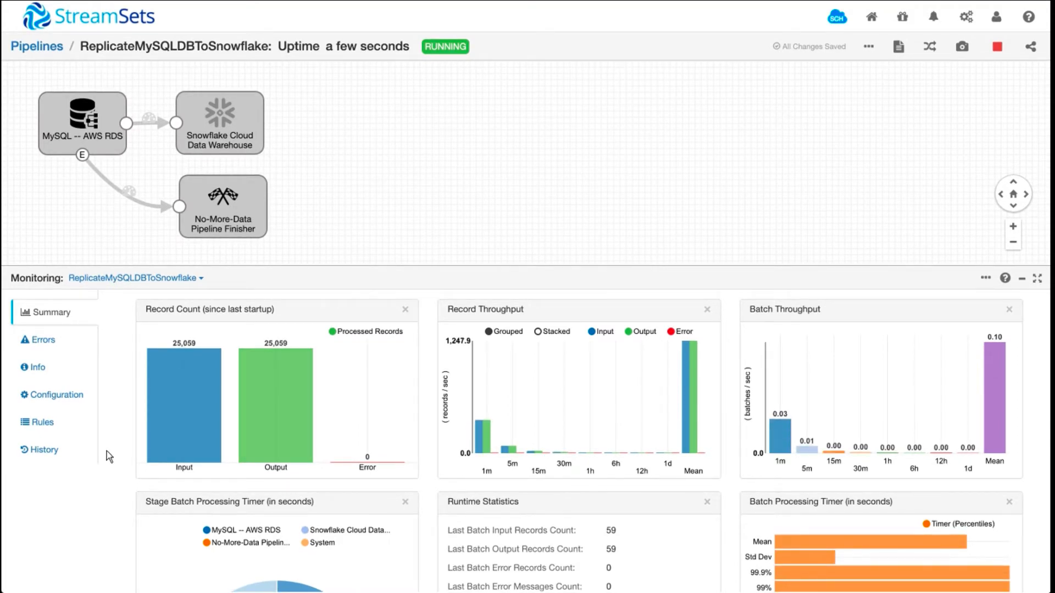
pyautogui.moveTo(226, 427)
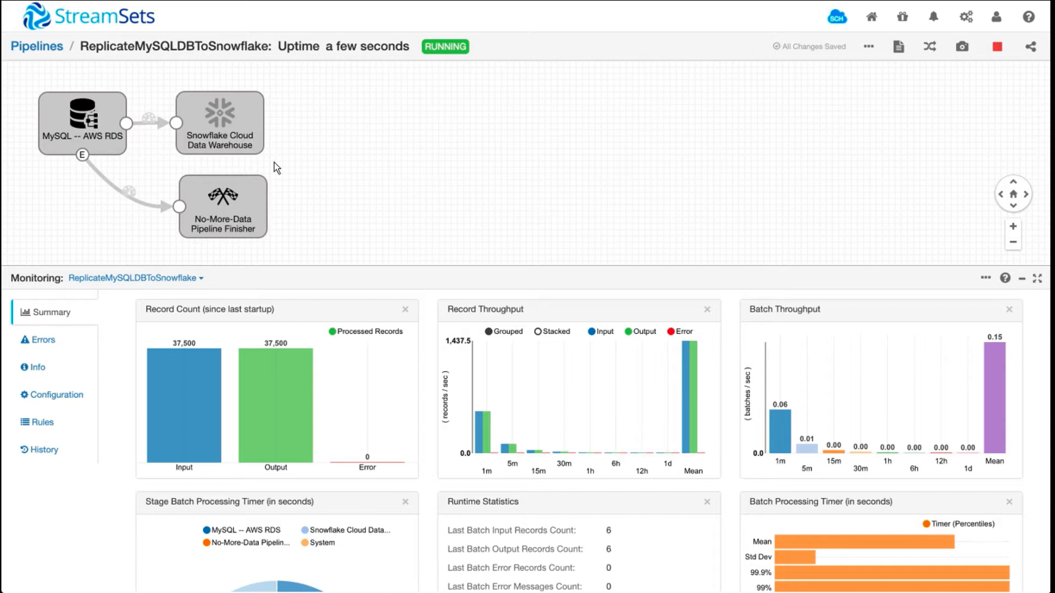
pyautogui.click(220, 123)
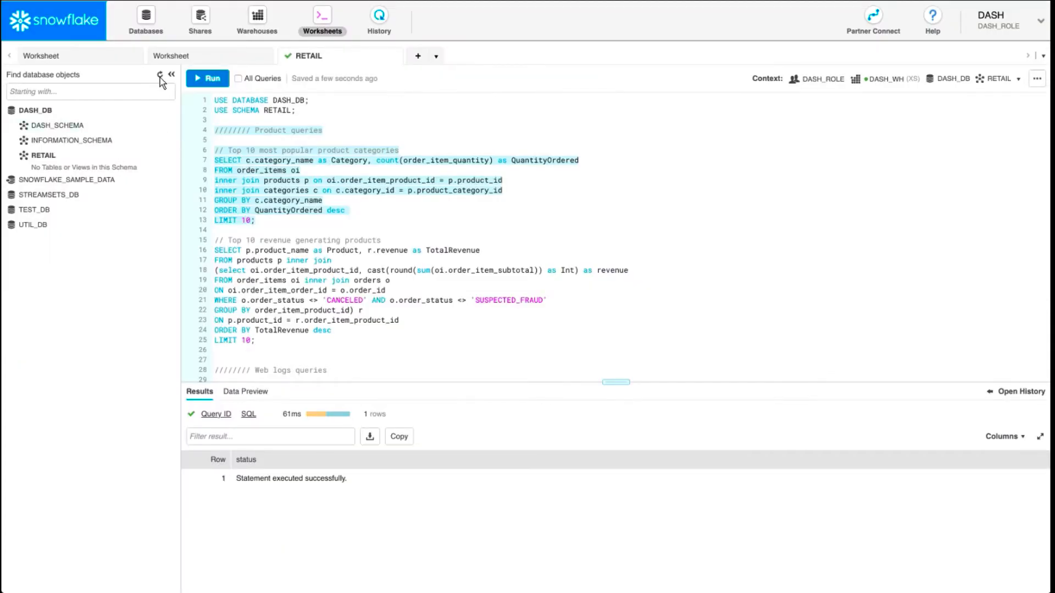
# Step: Refresh Snowflake's object list and inspect the auto-created RETAIL tables such as CATEGORIES
pyautogui.click(43, 155)
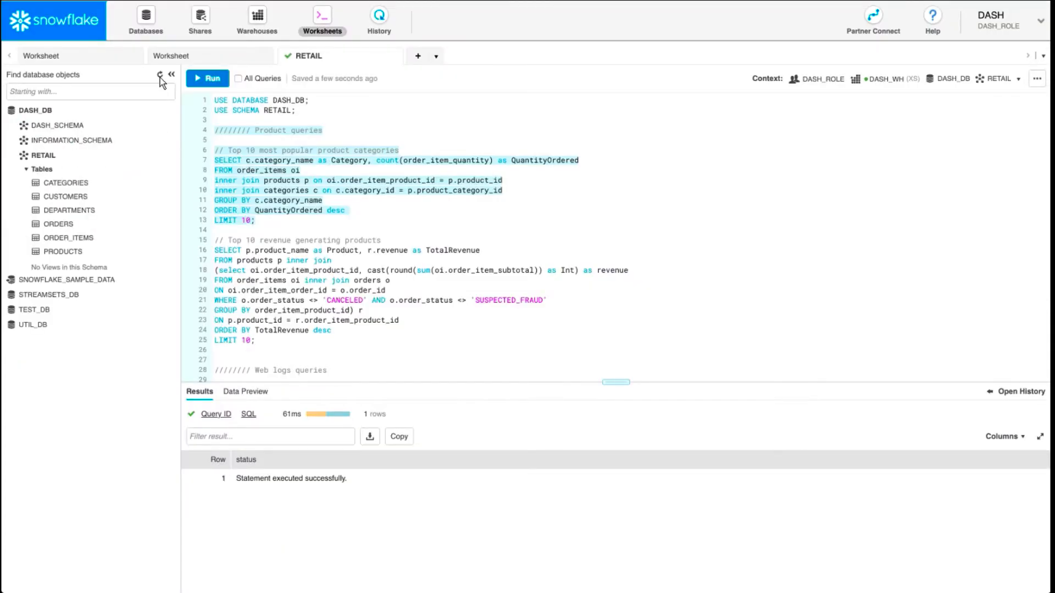
pyautogui.click(65, 183)
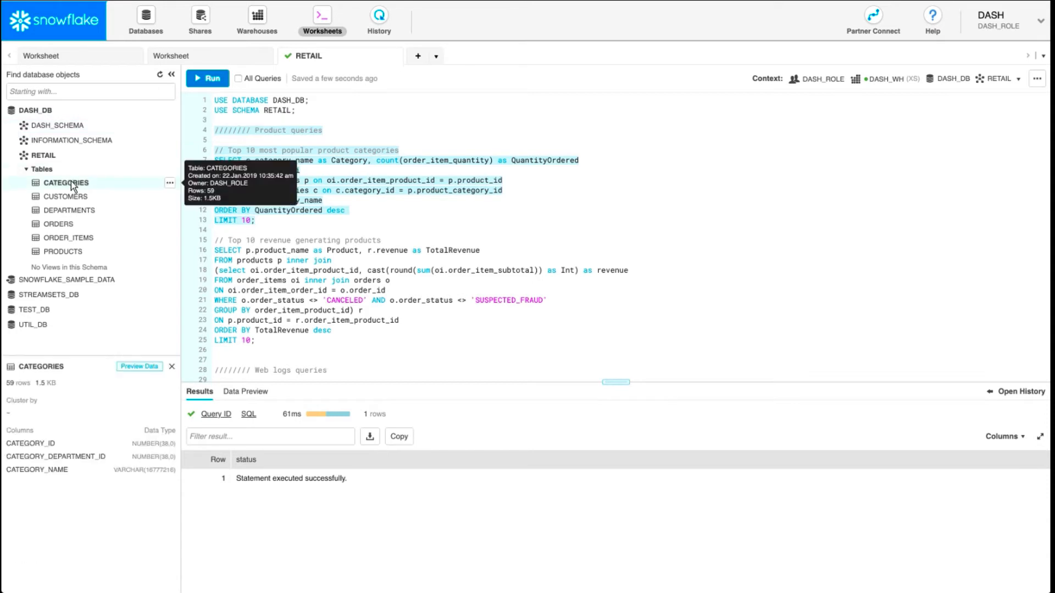
pyautogui.moveTo(65, 196)
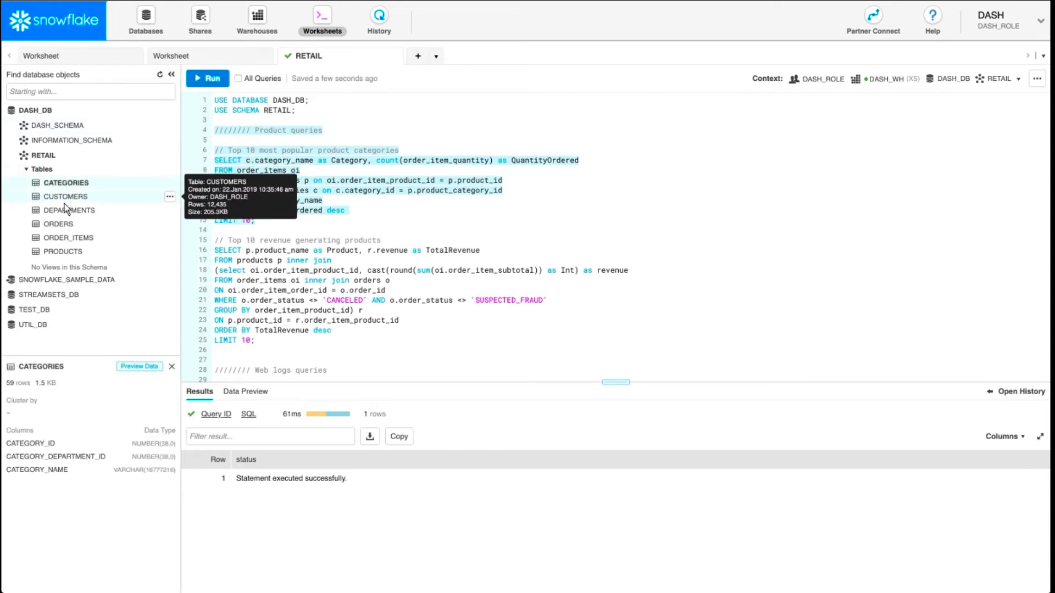
pyautogui.moveTo(58, 224)
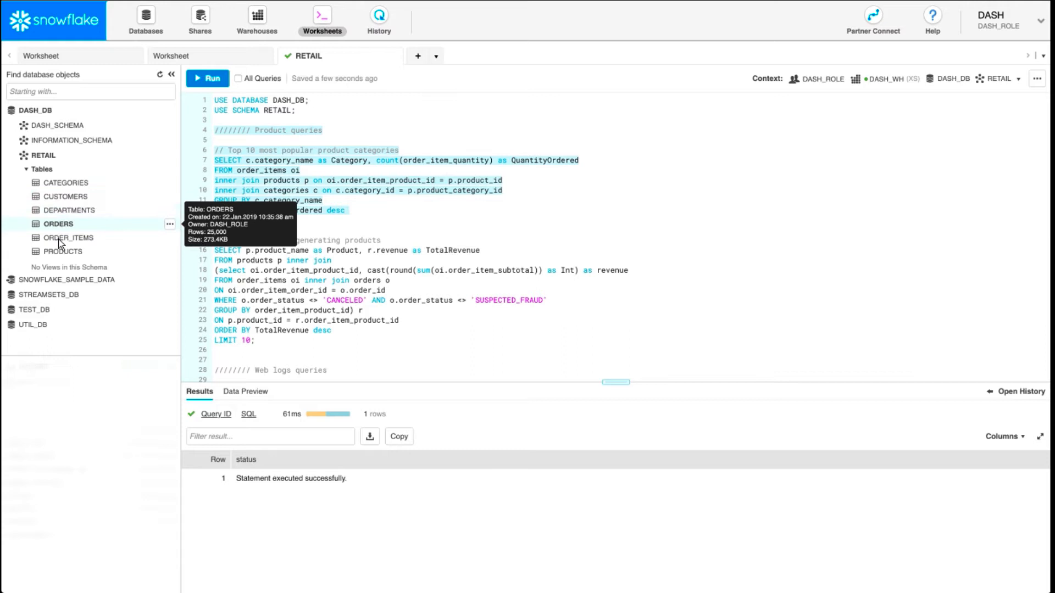
pyautogui.click(63, 250)
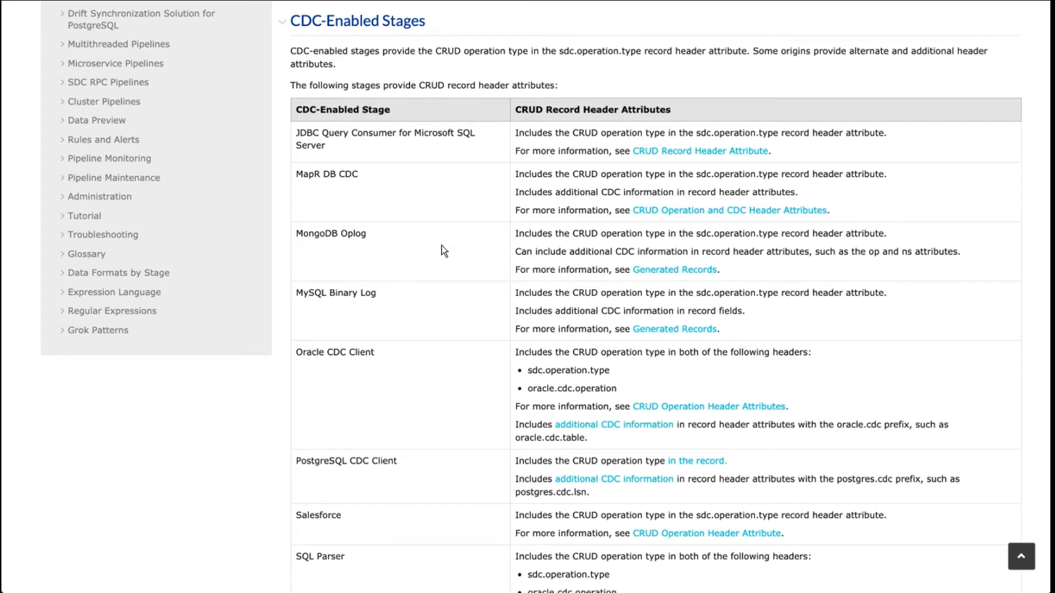
# Step: Show the Snowflake destination's Data settings with CDC handling off as the pipeline finishes
pyautogui.scroll(3)
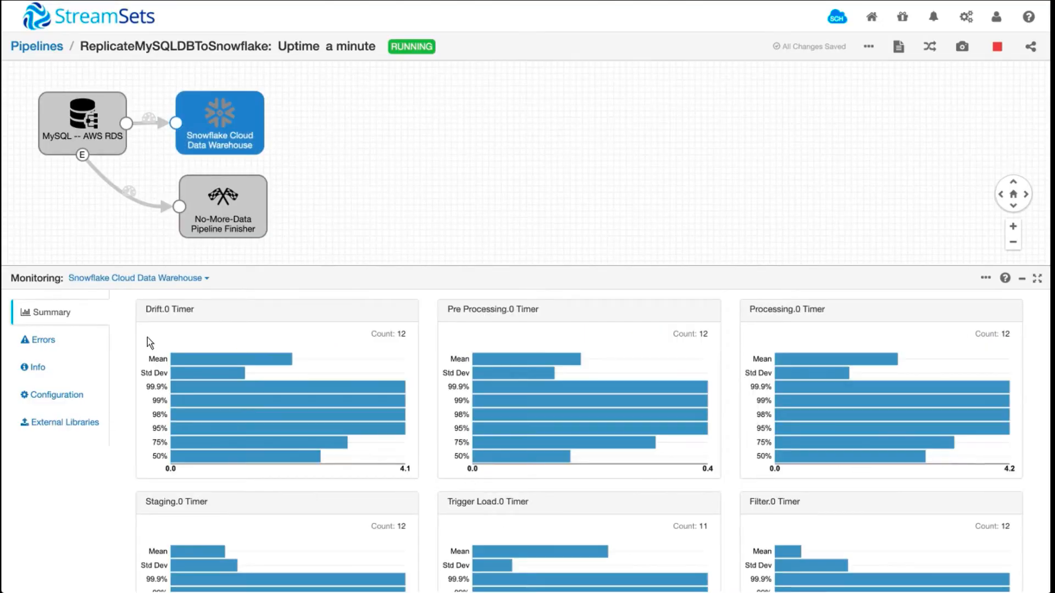
pyautogui.click(56, 395)
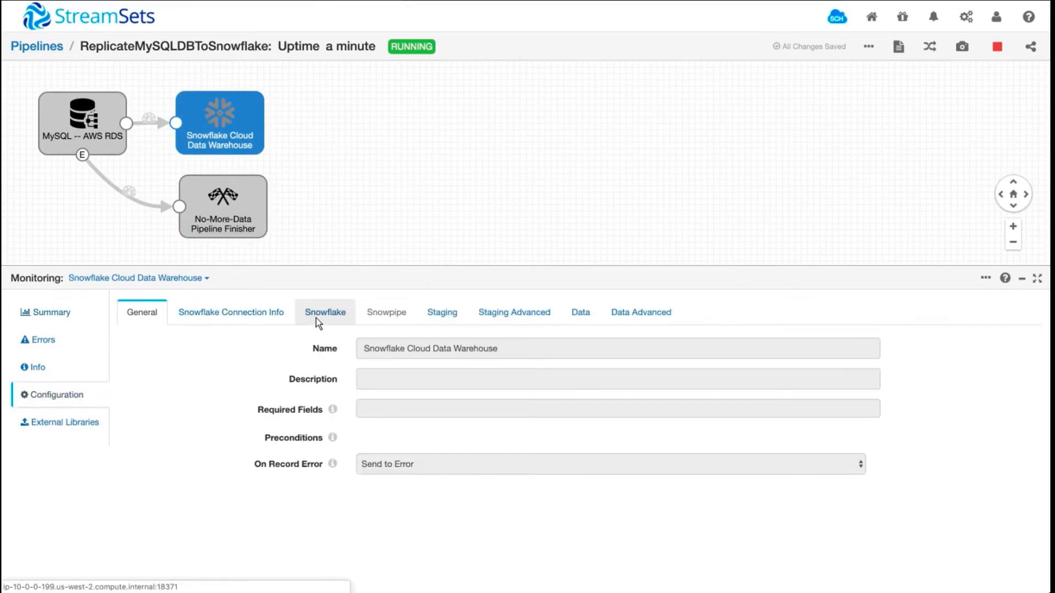
pyautogui.click(325, 311)
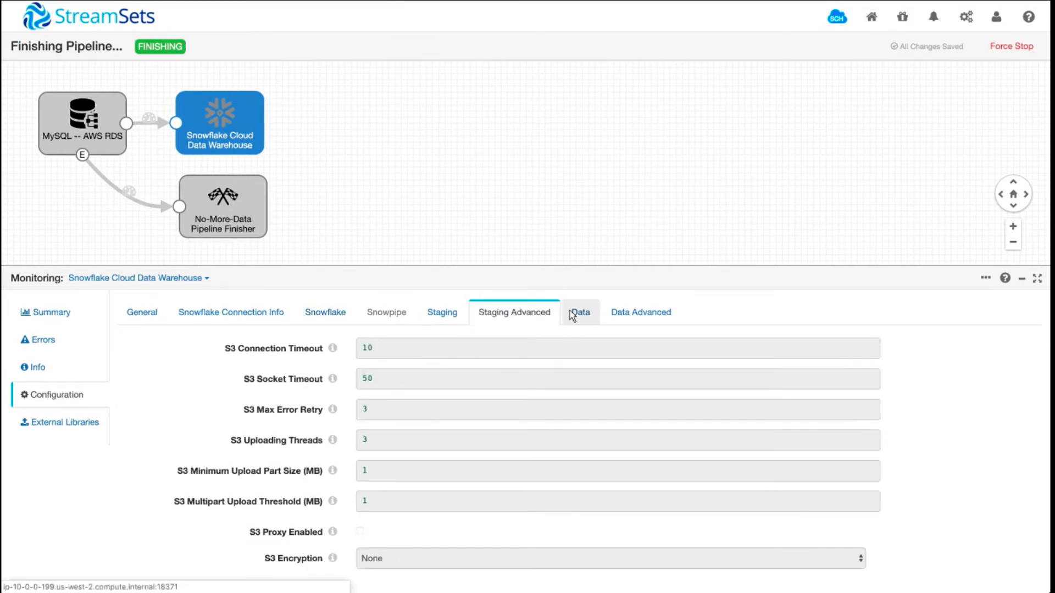
pyautogui.click(579, 311)
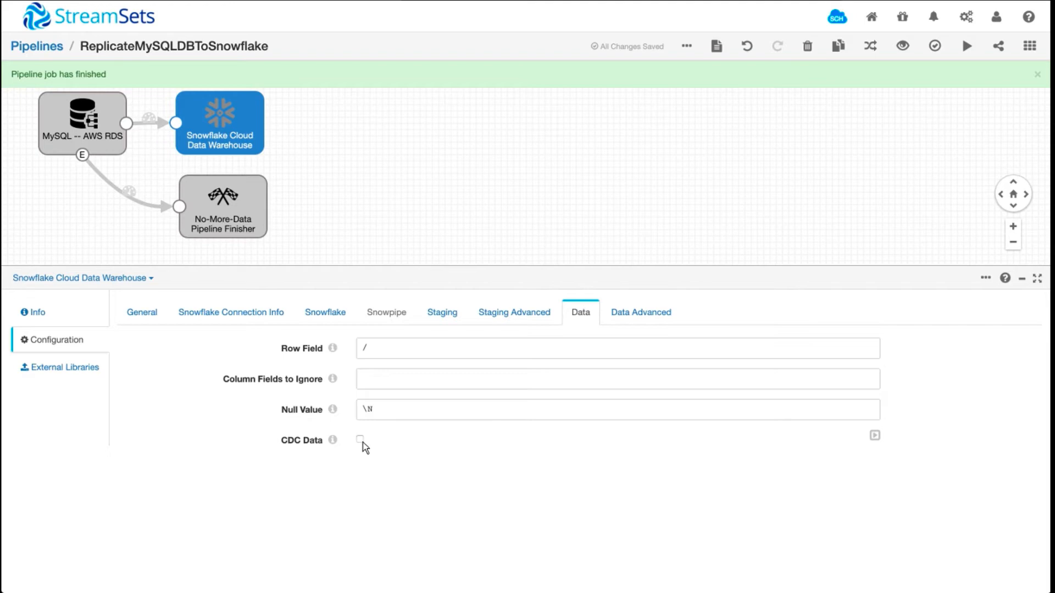
pyautogui.click(1037, 74)
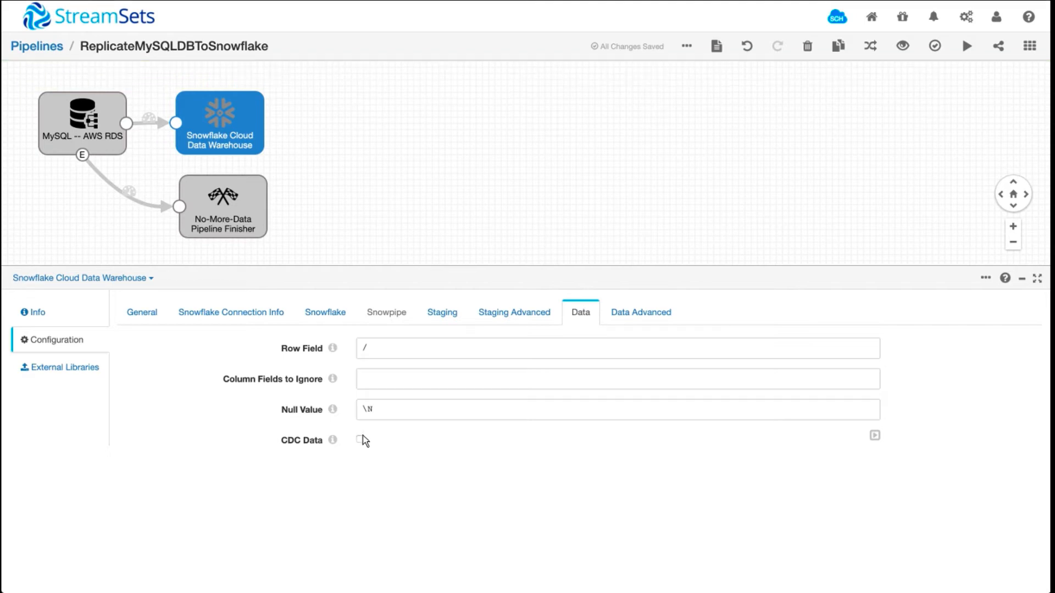
pyautogui.click(361, 214)
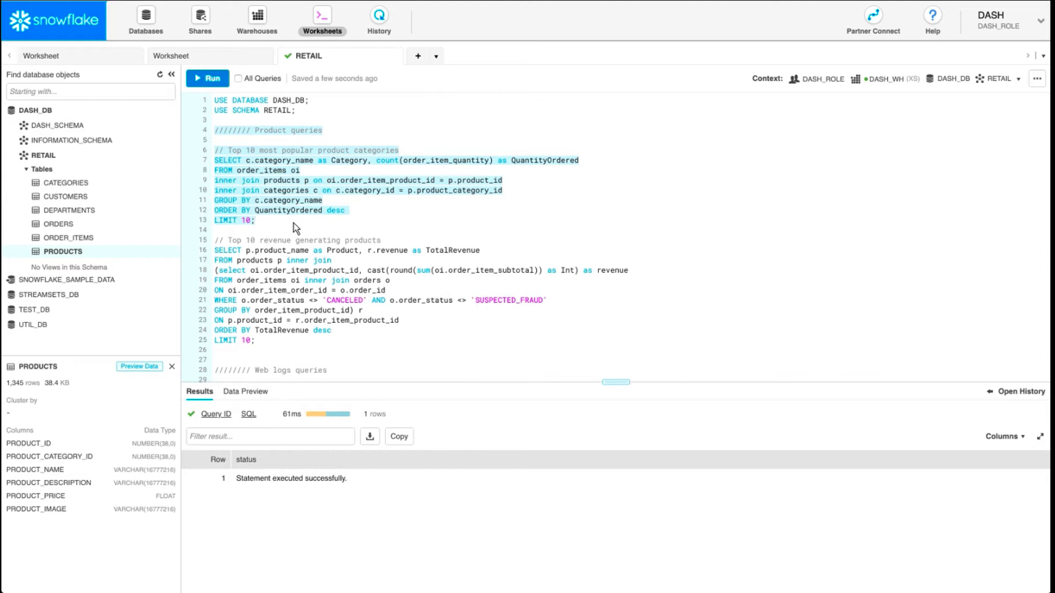
pyautogui.moveTo(792, 193)
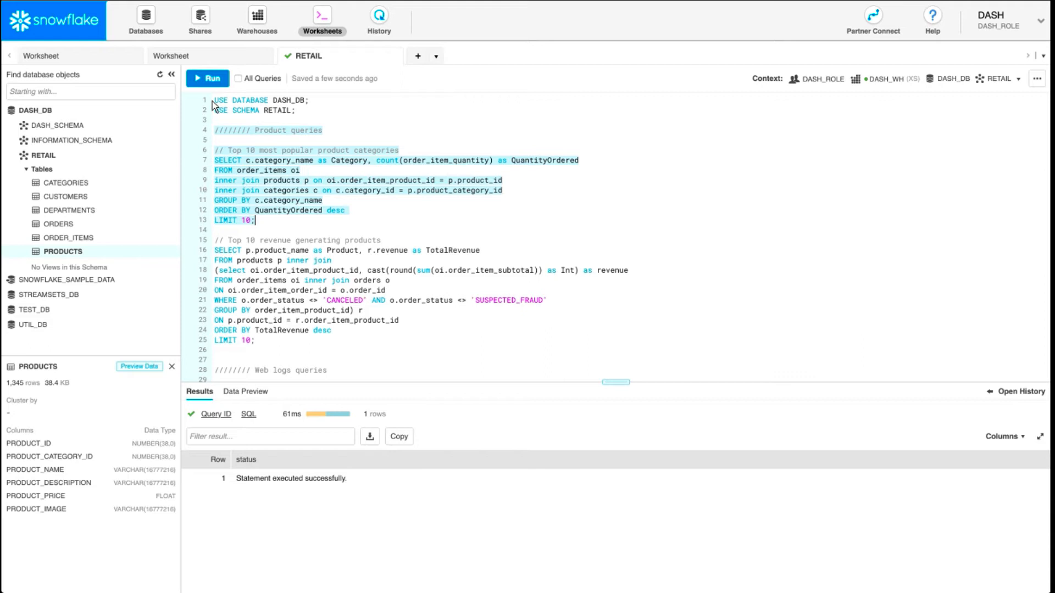
# Step: Run the top-10 product categories query in the RETAIL worksheet, returning Cleats with 20497 ordered
pyautogui.click(207, 78)
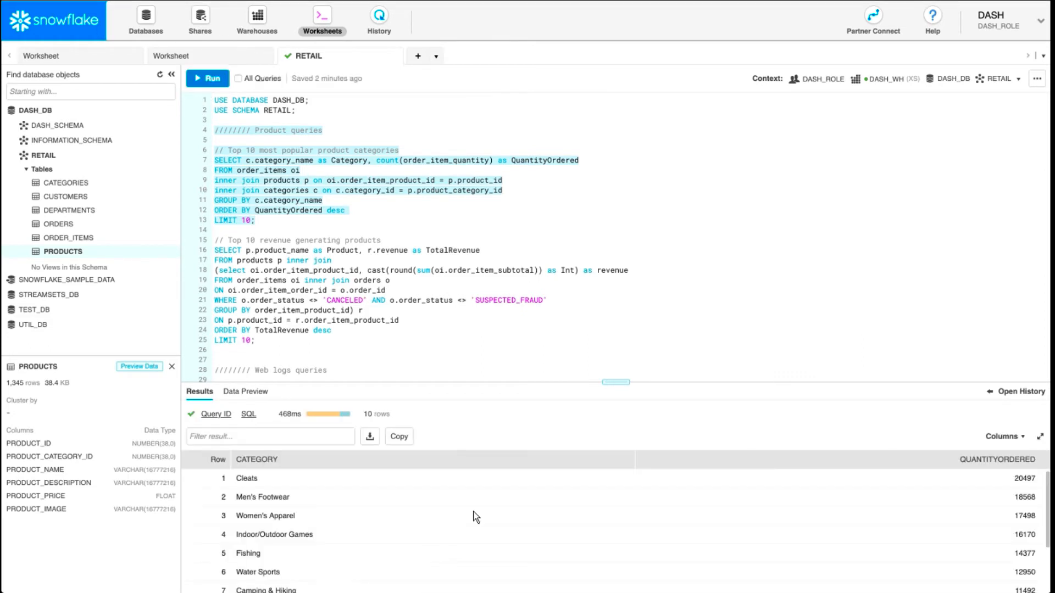
pyautogui.moveTo(289, 345)
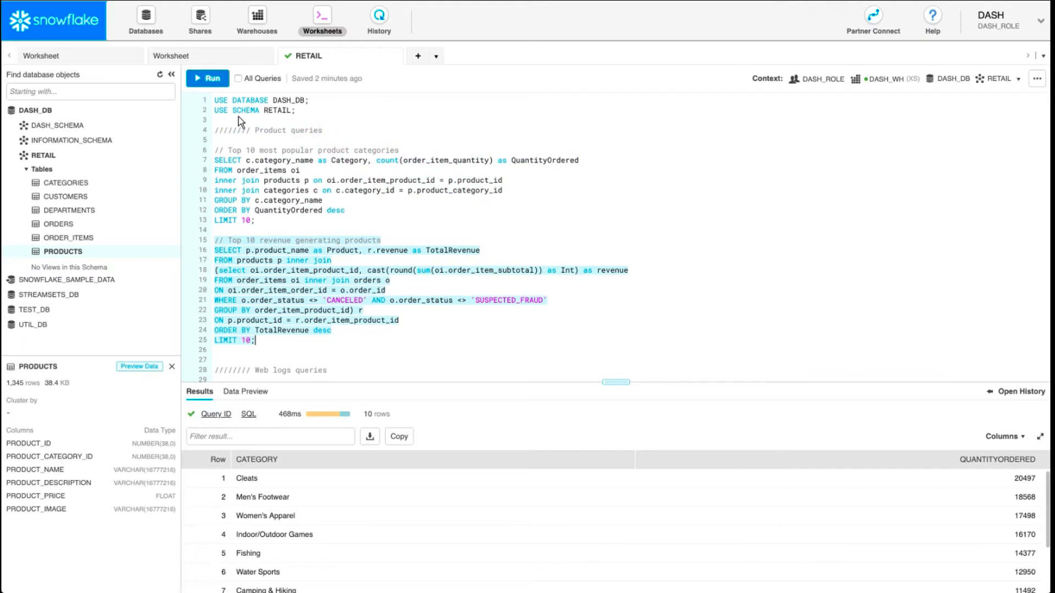
pyautogui.click(208, 78)
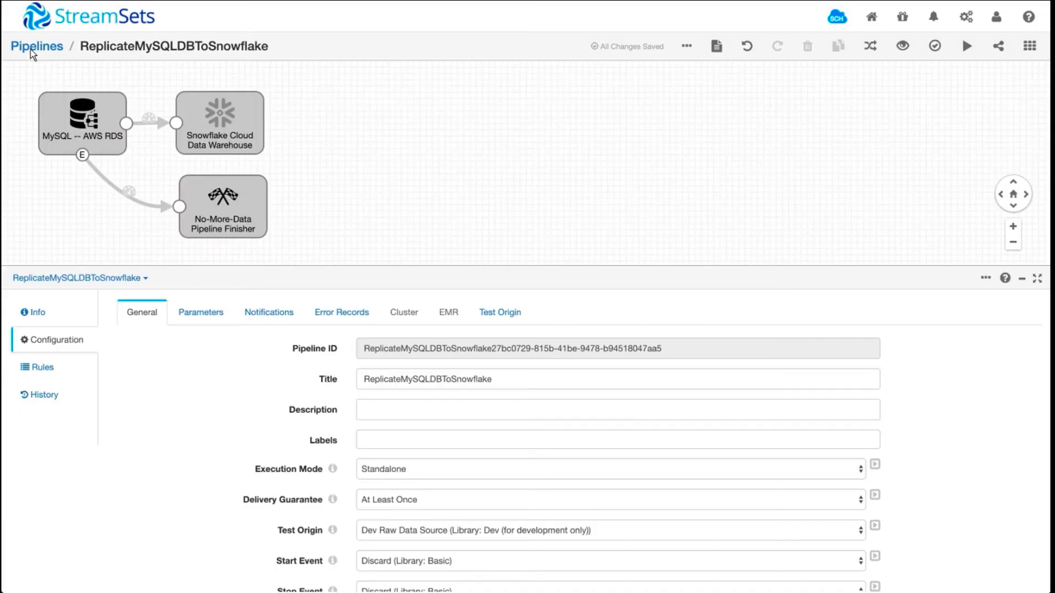
# Step: Return to the pipeline list to open ApacheHTTPLogParserSnowflake
pyautogui.click(36, 47)
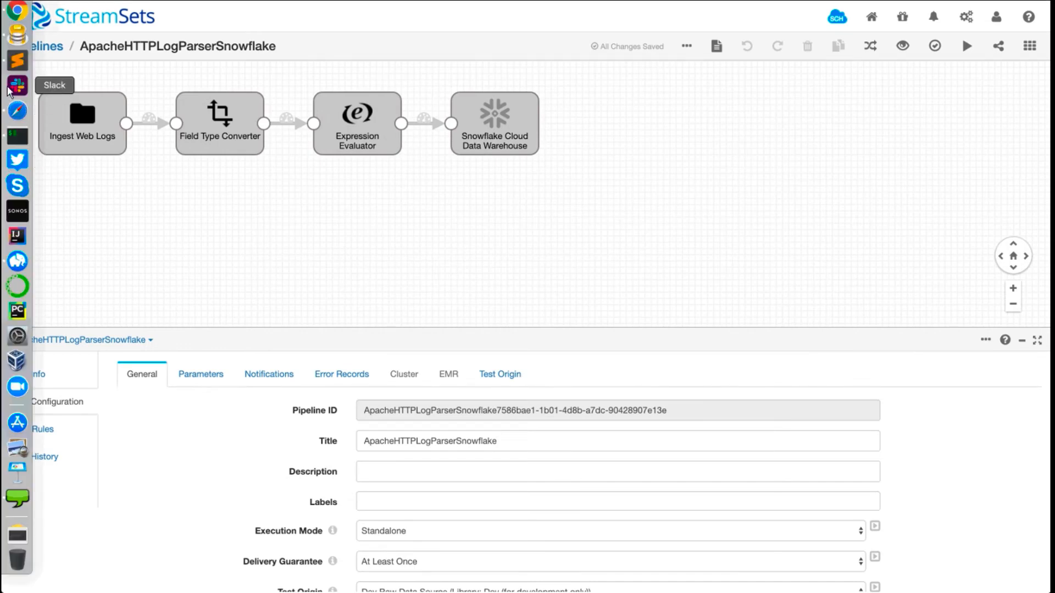
pyautogui.moveTo(16, 62)
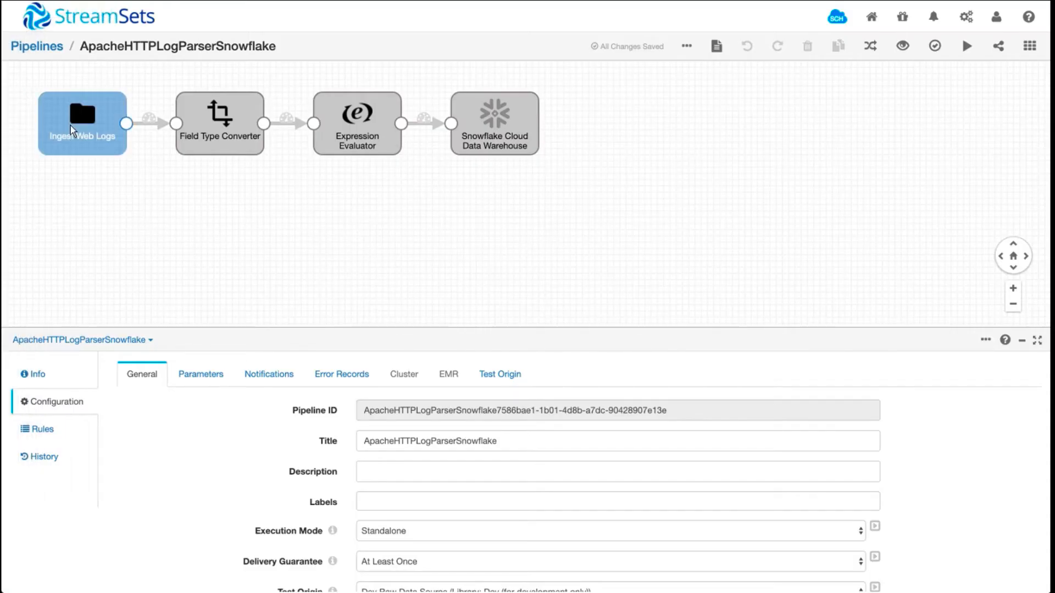
# Step: Review the Ingest Web Logs stage's file source and log-line data format
pyautogui.click(82, 123)
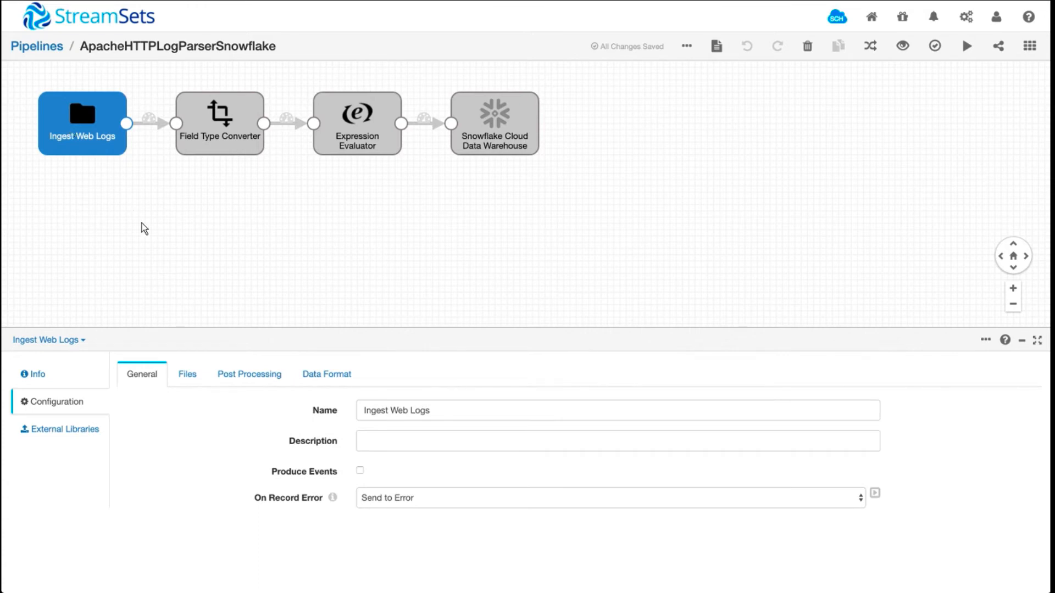
pyautogui.click(187, 374)
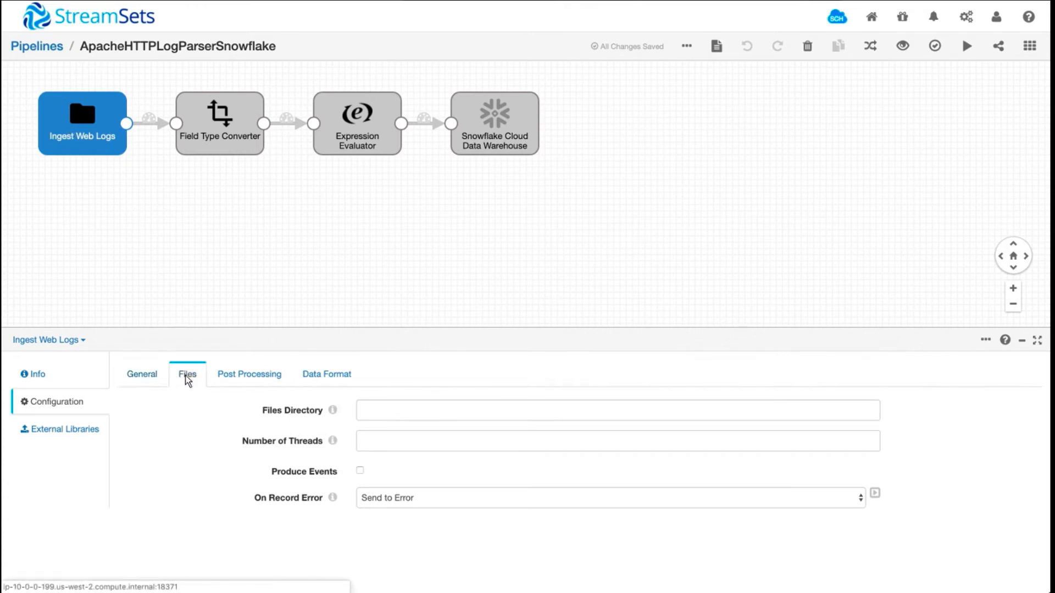
pyautogui.click(326, 373)
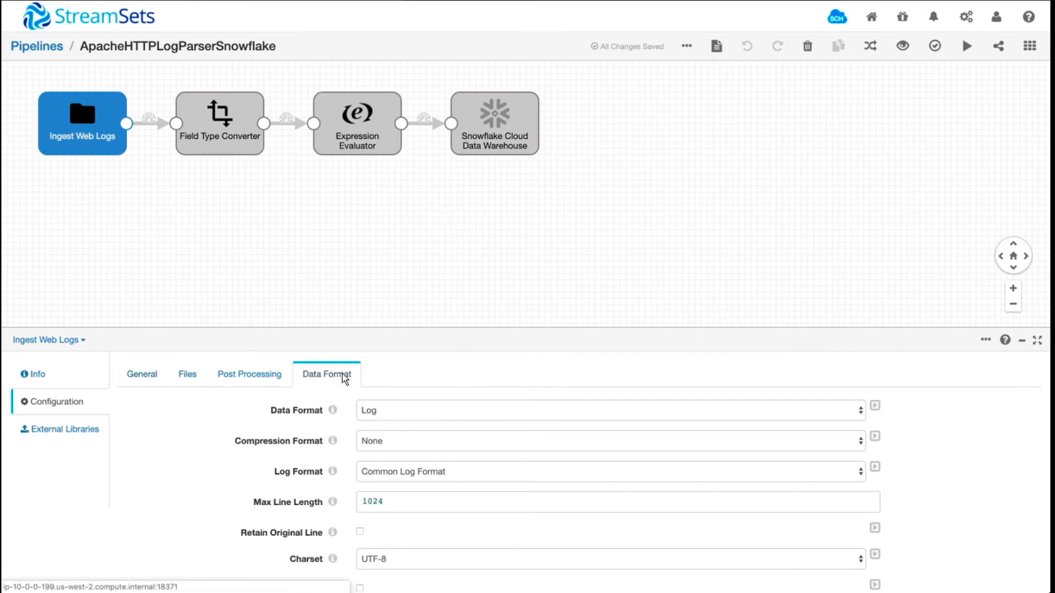
pyautogui.moveTo(327, 280)
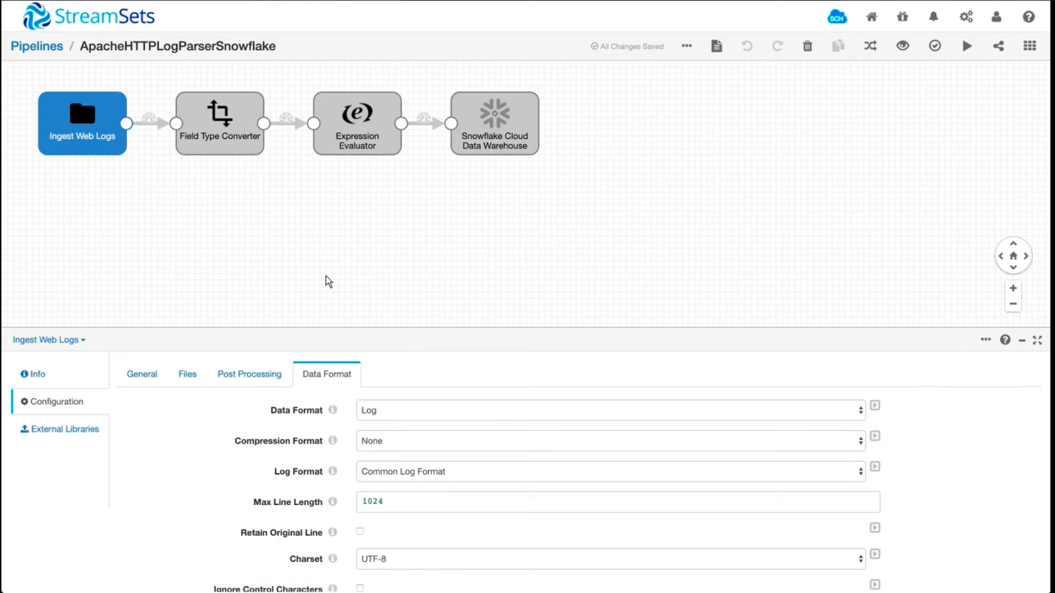
pyautogui.moveTo(291, 273)
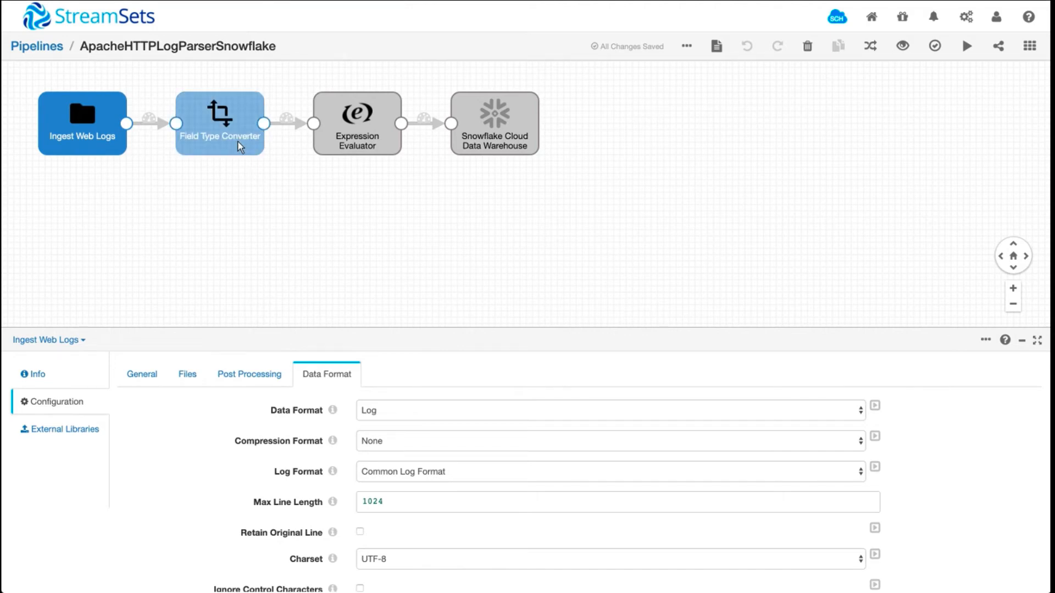
# Step: Review the Field Type Converter conversions typing response, bytes, timestamp and httpversion
pyautogui.click(220, 123)
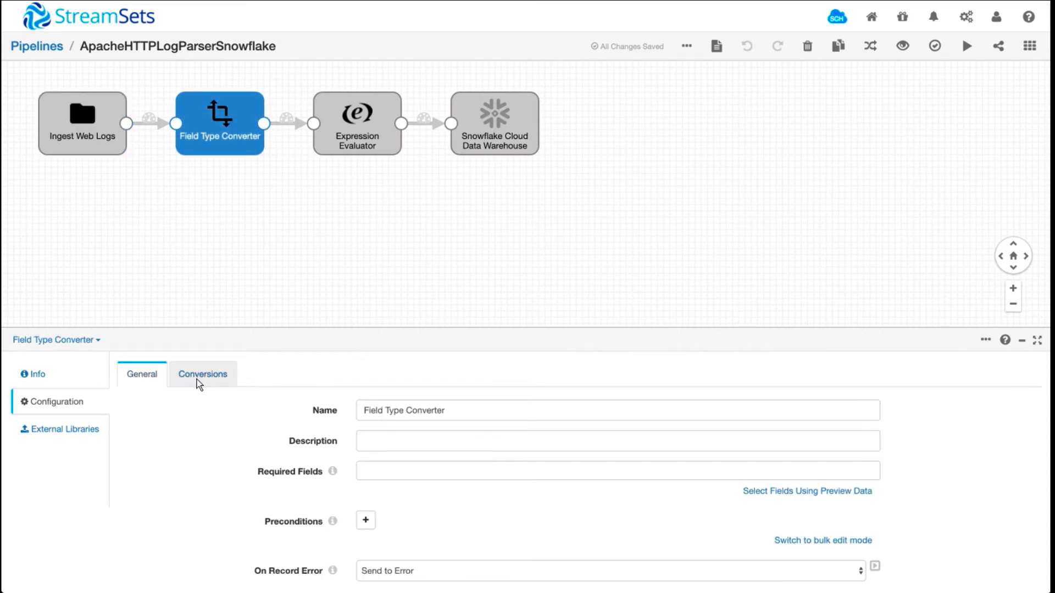
pyautogui.click(202, 373)
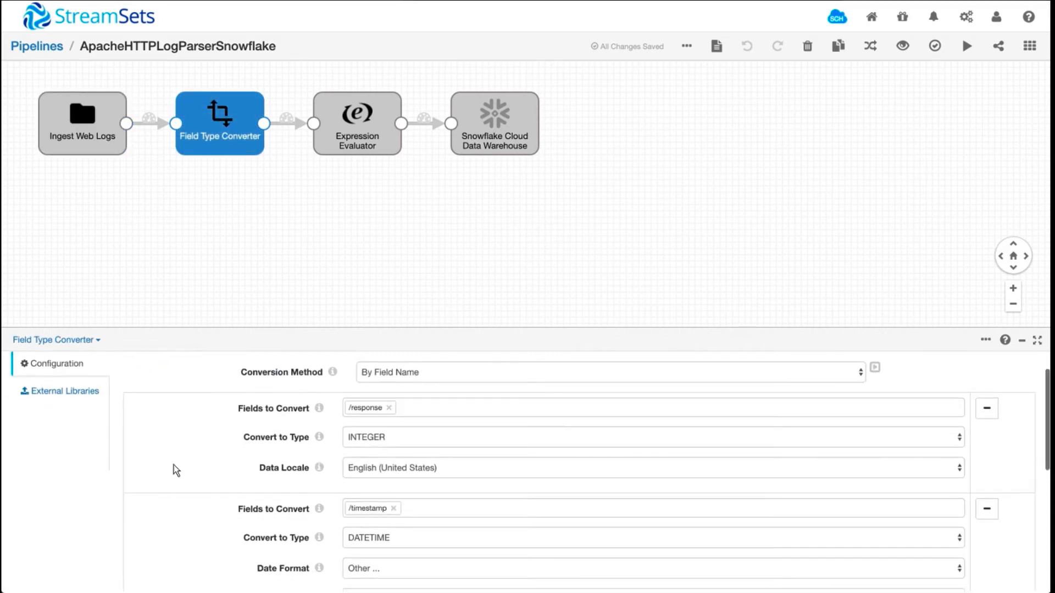
pyautogui.scroll(-3)
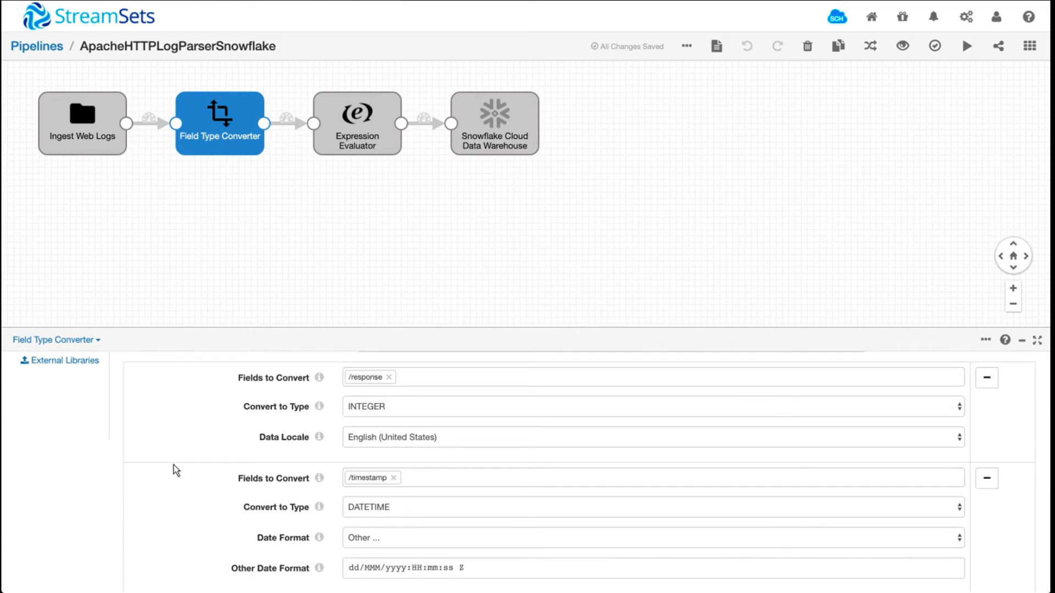
pyautogui.scroll(-3)
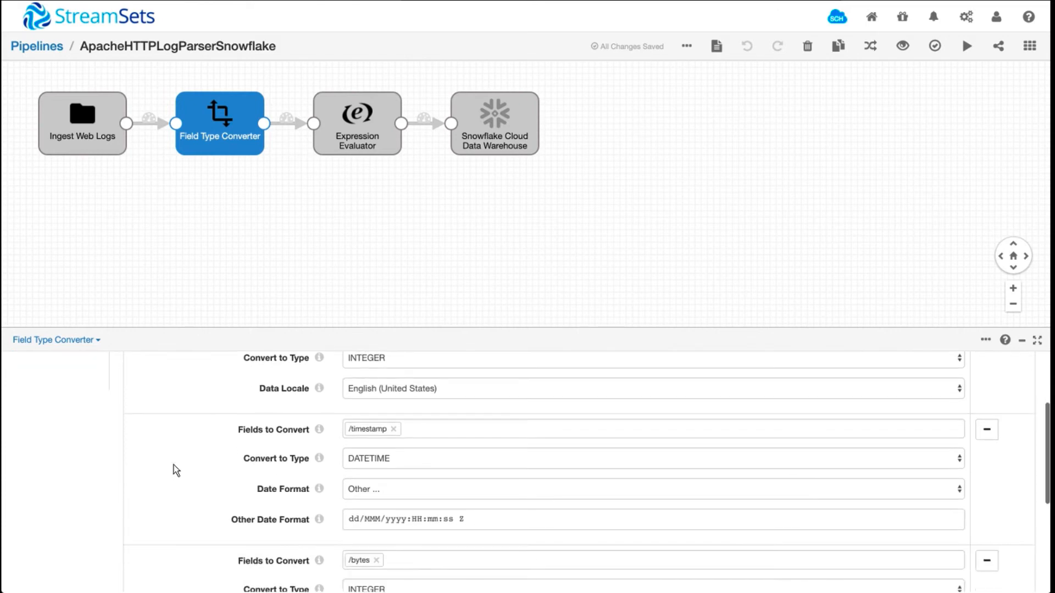
pyautogui.scroll(3)
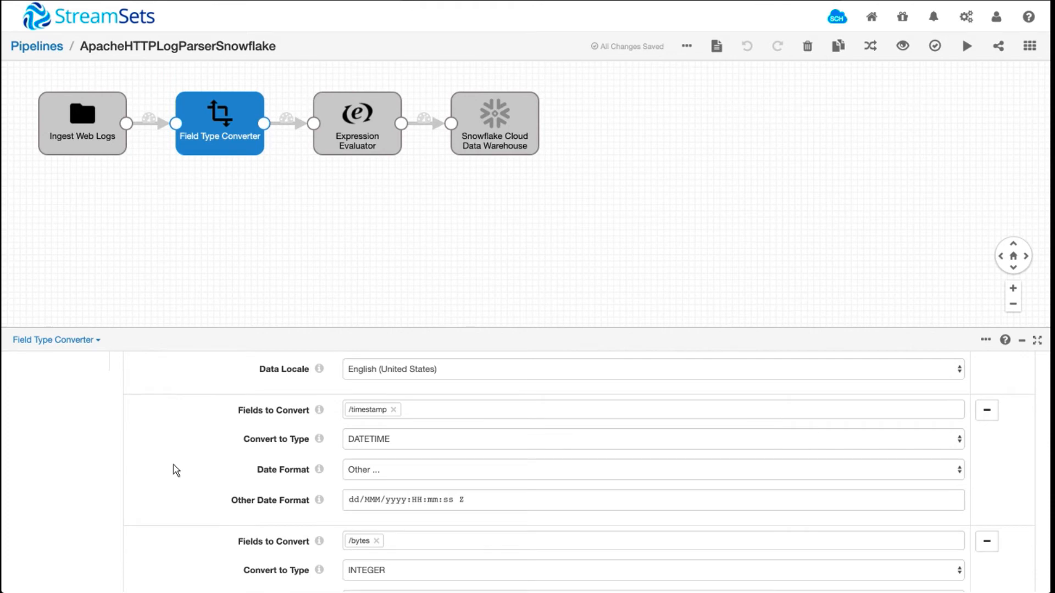
pyautogui.scroll(-3)
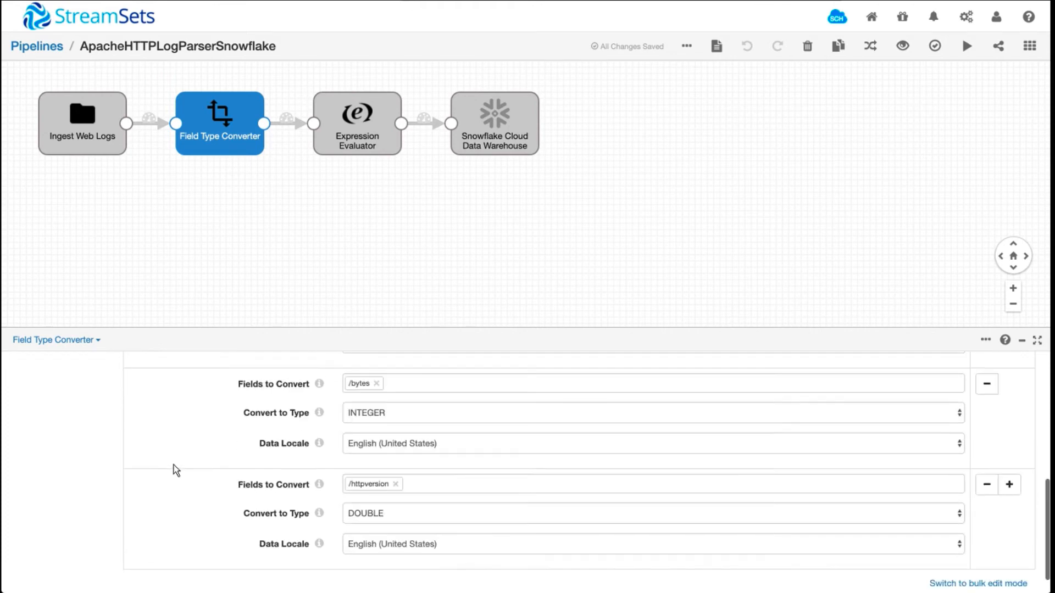
pyautogui.scroll(3)
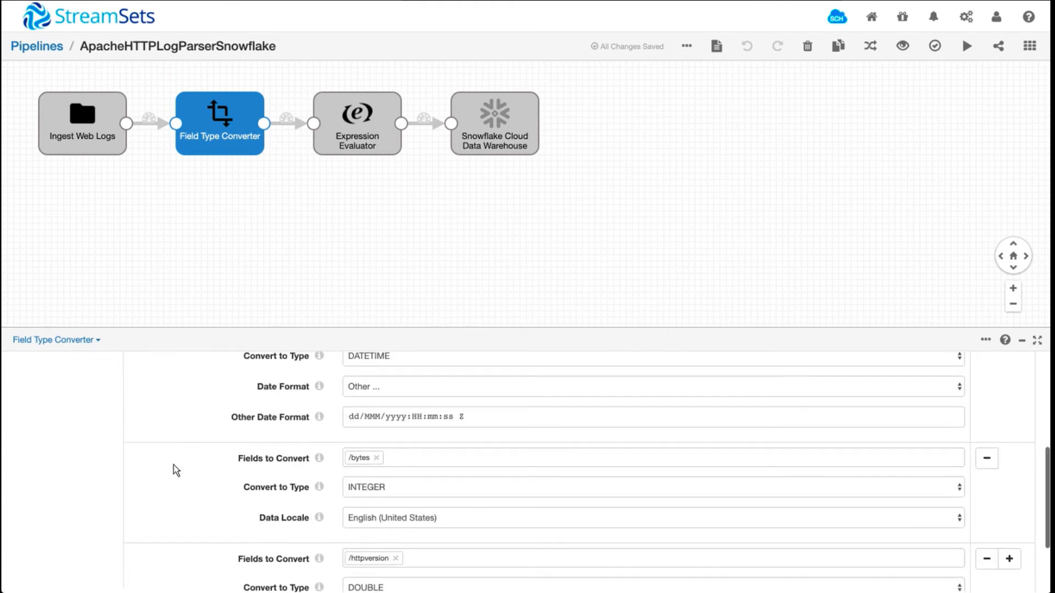
pyautogui.scroll(3)
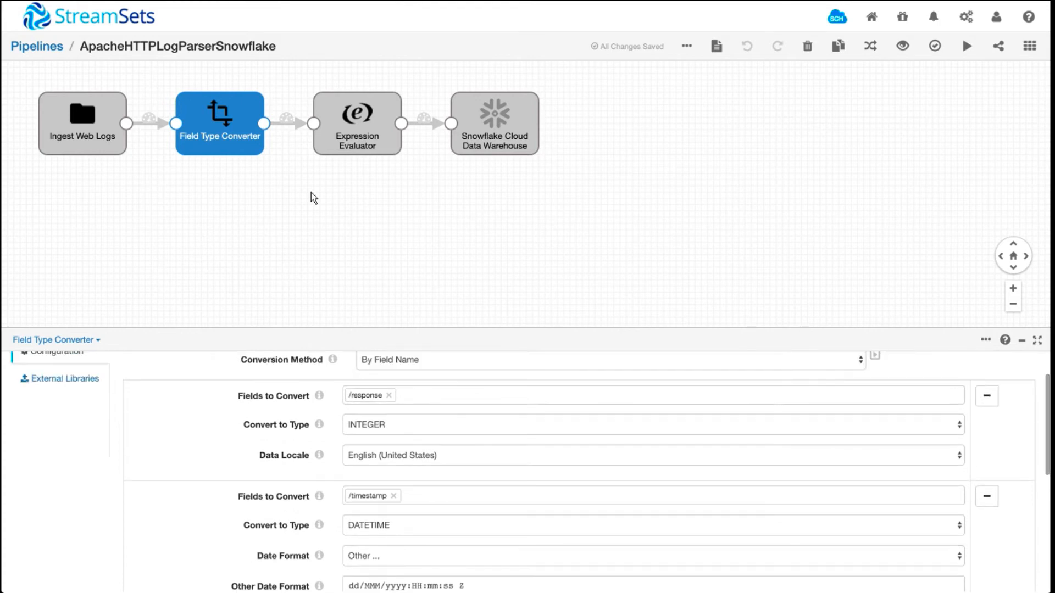
# Step: Show the Expression Evaluator's field expressions for request decoding and product extraction
pyautogui.click(357, 123)
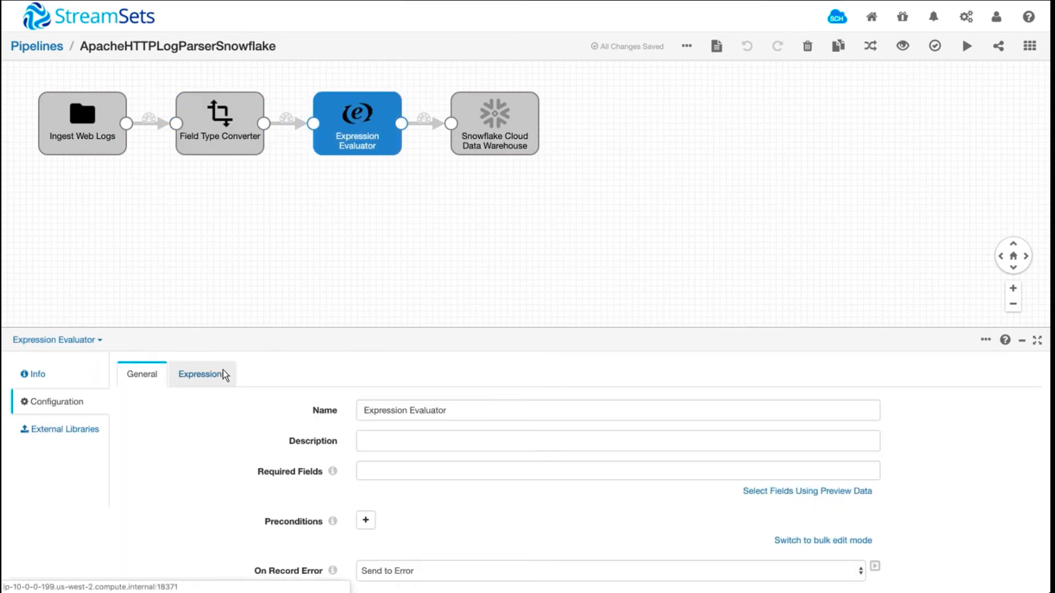
pyautogui.click(200, 374)
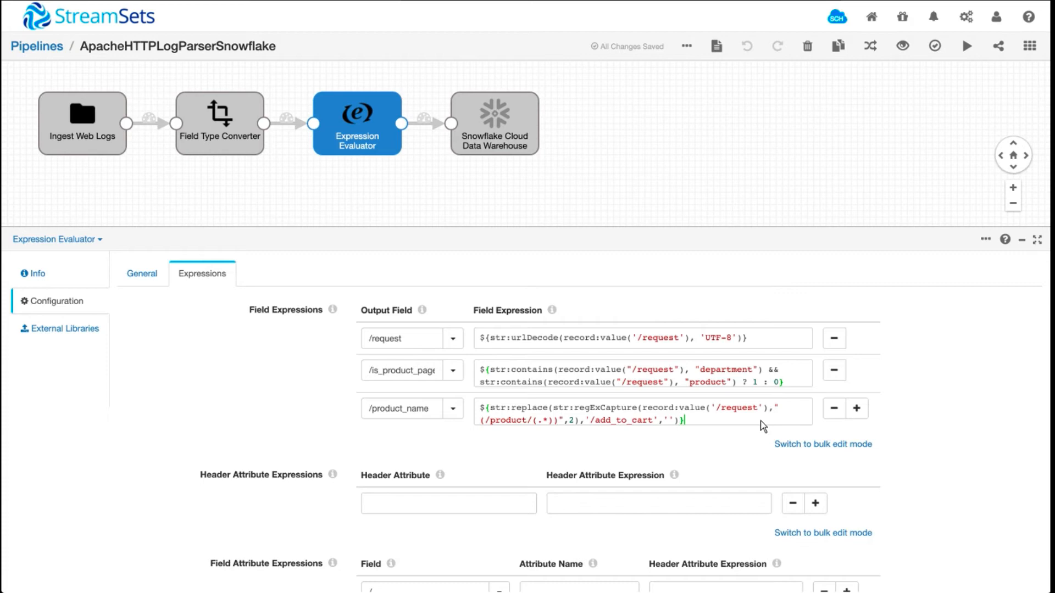
pyautogui.moveTo(726, 406)
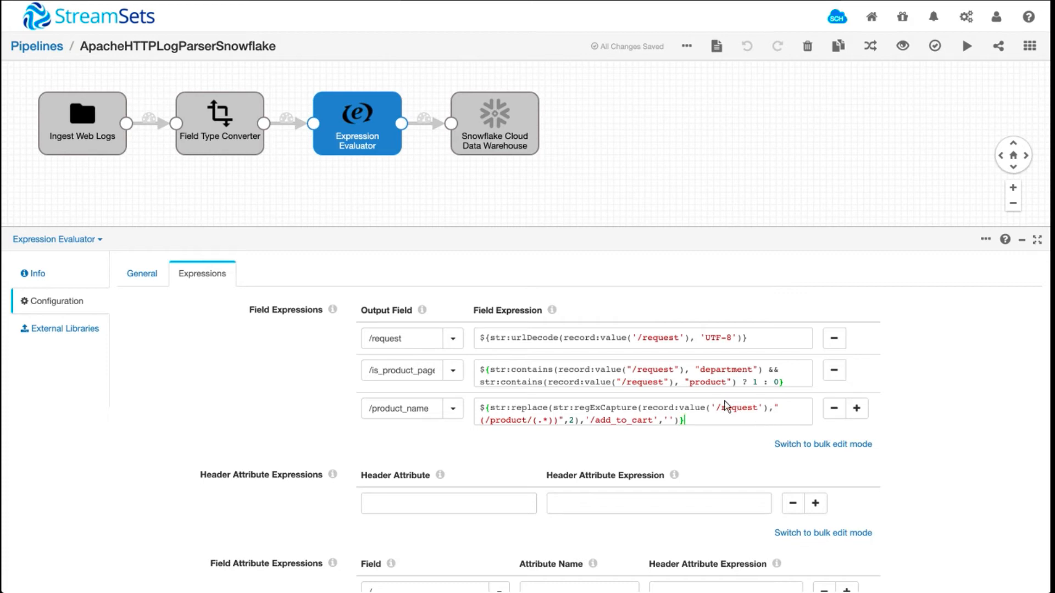
pyautogui.moveTo(773, 344)
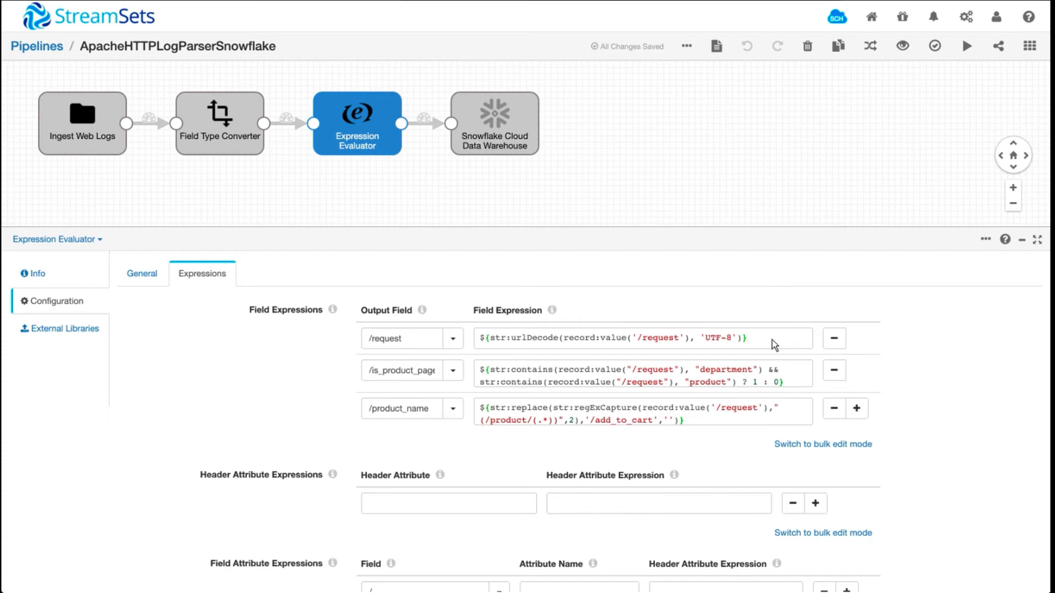
pyautogui.moveTo(482, 181)
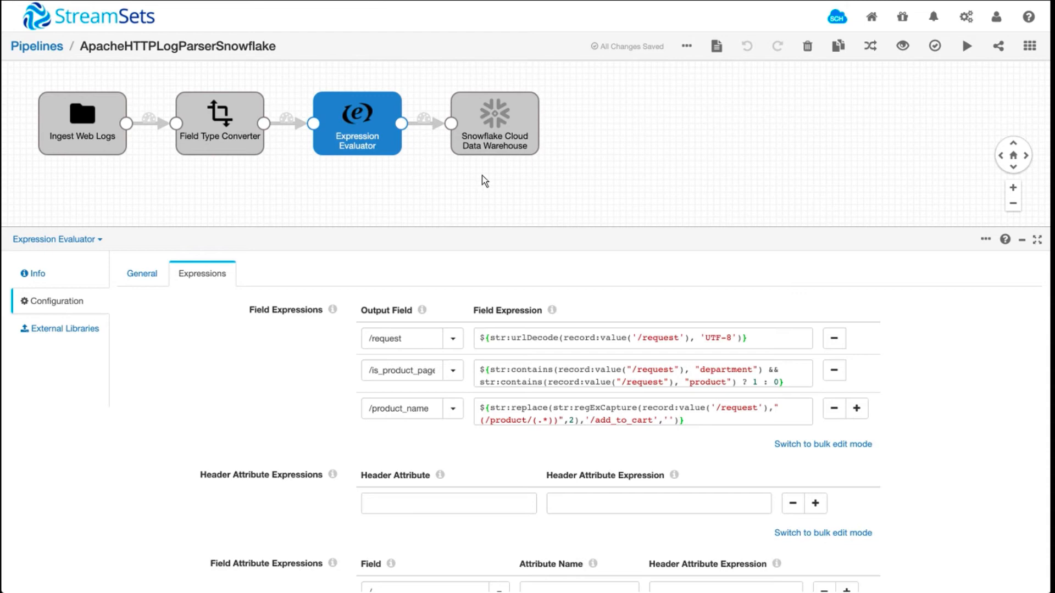
# Step: Review the Snowflake destination's RETAIL.WEB_LOGS table settings, then return to pipeline configuration
pyautogui.click(493, 123)
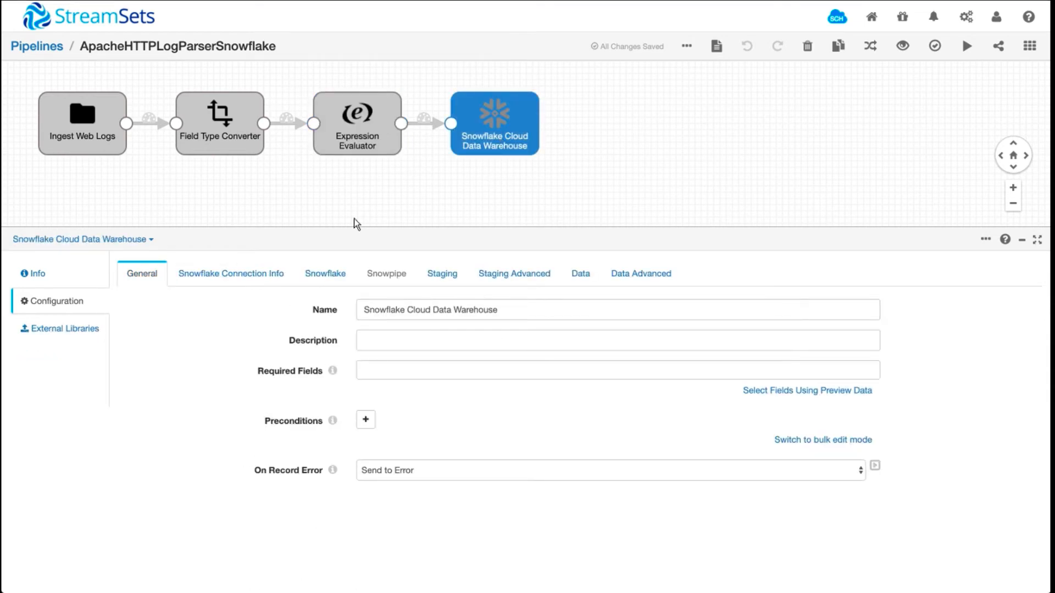
pyautogui.click(325, 274)
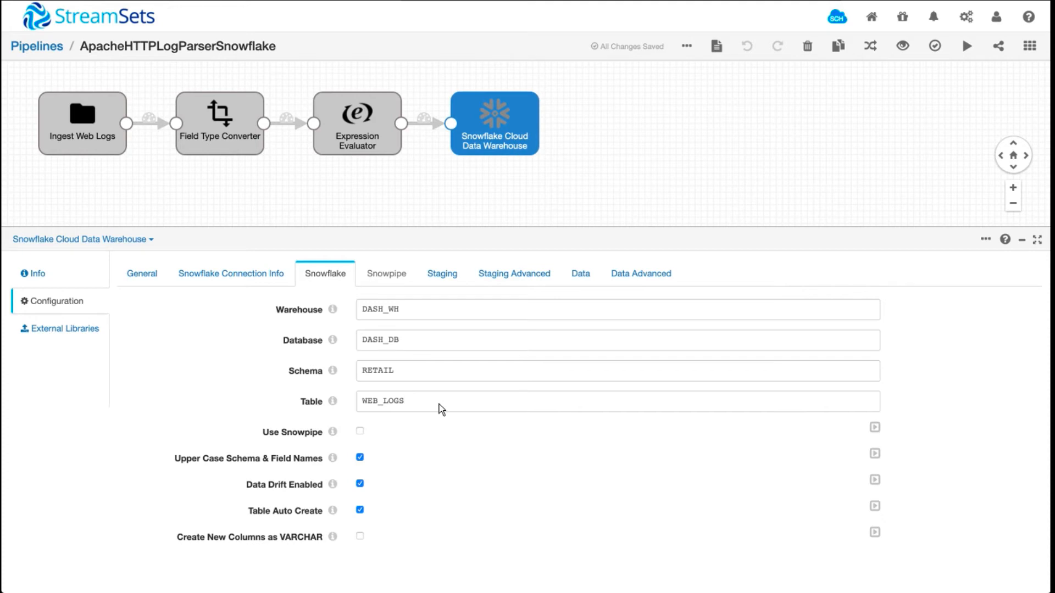
pyautogui.moveTo(375, 525)
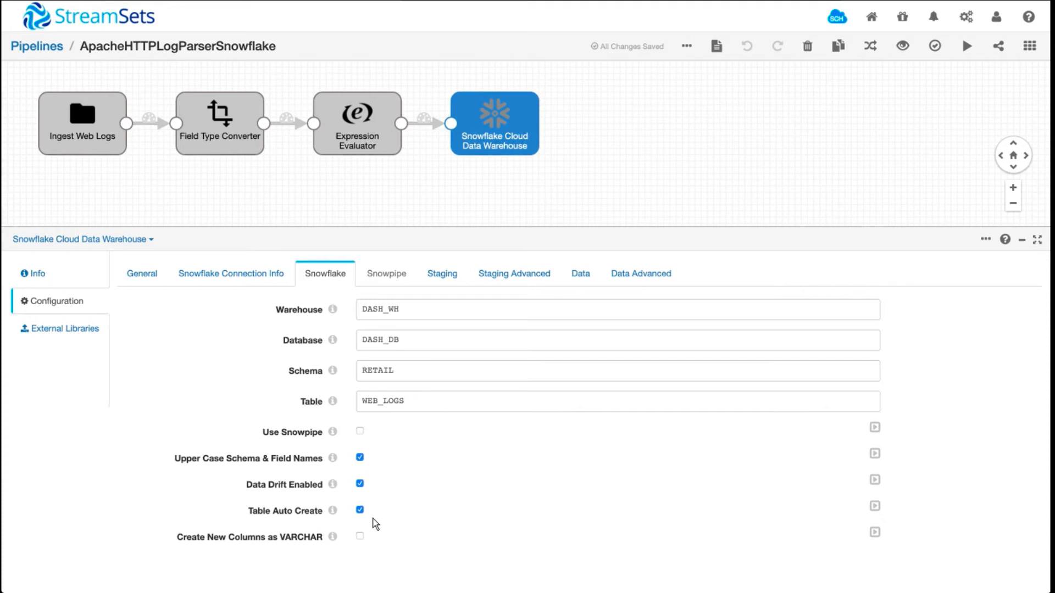
pyautogui.moveTo(385, 521)
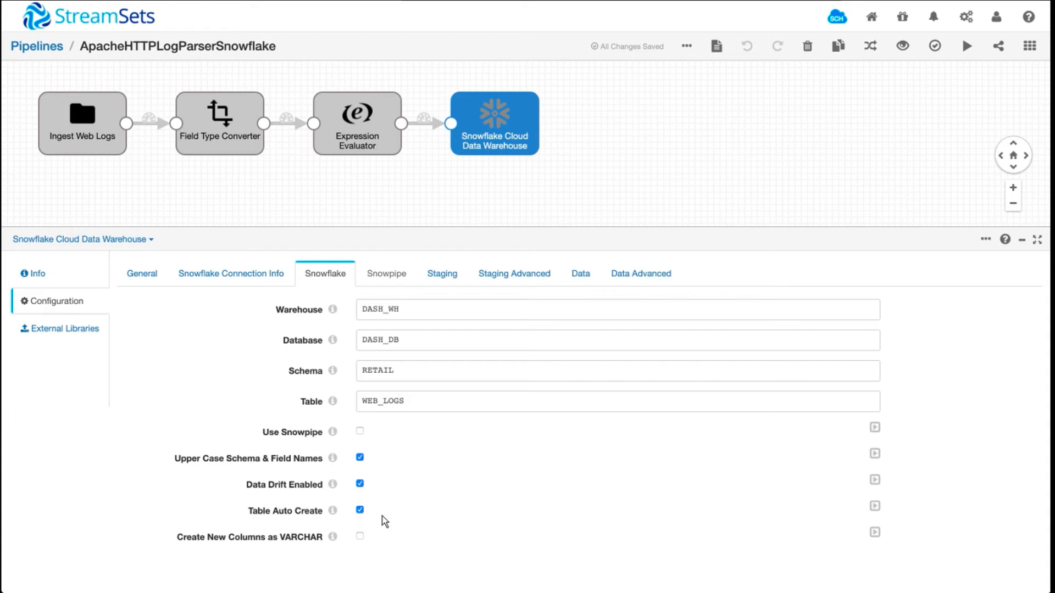
pyautogui.click(672, 147)
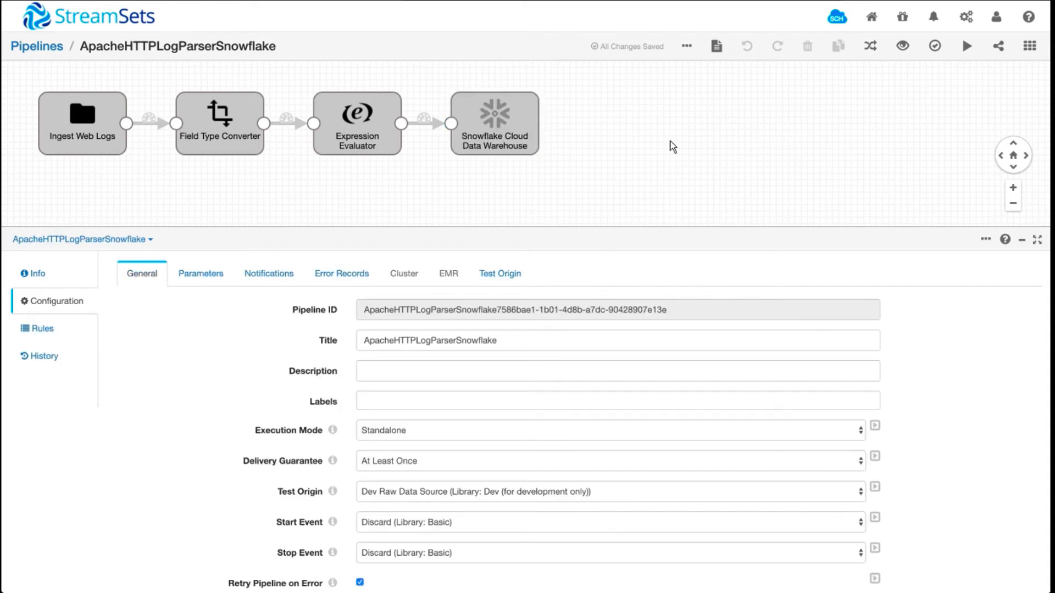
pyautogui.moveTo(904, 46)
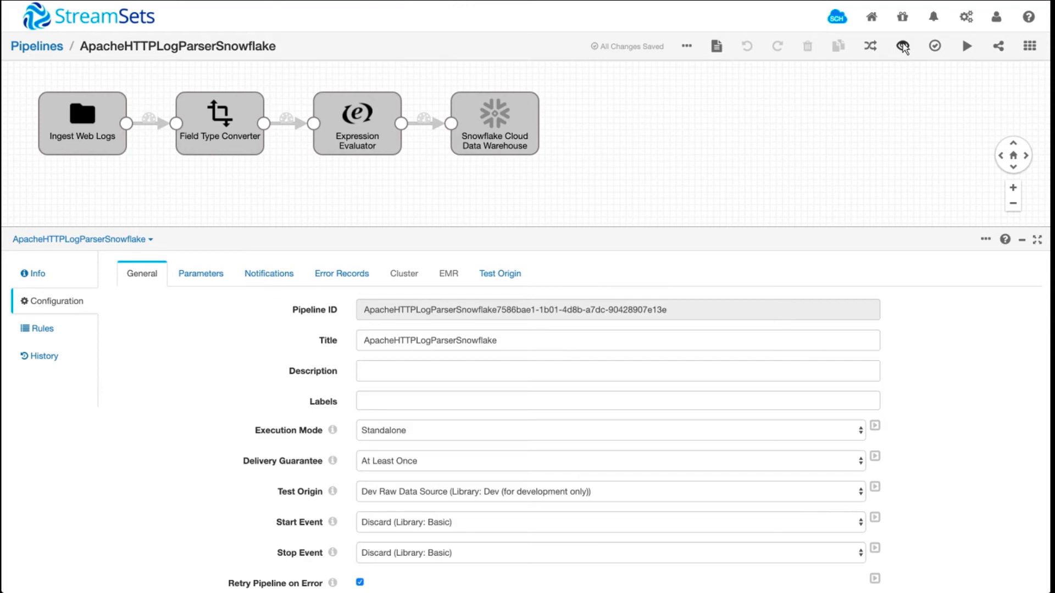
# Step: Run a data preview and expand the first record at the type conversion stage
pyautogui.click(903, 46)
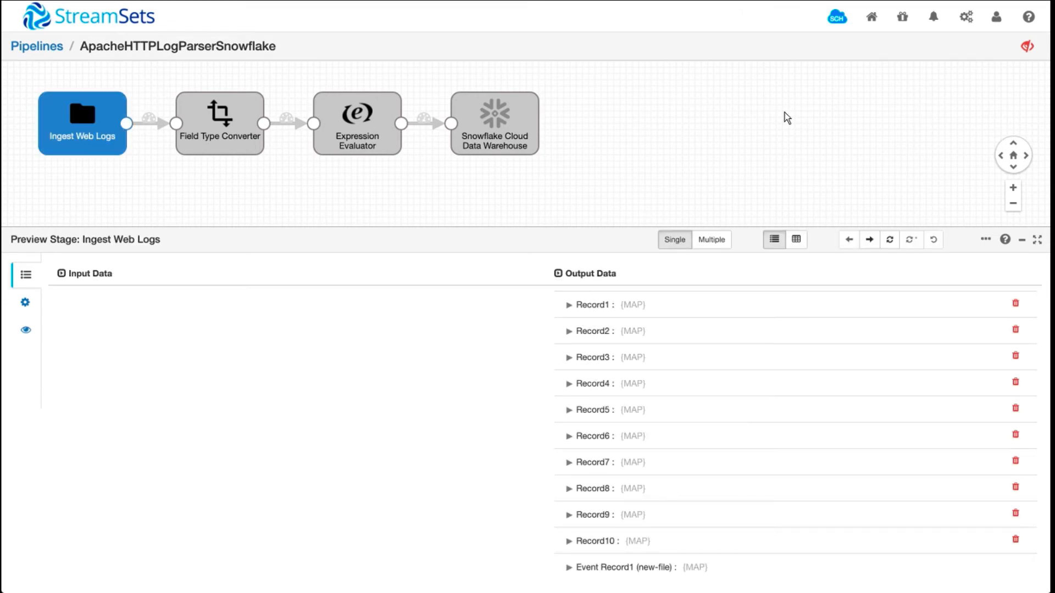
pyautogui.moveTo(222, 161)
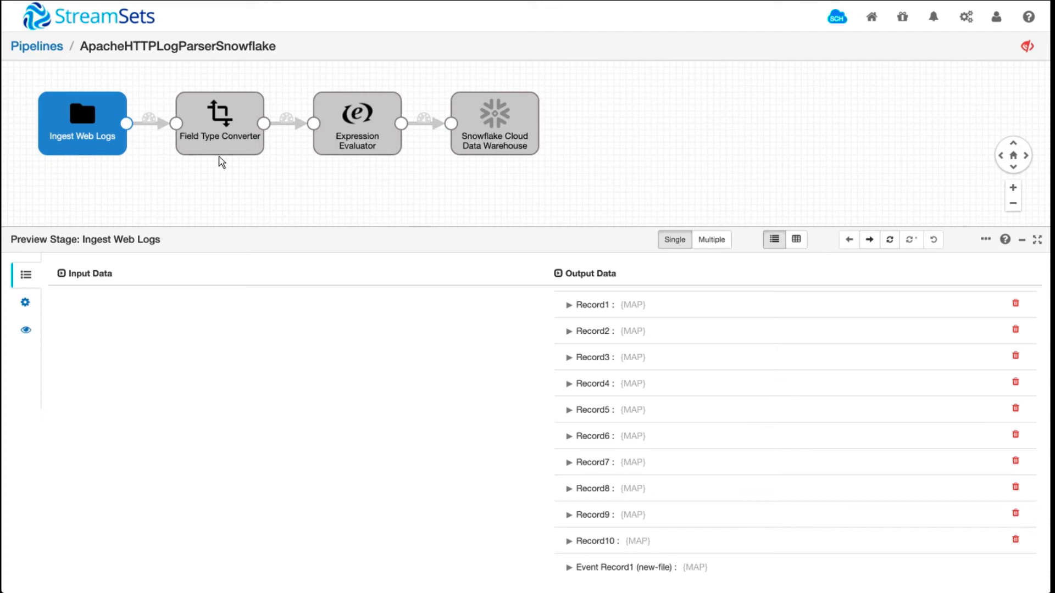
pyautogui.click(218, 123)
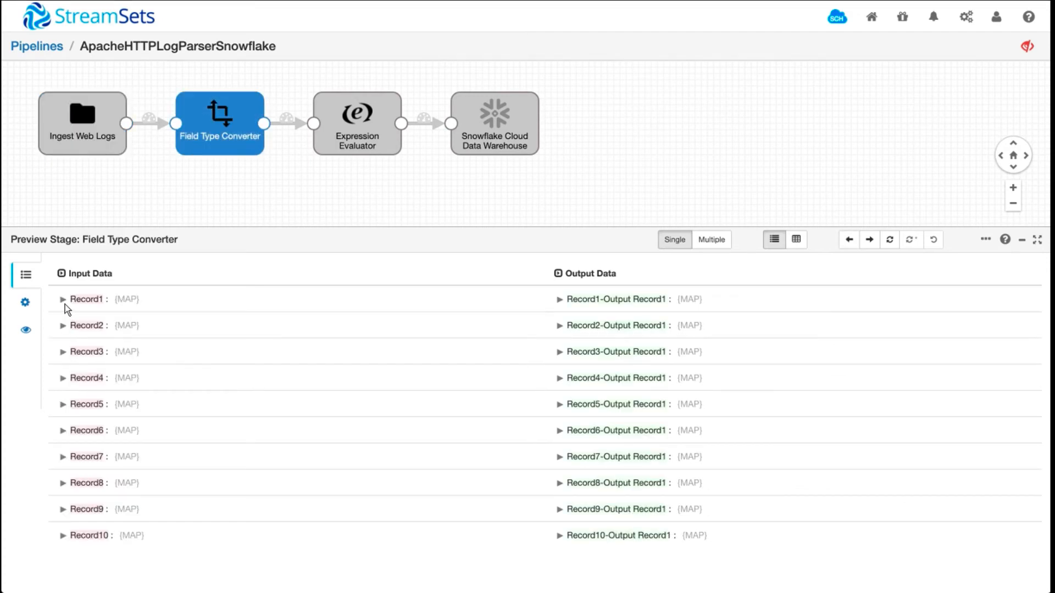
pyautogui.click(62, 299)
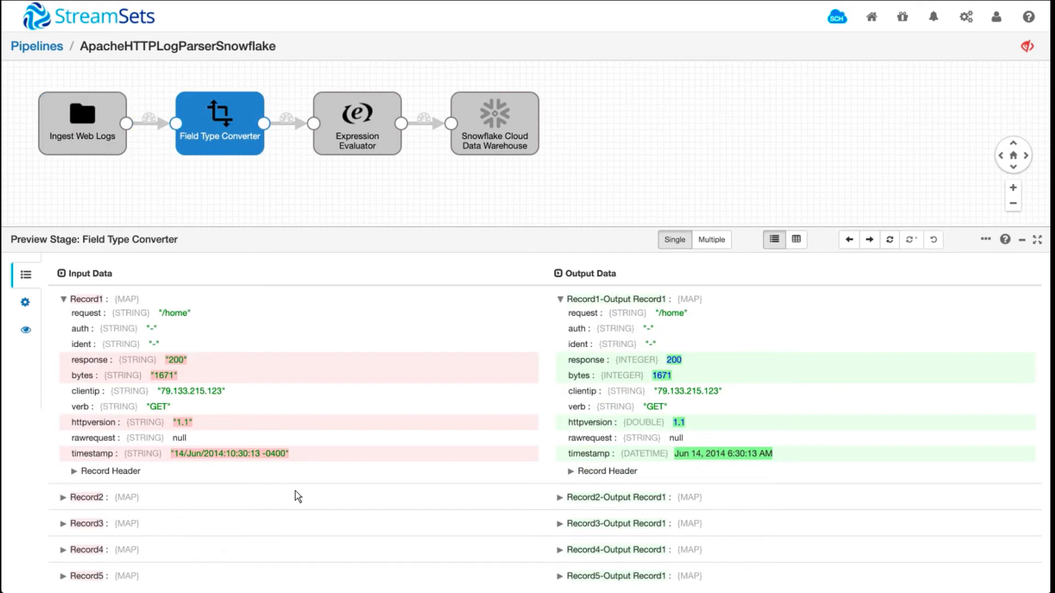
pyautogui.moveTo(393, 452)
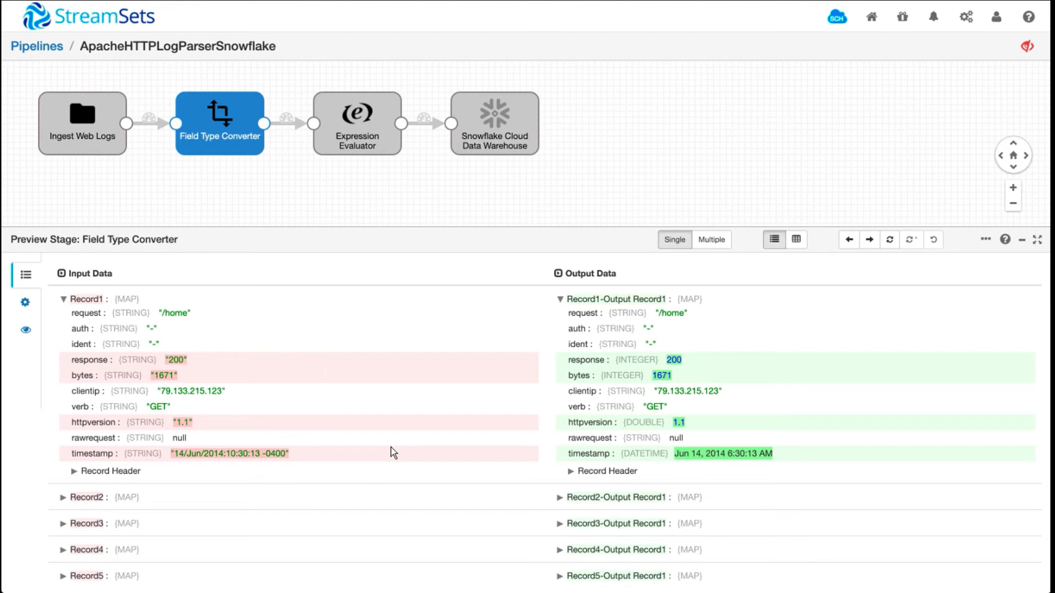
pyautogui.moveTo(86, 364)
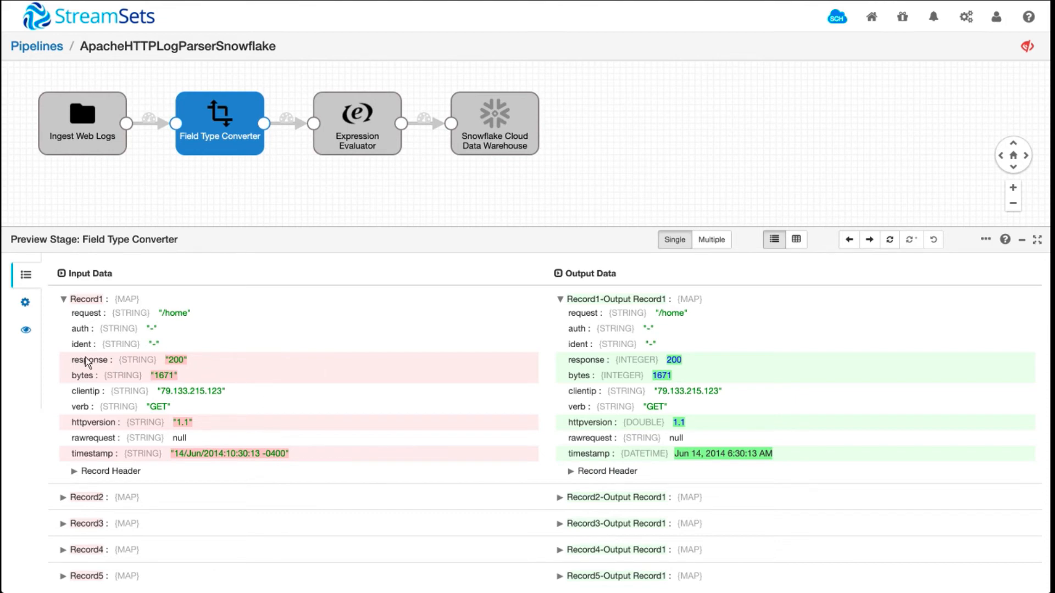
pyautogui.moveTo(113, 457)
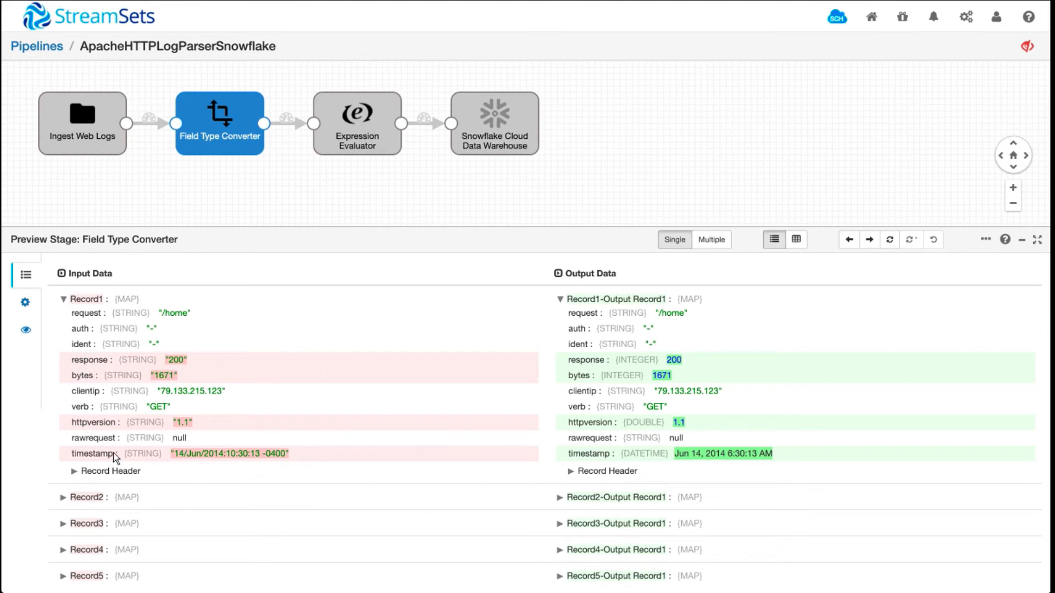
pyautogui.moveTo(670, 376)
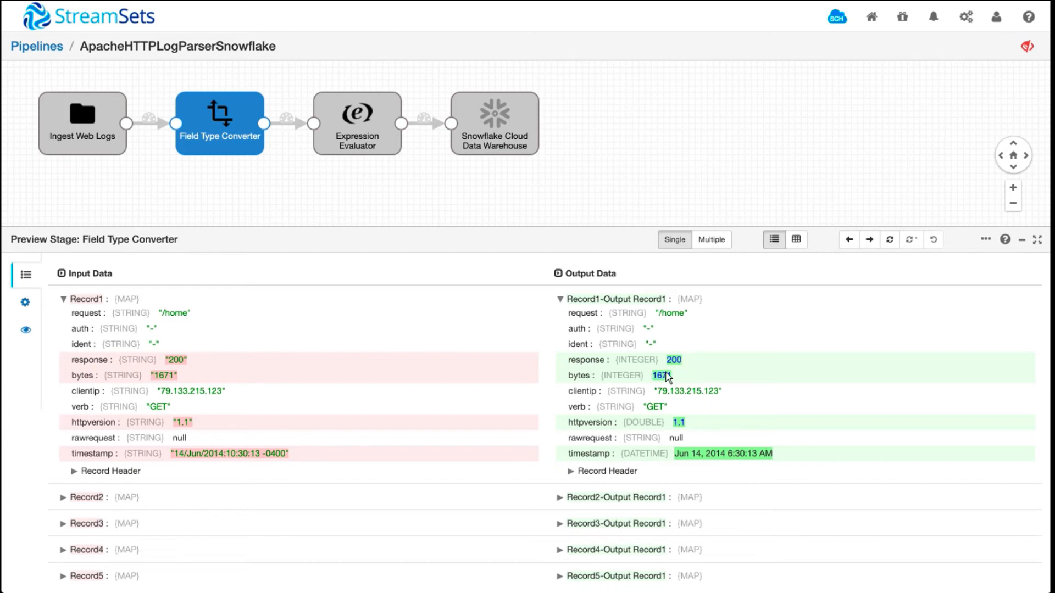
pyautogui.moveTo(659, 390)
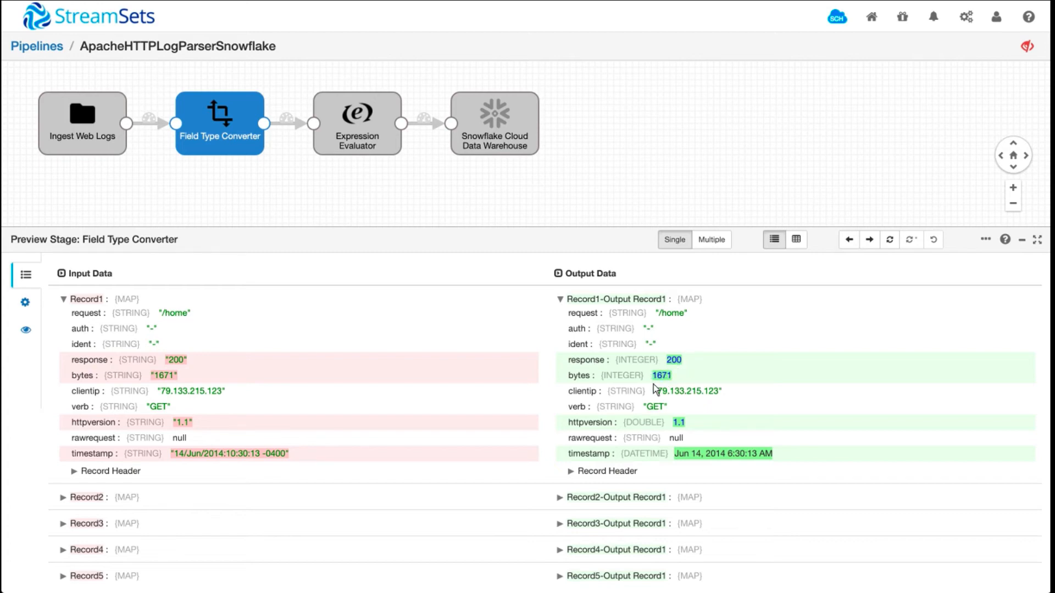
# Step: Inspect the Expression Evaluator's output records with decoded request and product fields
pyautogui.click(357, 124)
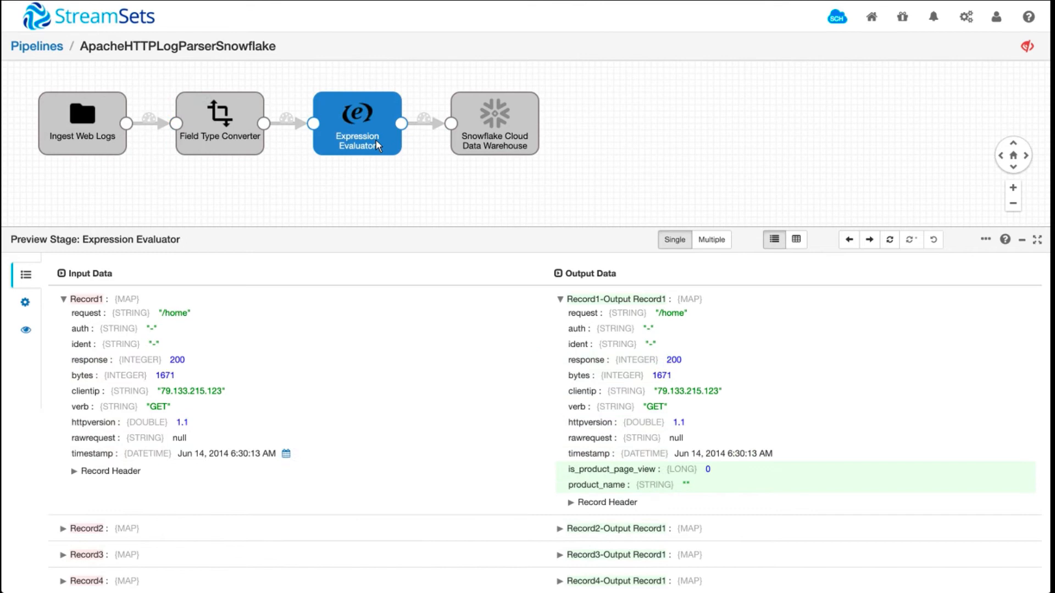
pyautogui.moveTo(94, 330)
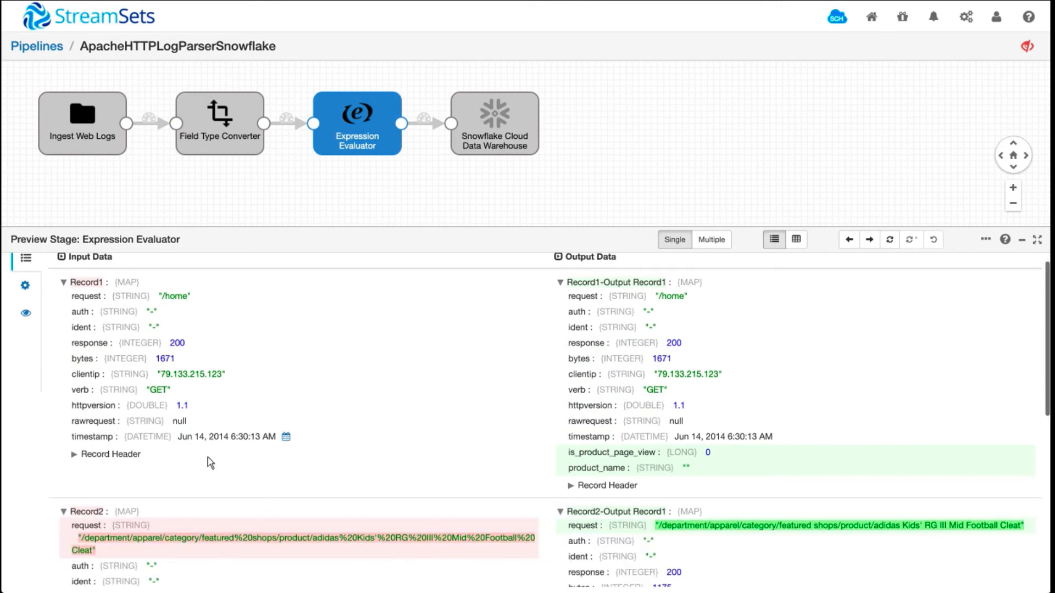
pyautogui.scroll(-3)
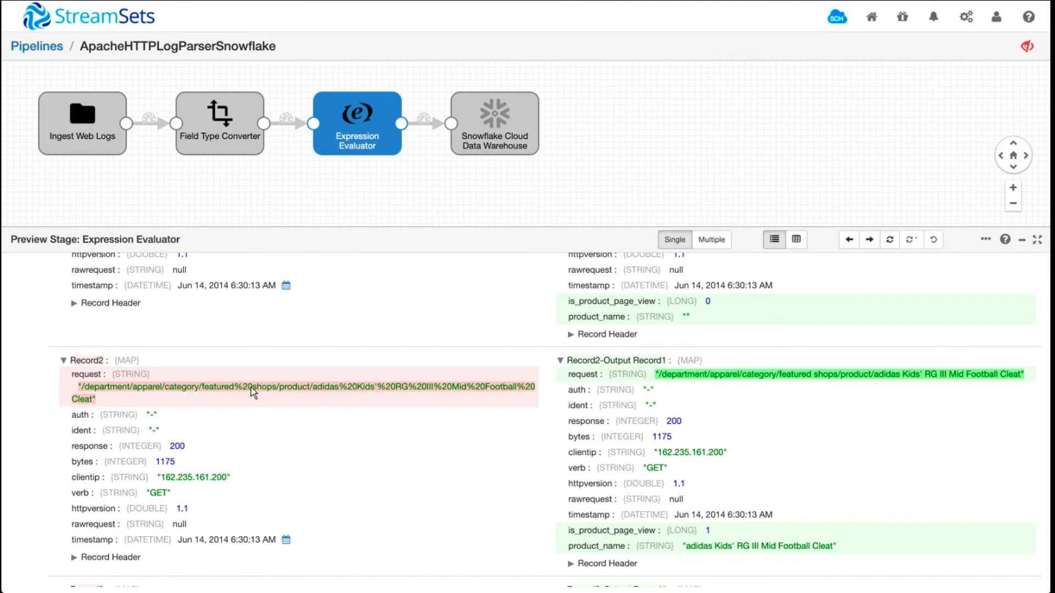
pyautogui.moveTo(706, 379)
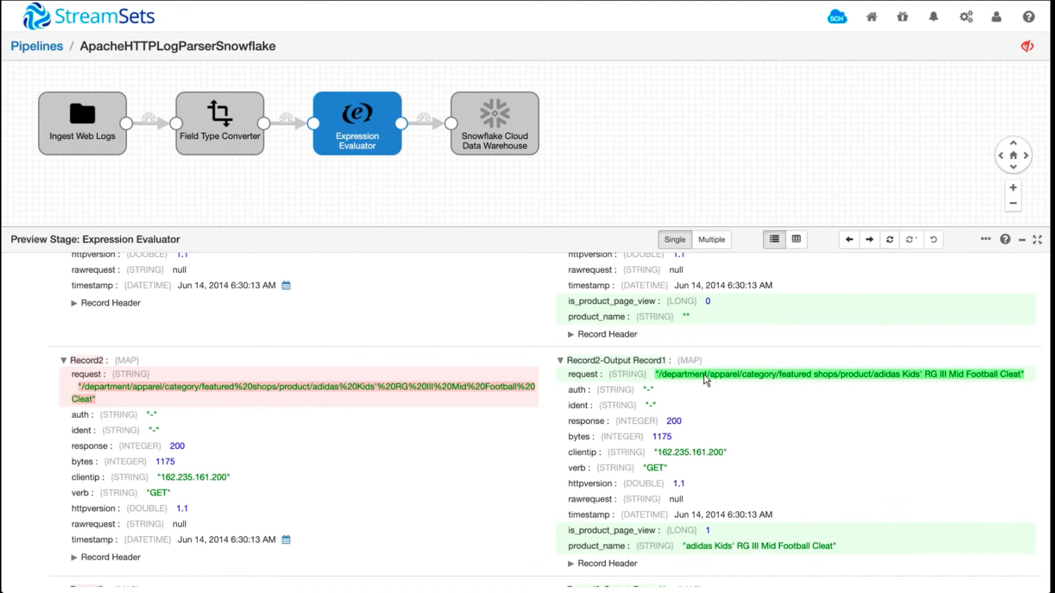
pyautogui.moveTo(895, 379)
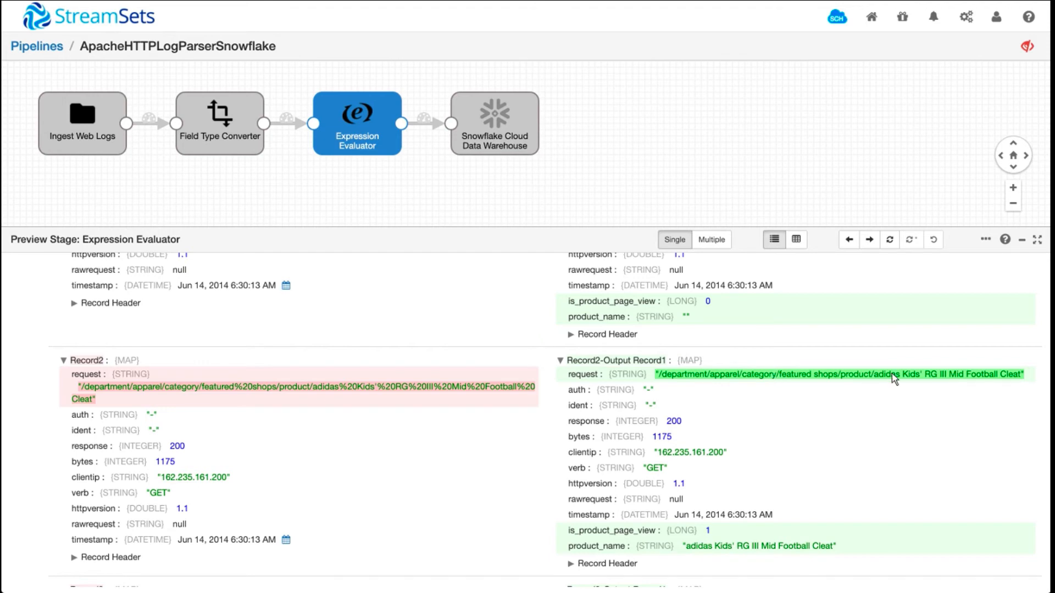
pyautogui.scroll(-3)
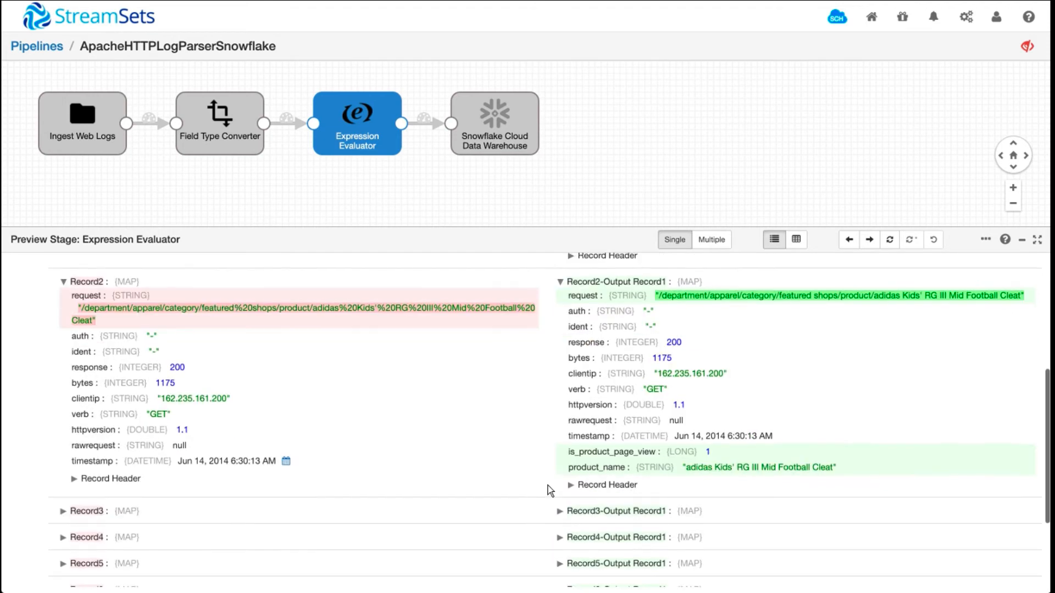
pyautogui.moveTo(112, 487)
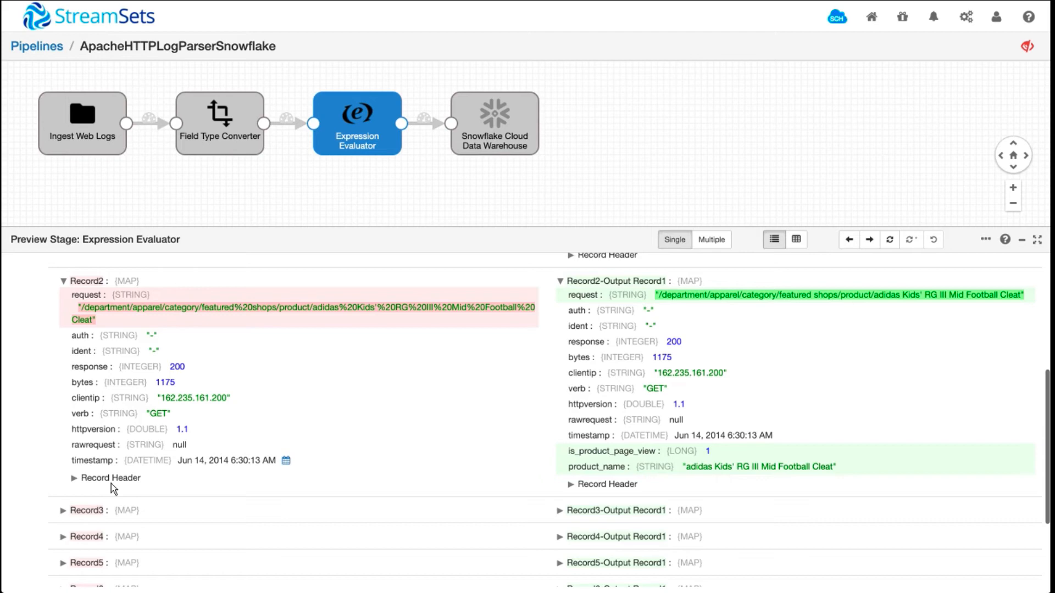
pyautogui.moveTo(112, 323)
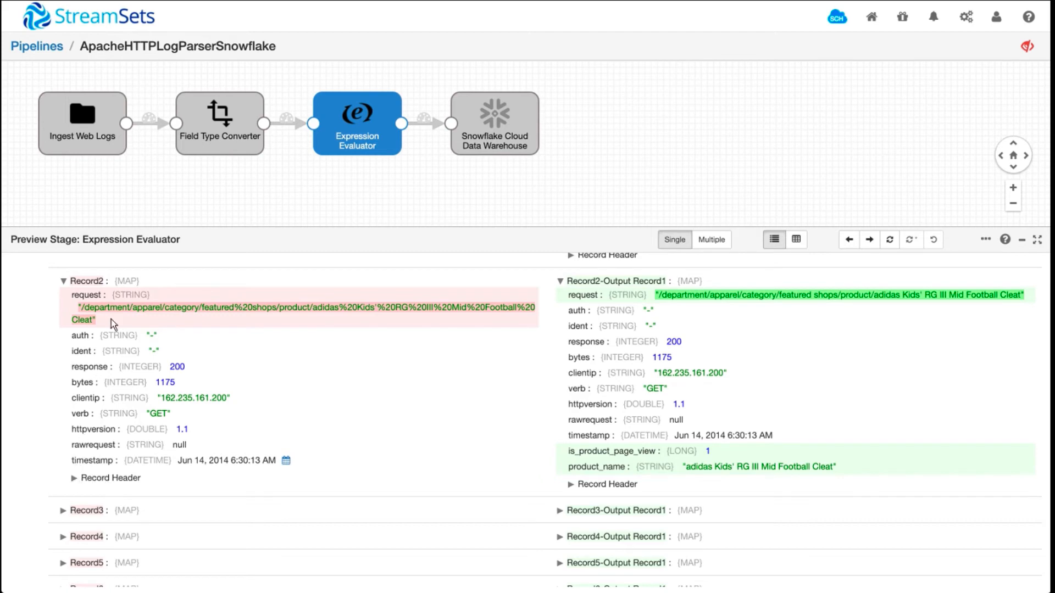
pyautogui.moveTo(403, 329)
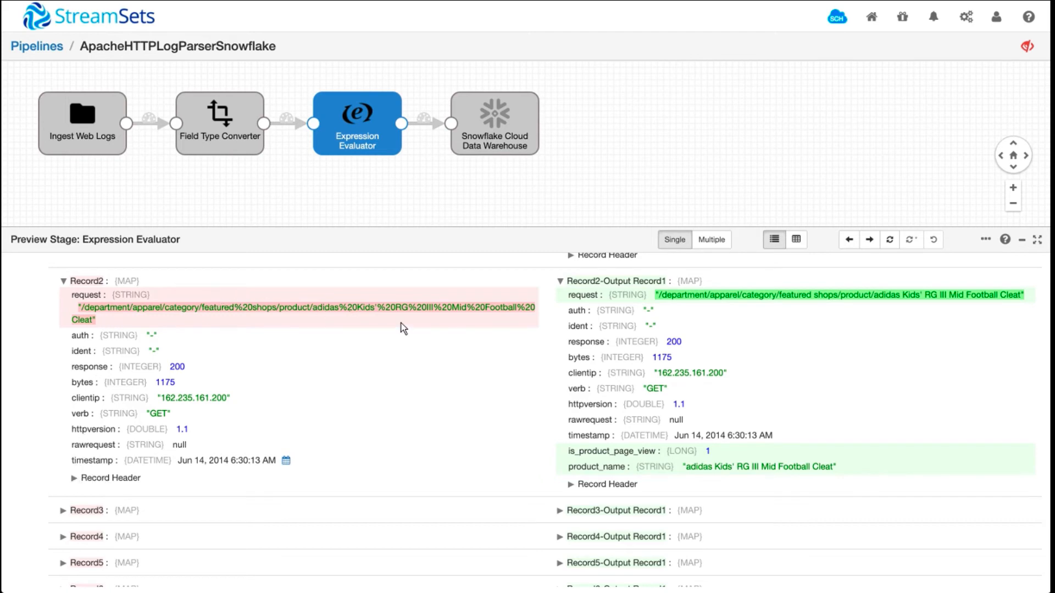
pyautogui.moveTo(688, 471)
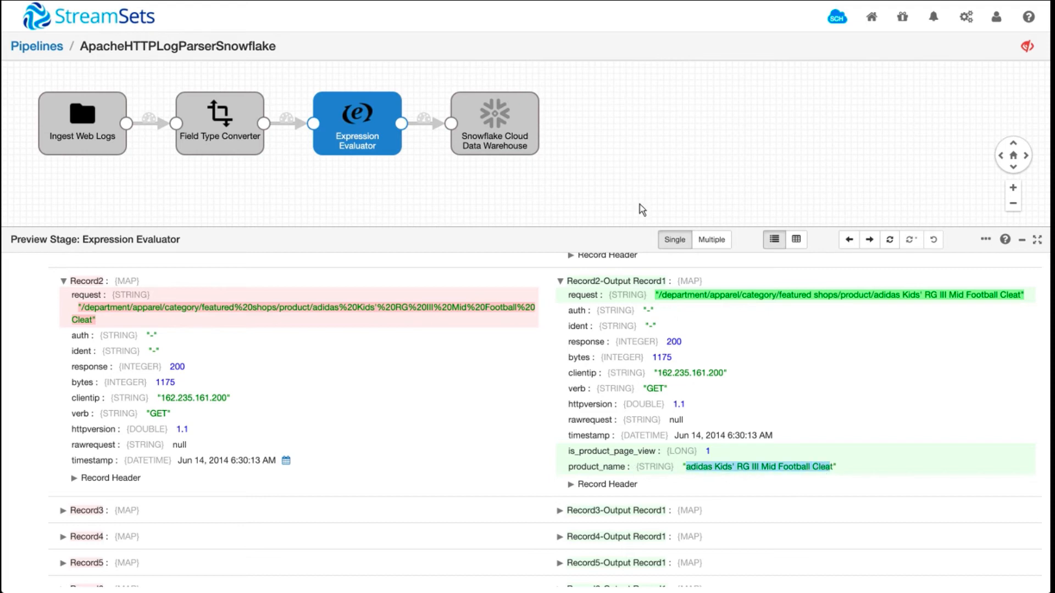
pyautogui.moveTo(1012, 67)
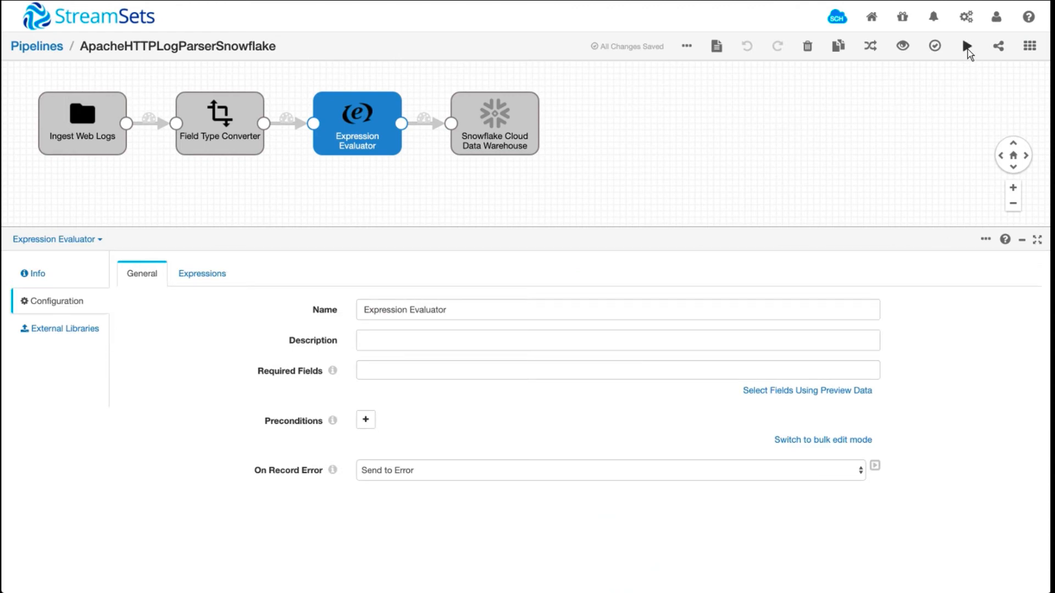
# Step: Run the web-log pipeline to load records into WEB_LOGS, then stop it
pyautogui.click(967, 46)
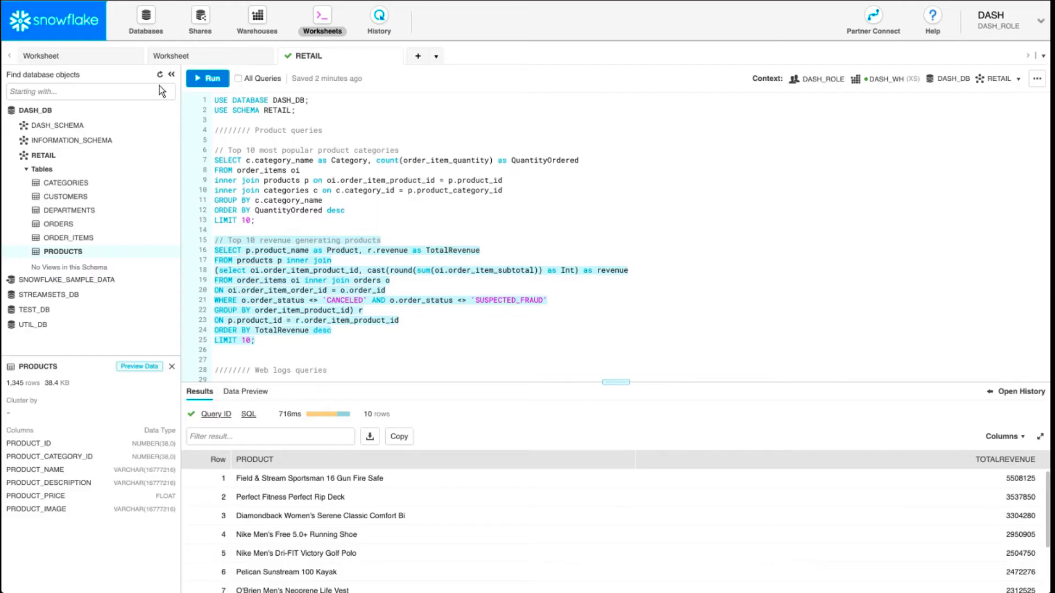
pyautogui.moveTo(61, 265)
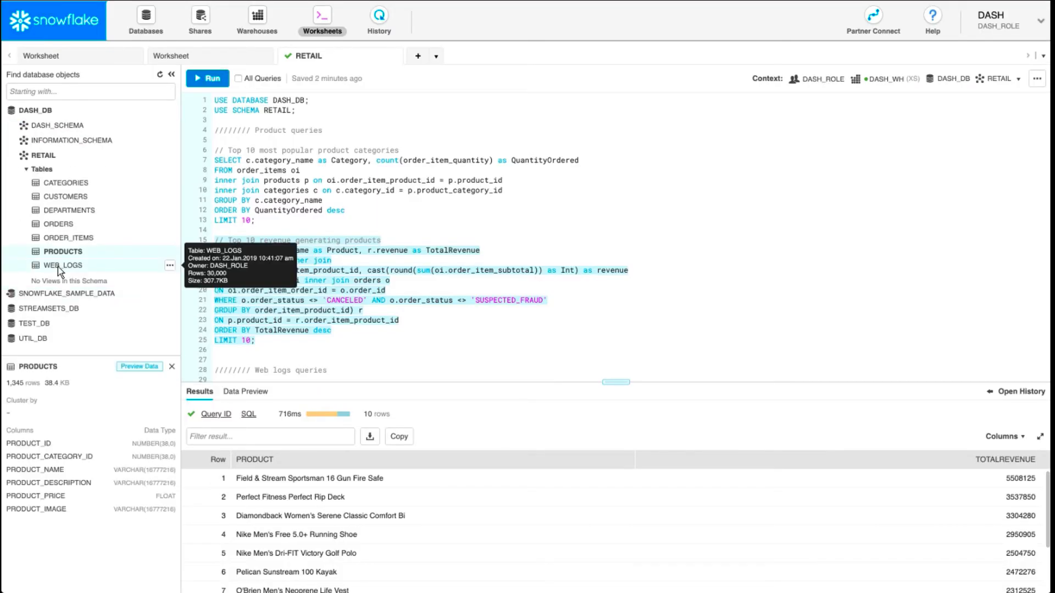
pyautogui.click(62, 265)
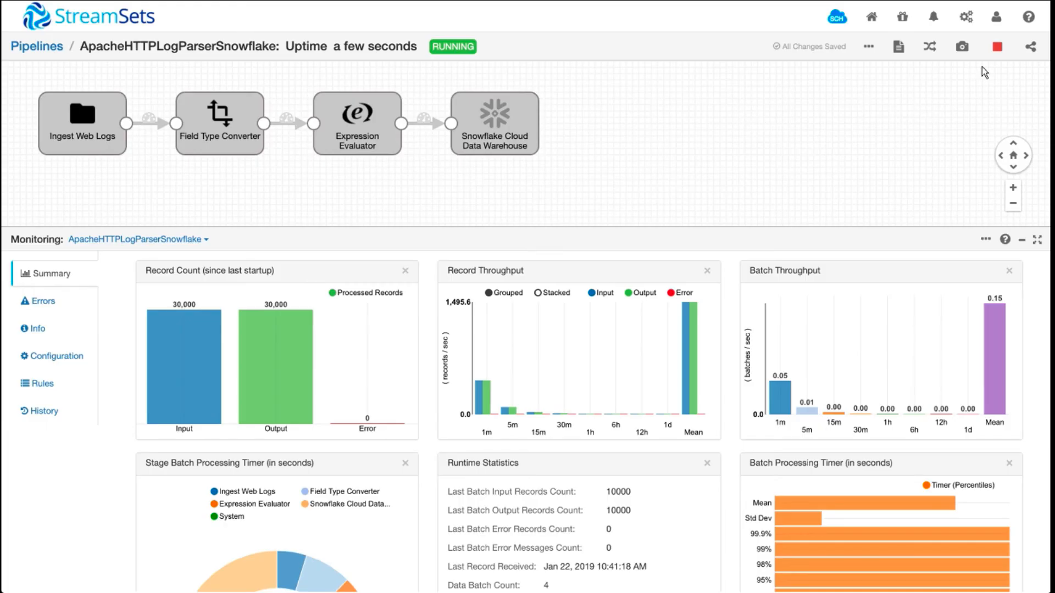
pyautogui.click(997, 46)
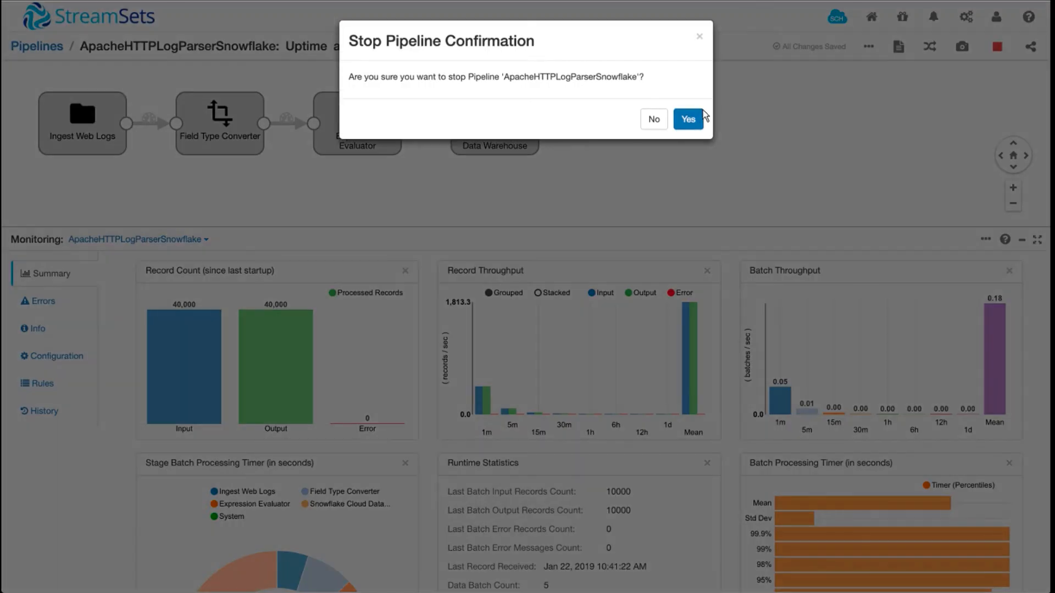
pyautogui.click(687, 118)
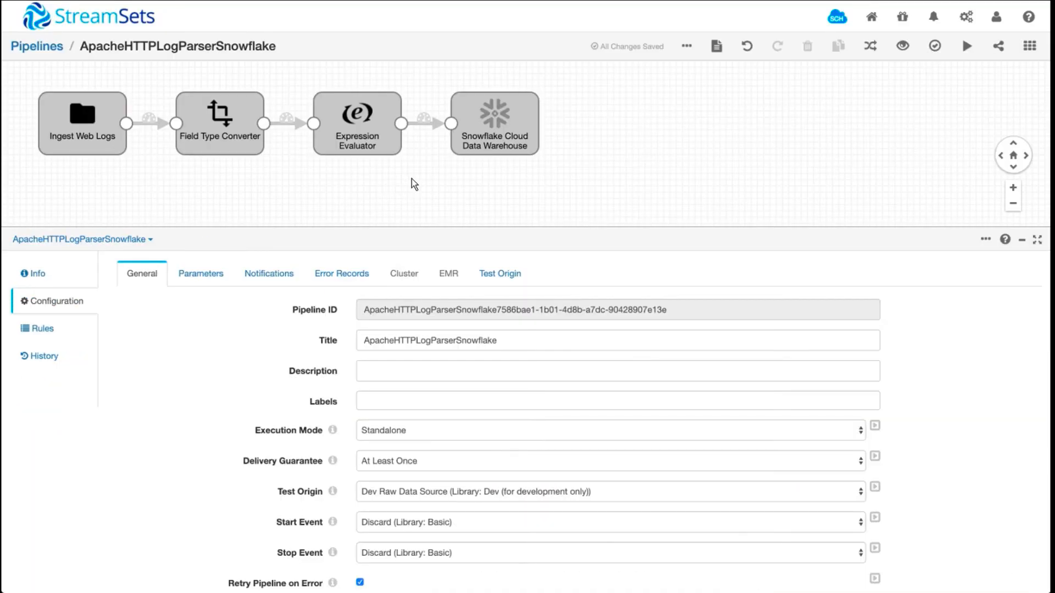
pyautogui.click(493, 123)
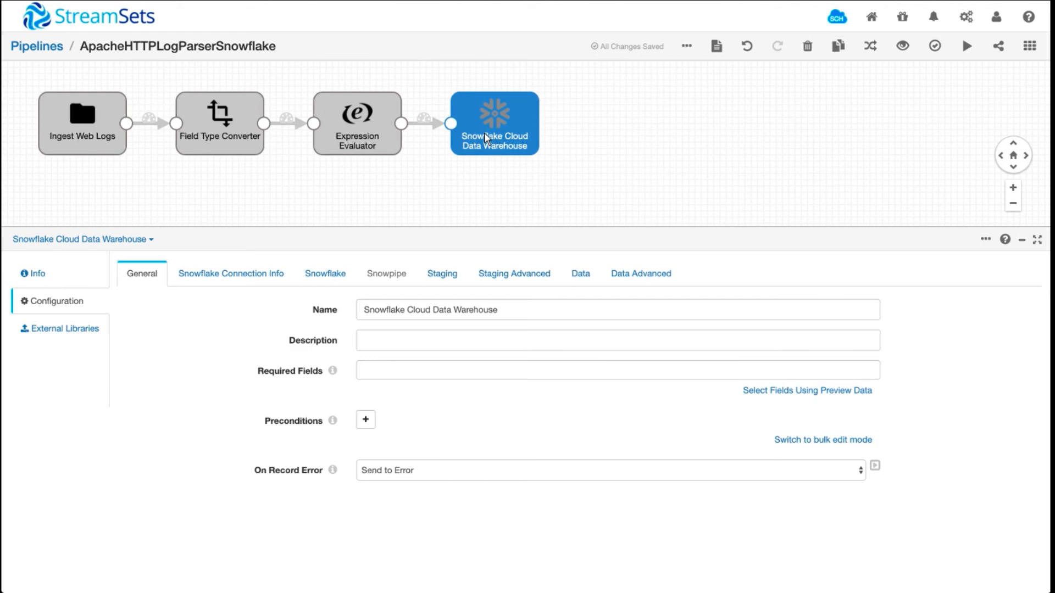
pyautogui.moveTo(478, 238)
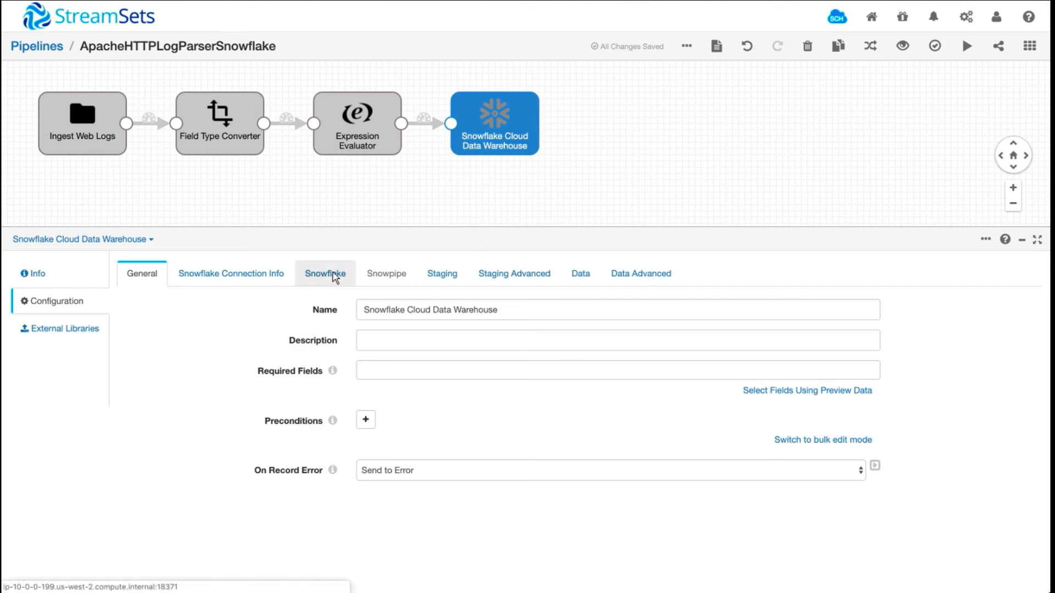
pyautogui.click(580, 274)
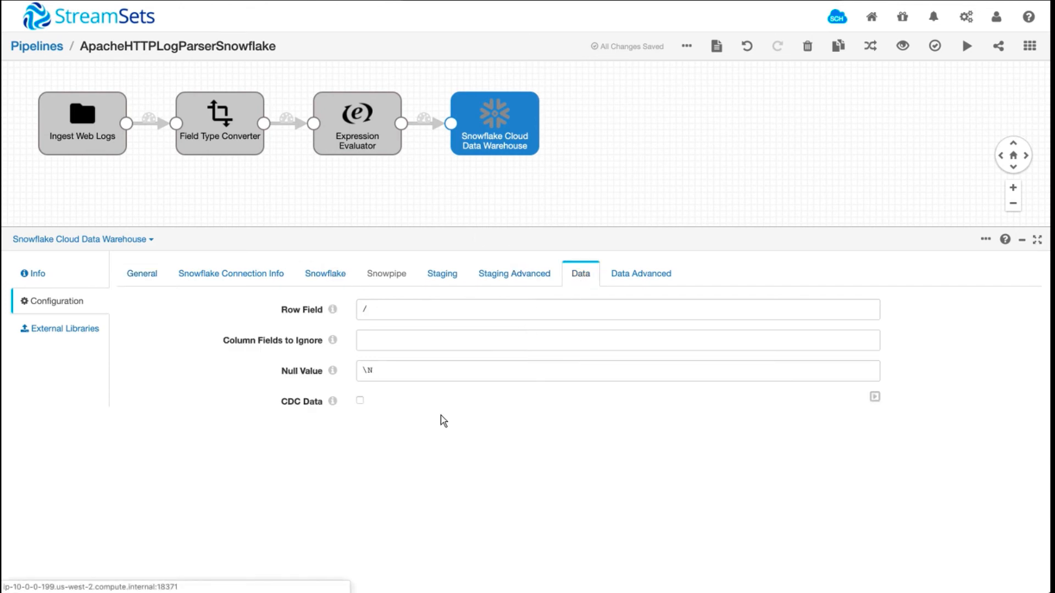
pyautogui.click(326, 274)
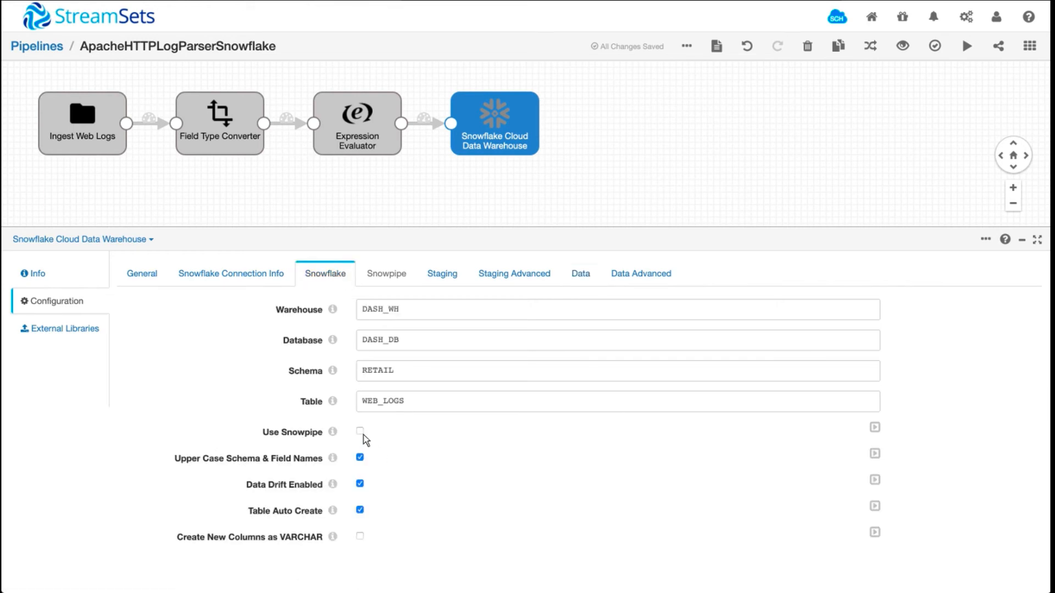
pyautogui.moveTo(358, 432)
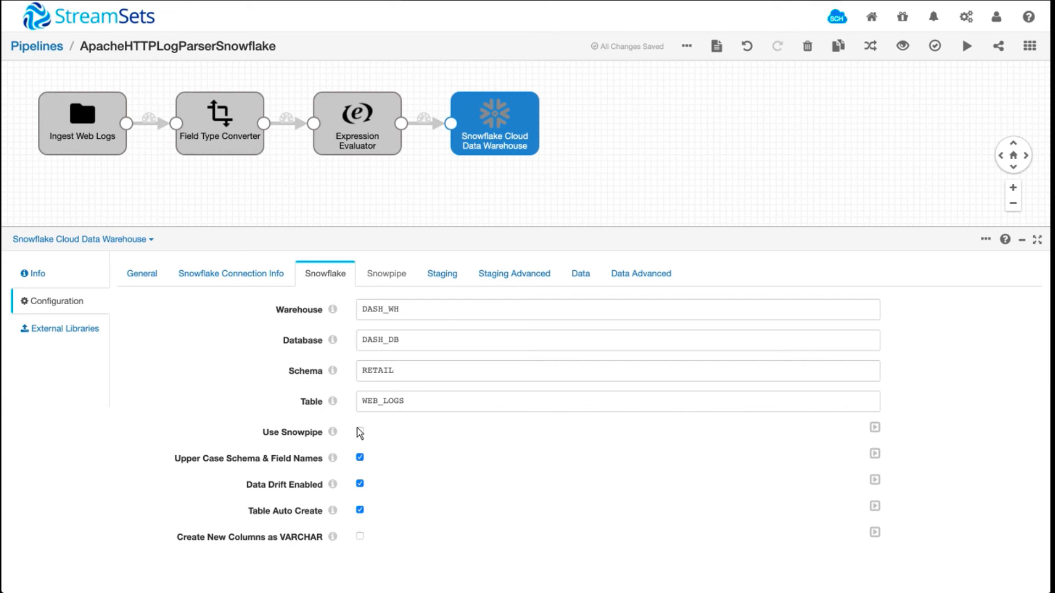
pyautogui.click(397, 208)
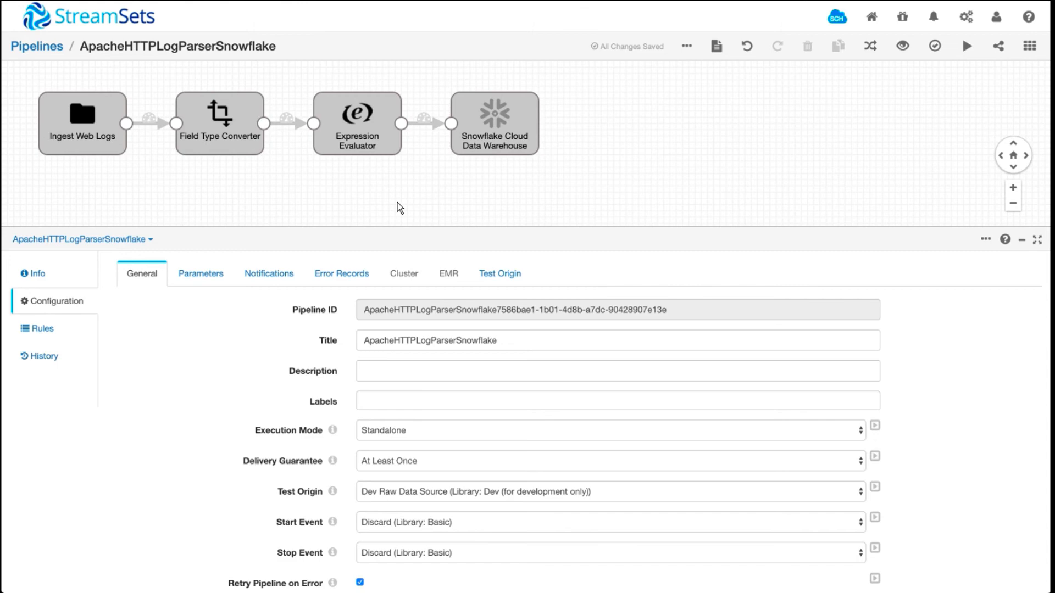
pyautogui.moveTo(280, 121)
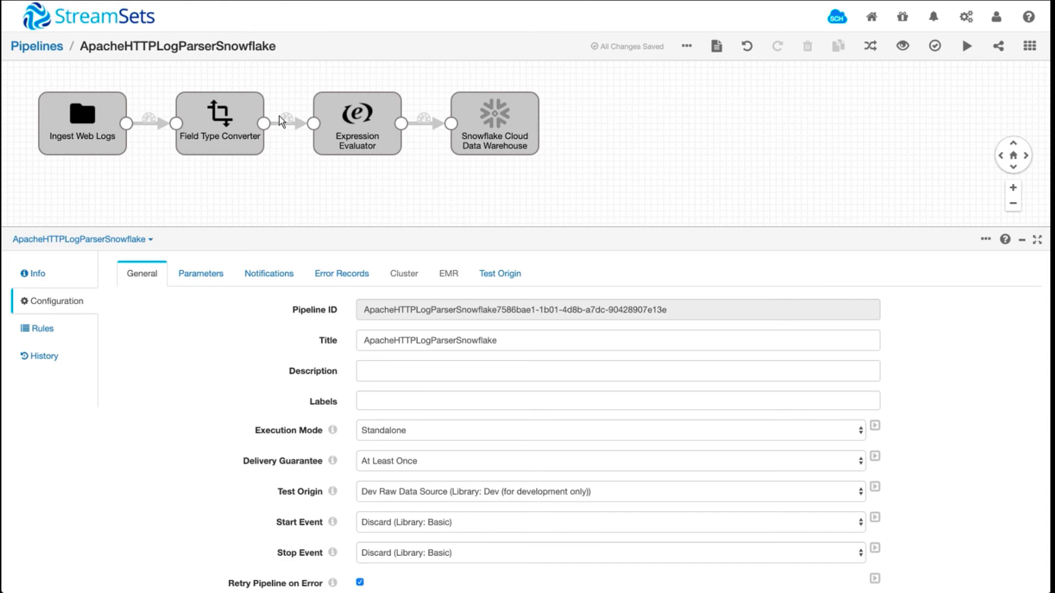
# Step: Open the ApacheHTTPLogParserSnowflake_GeoIP pipeline and its Geo Location stage settings
pyautogui.click(37, 47)
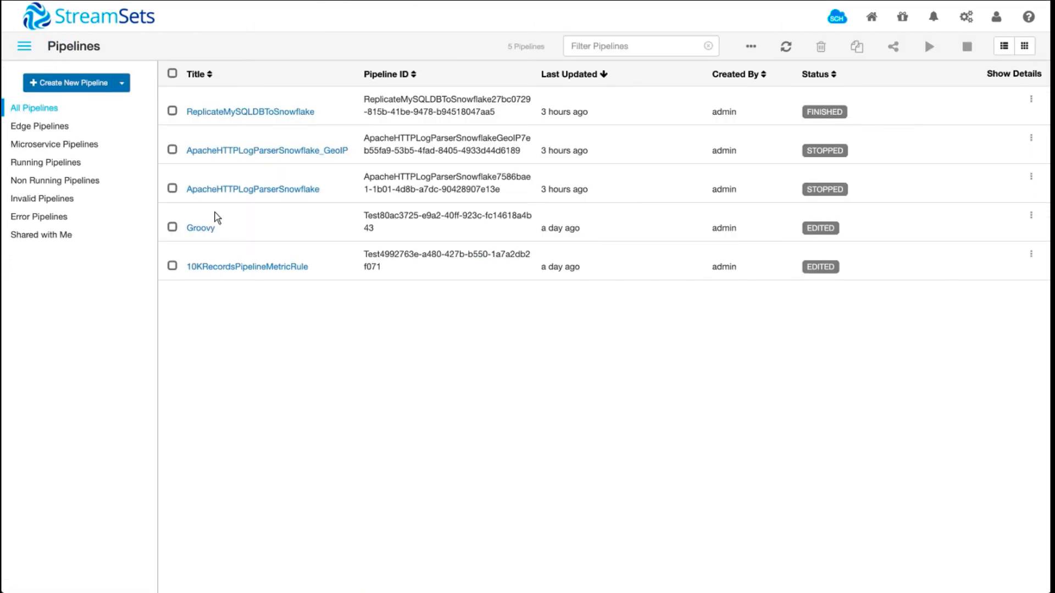
pyautogui.click(267, 149)
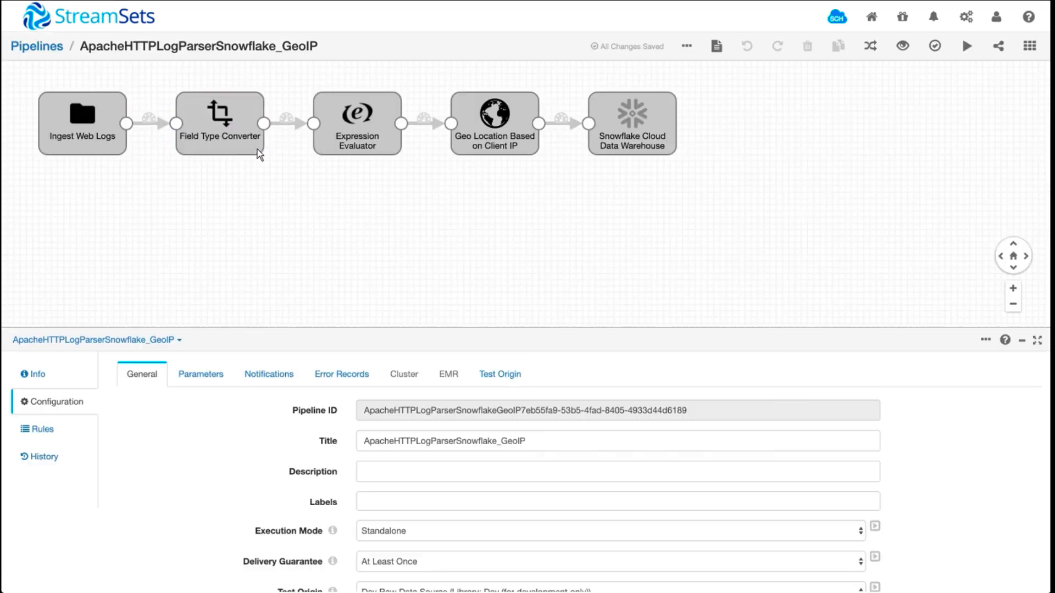
pyautogui.click(220, 123)
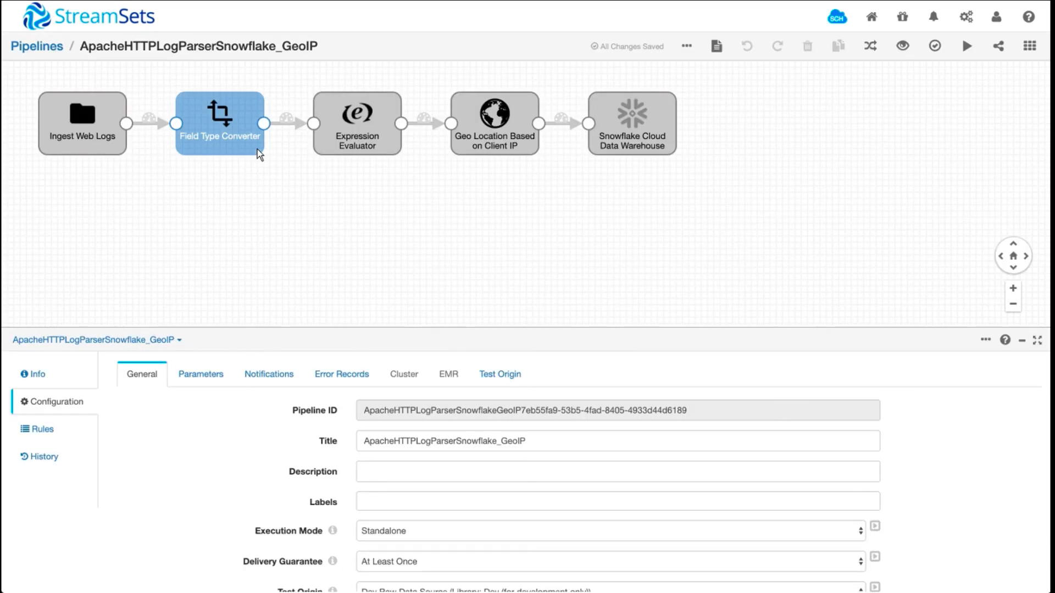
pyautogui.click(323, 189)
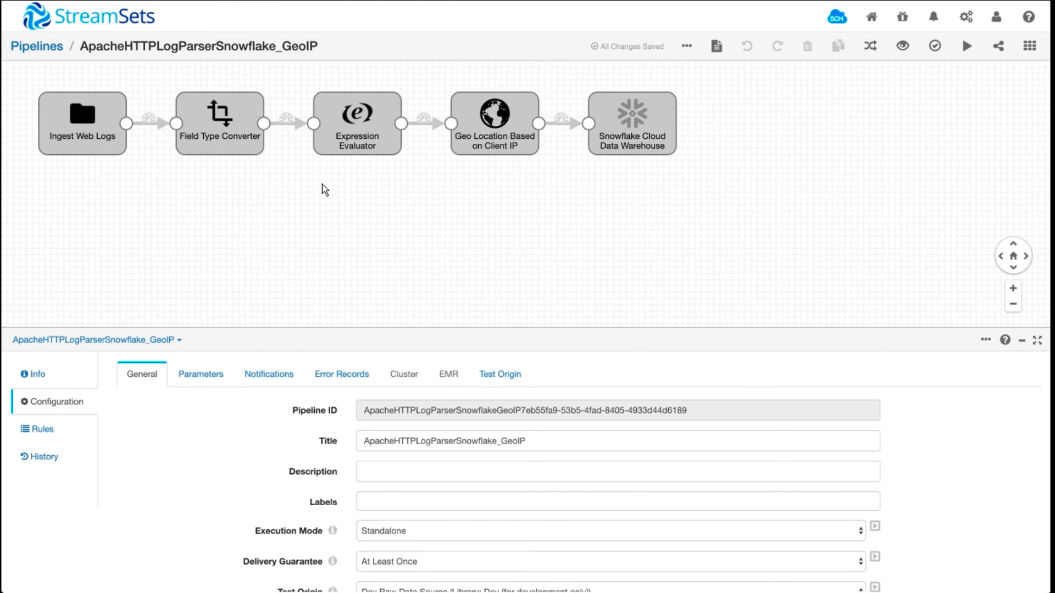
pyautogui.moveTo(367, 208)
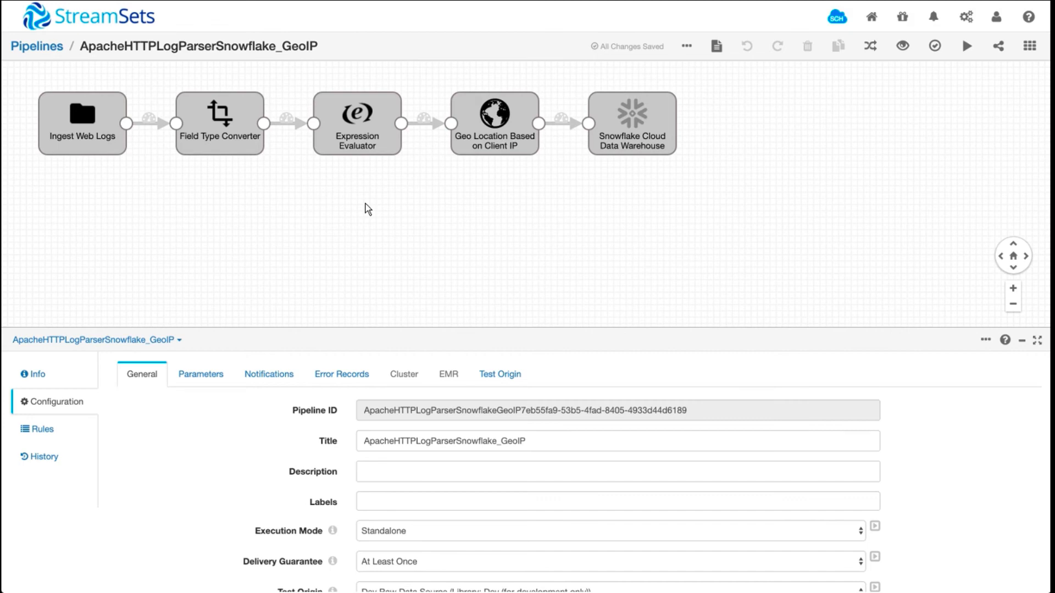
pyautogui.moveTo(415, 344)
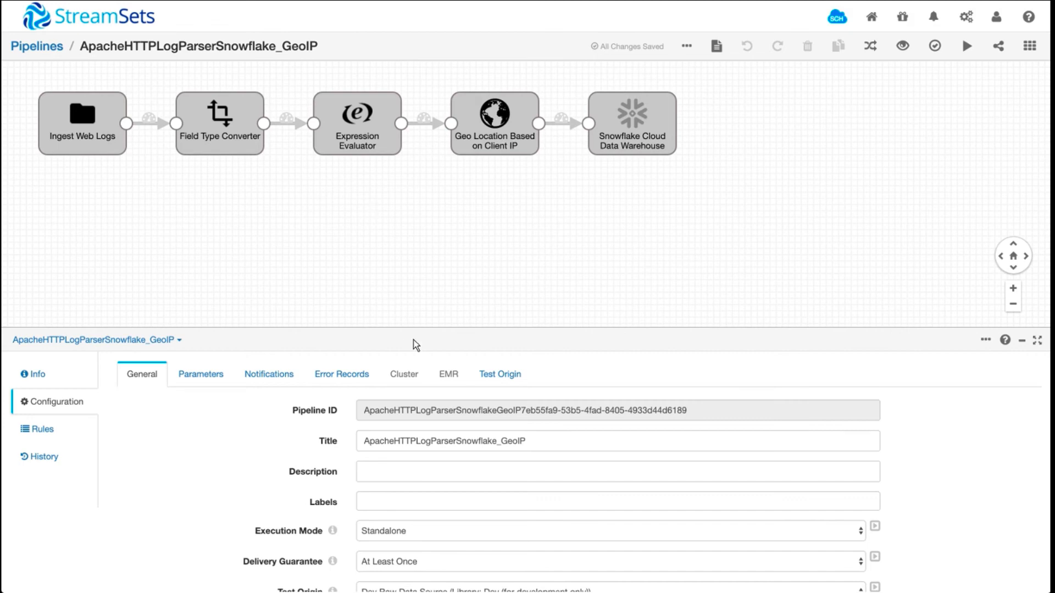
pyautogui.moveTo(483, 154)
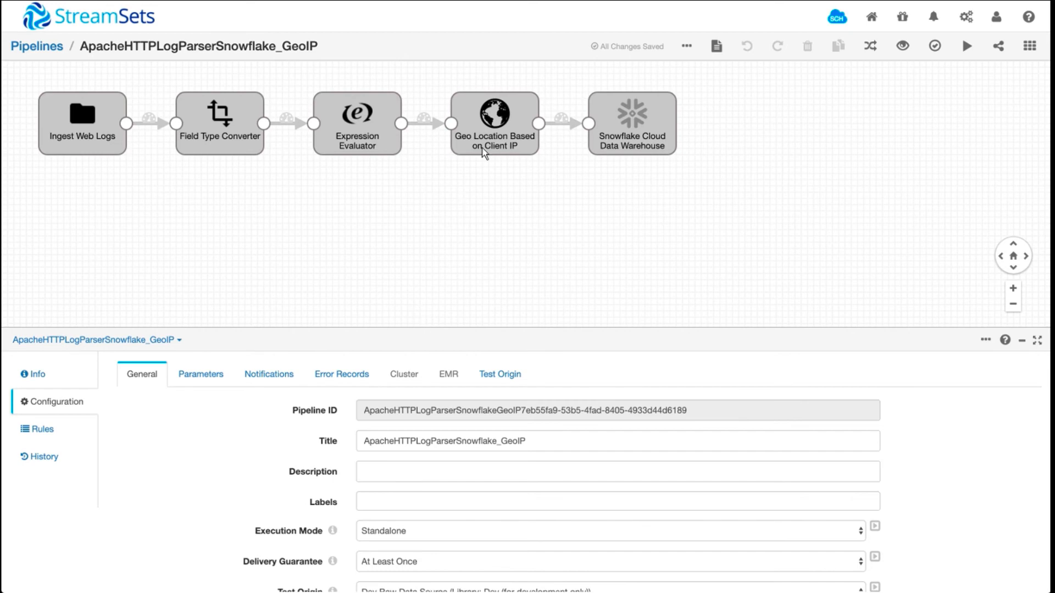
pyautogui.click(493, 123)
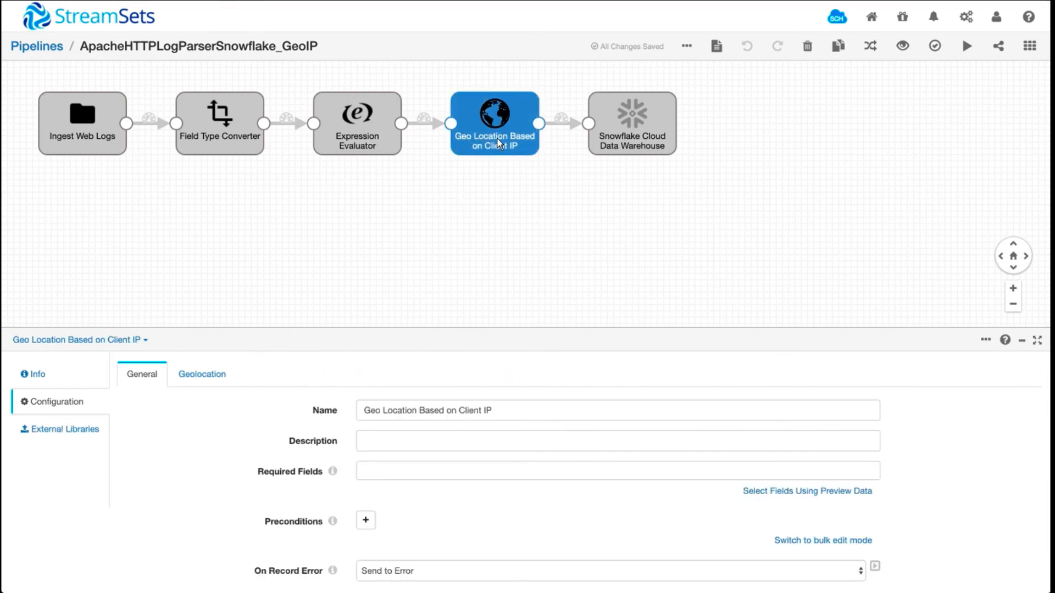
pyautogui.moveTo(490, 292)
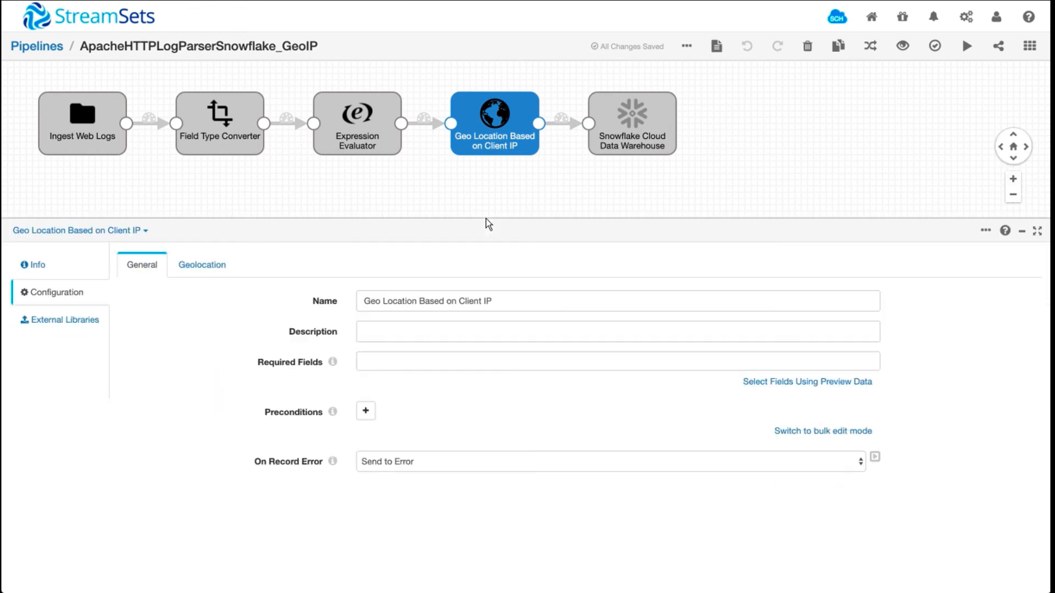
pyautogui.moveTo(473, 200)
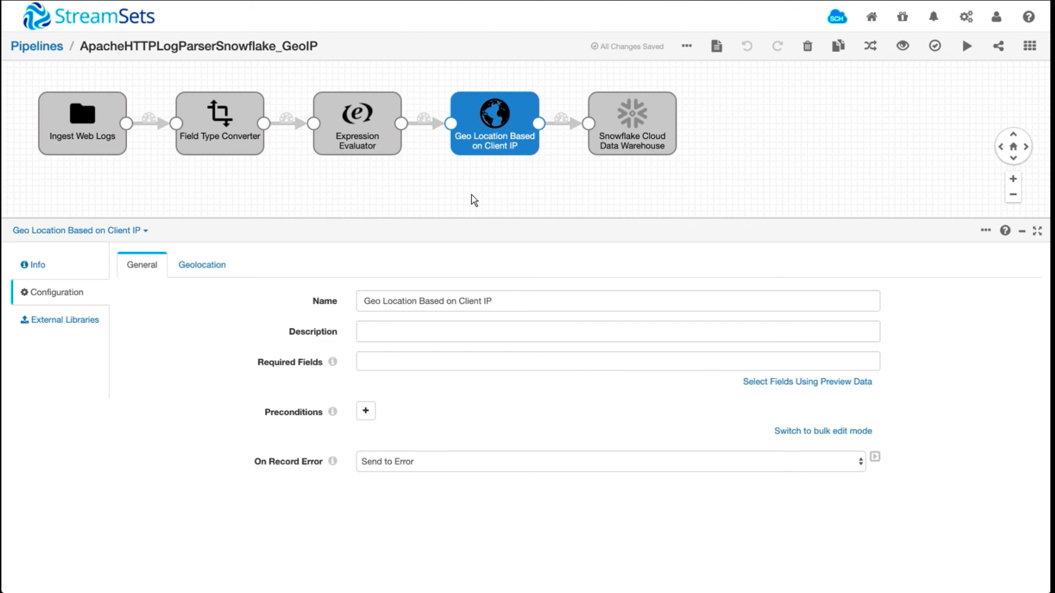
pyautogui.moveTo(916, 93)
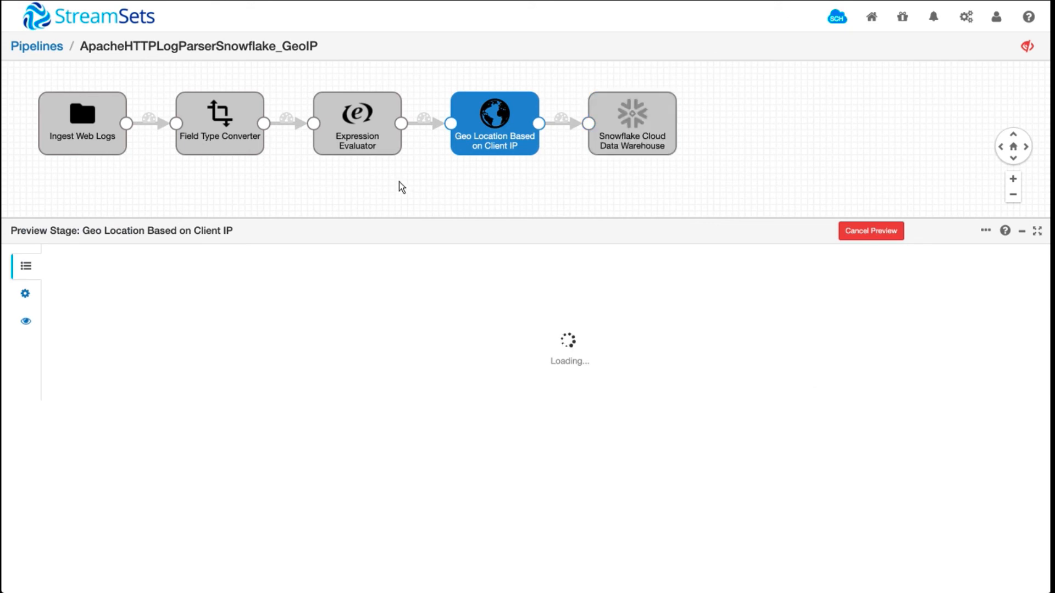
# Step: Preview Record6 showing added city, latitude, longitude and country, then start the pipeline
pyautogui.click(83, 114)
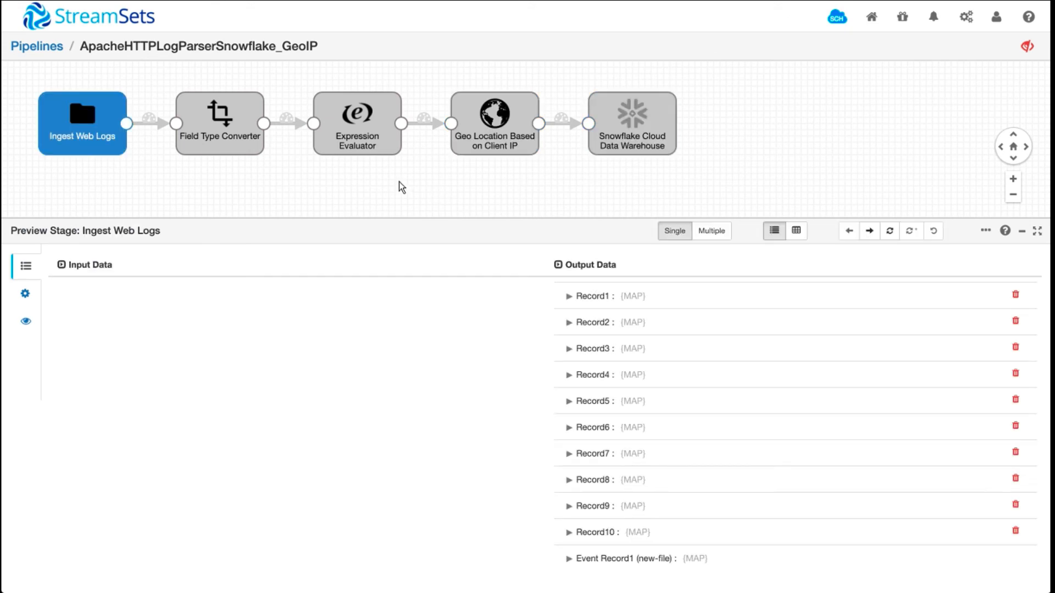
pyautogui.click(494, 124)
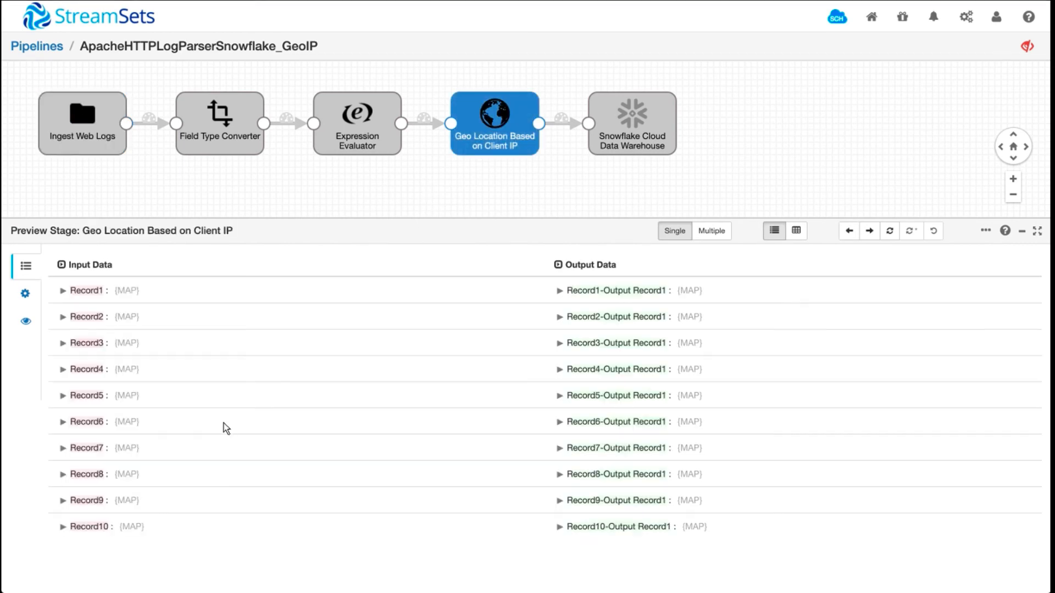
pyautogui.click(88, 421)
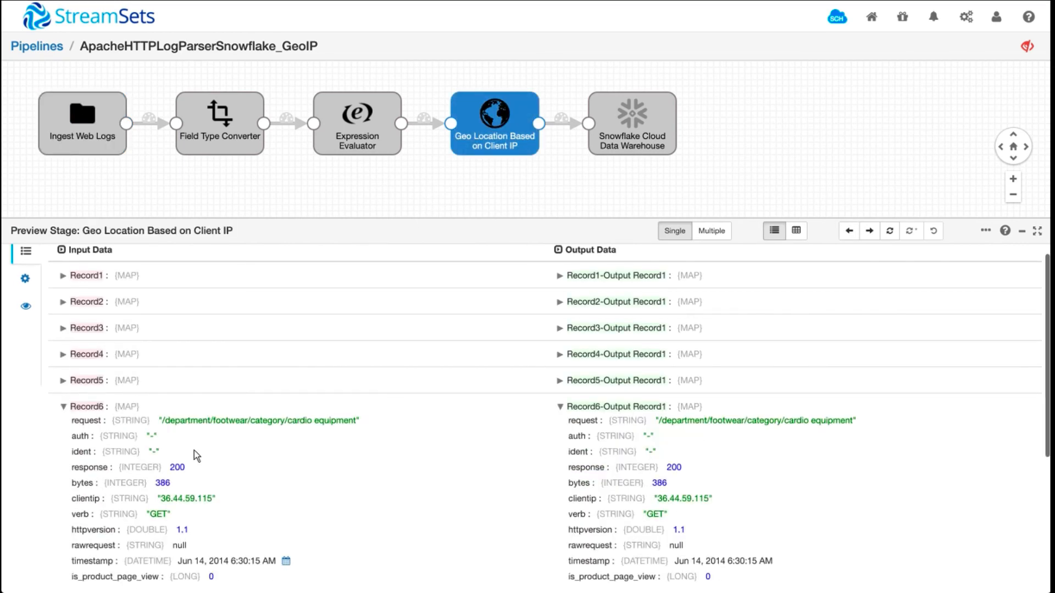
pyautogui.scroll(-3)
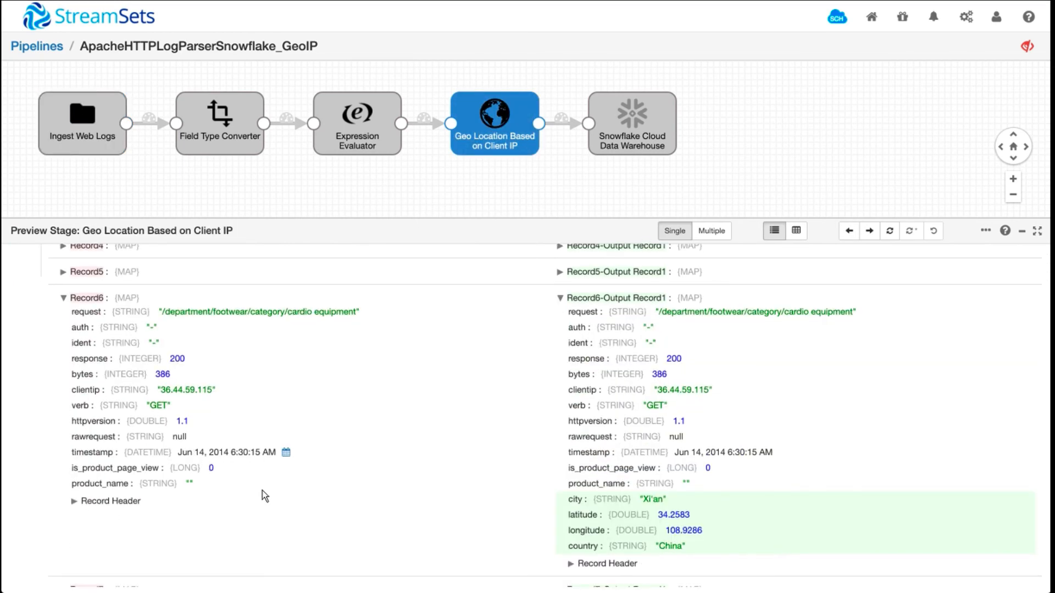
pyautogui.moveTo(207, 475)
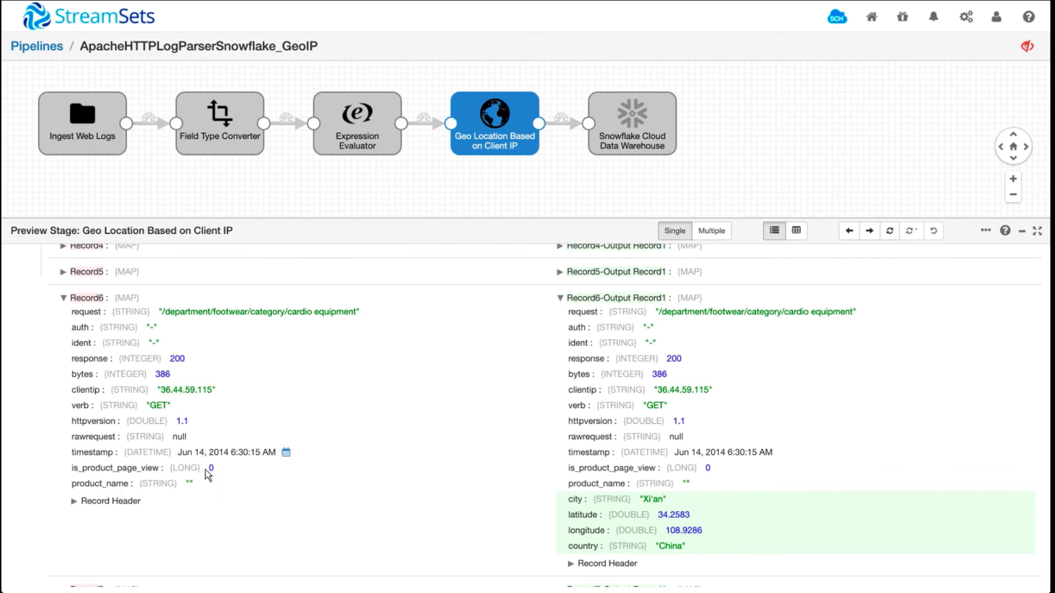
pyautogui.doubleClick(186, 389)
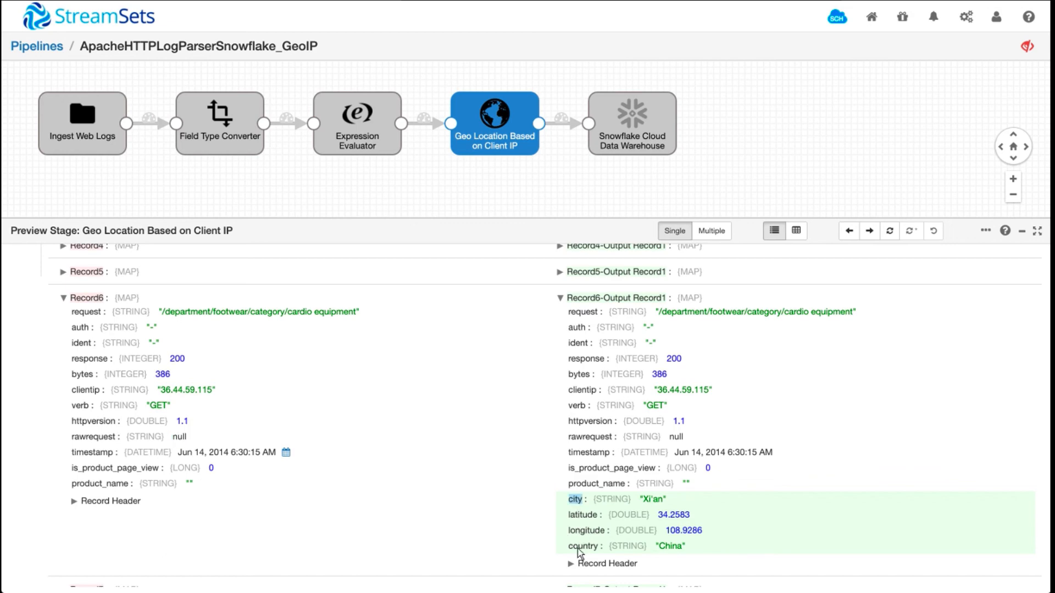
pyautogui.moveTo(514, 536)
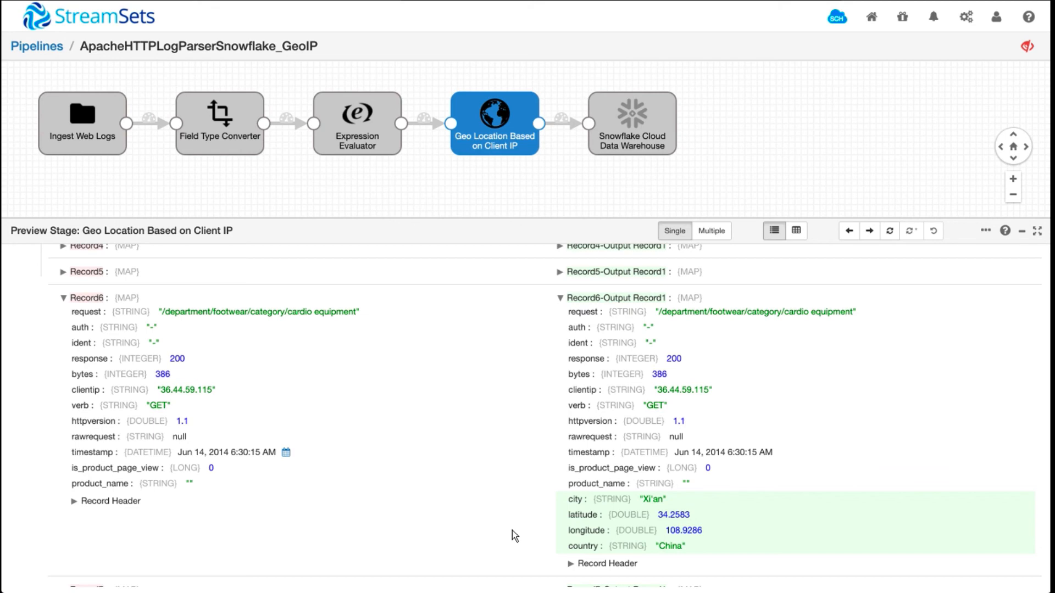
pyautogui.moveTo(400, 198)
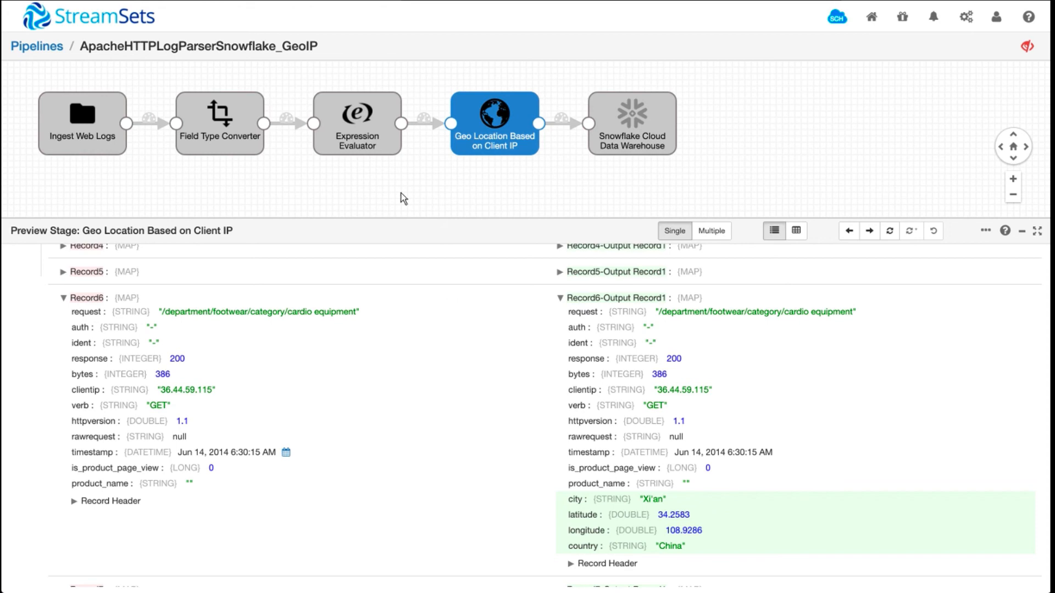
pyautogui.moveTo(345, 190)
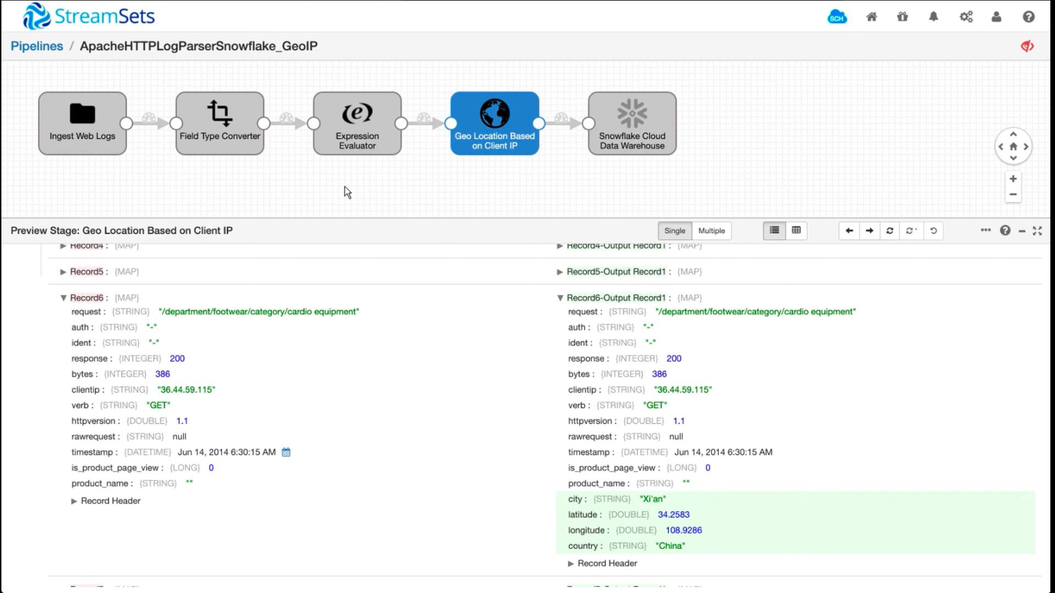
pyautogui.moveTo(669, 113)
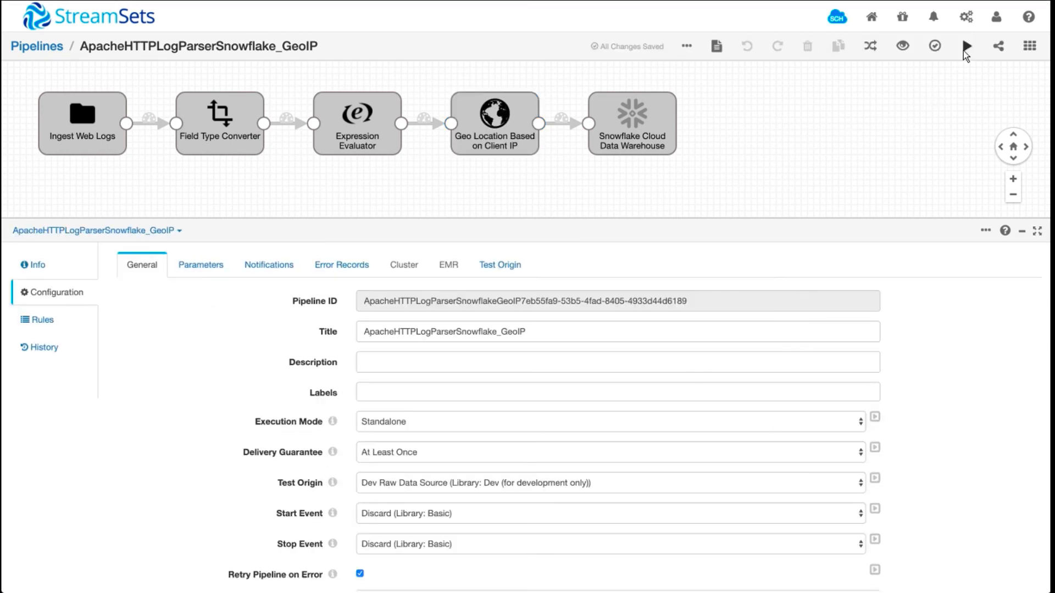
pyautogui.click(966, 46)
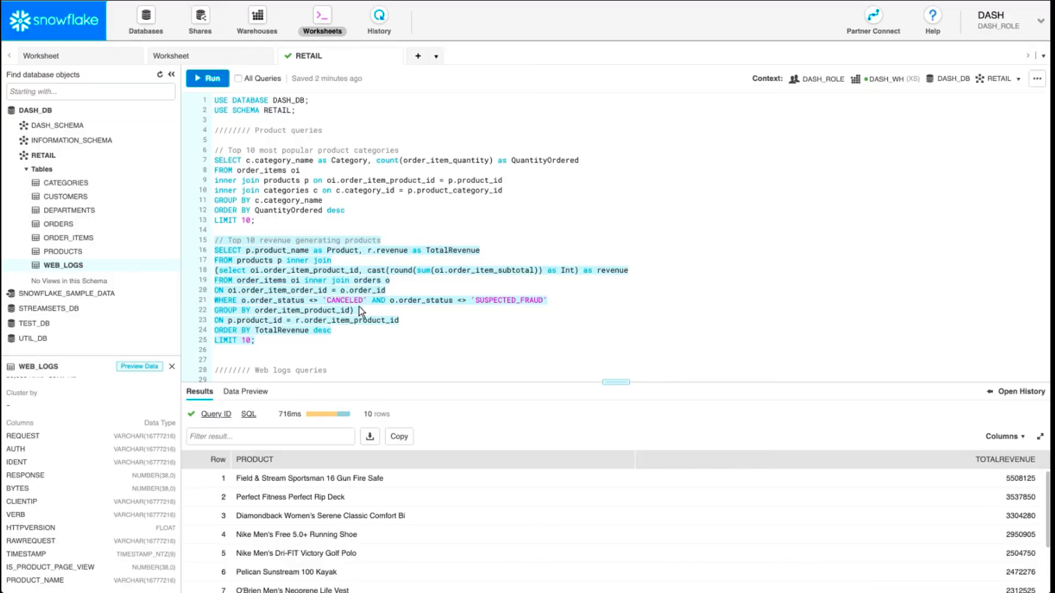
# Step: Run the Top 10 most viewed products query, then the failed vs successful requests query
pyautogui.scroll(-3)
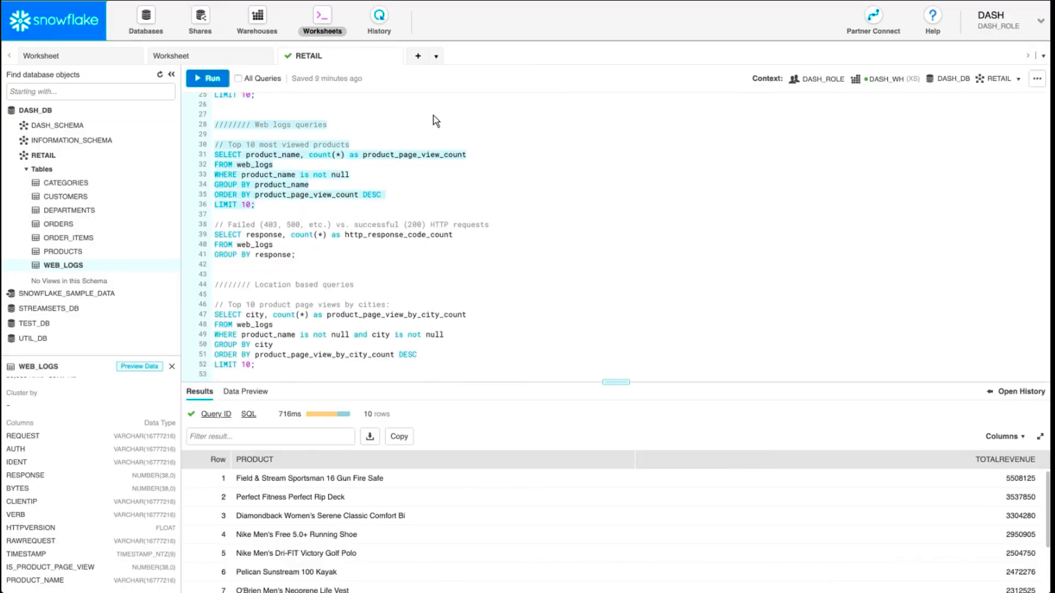
pyautogui.click(208, 78)
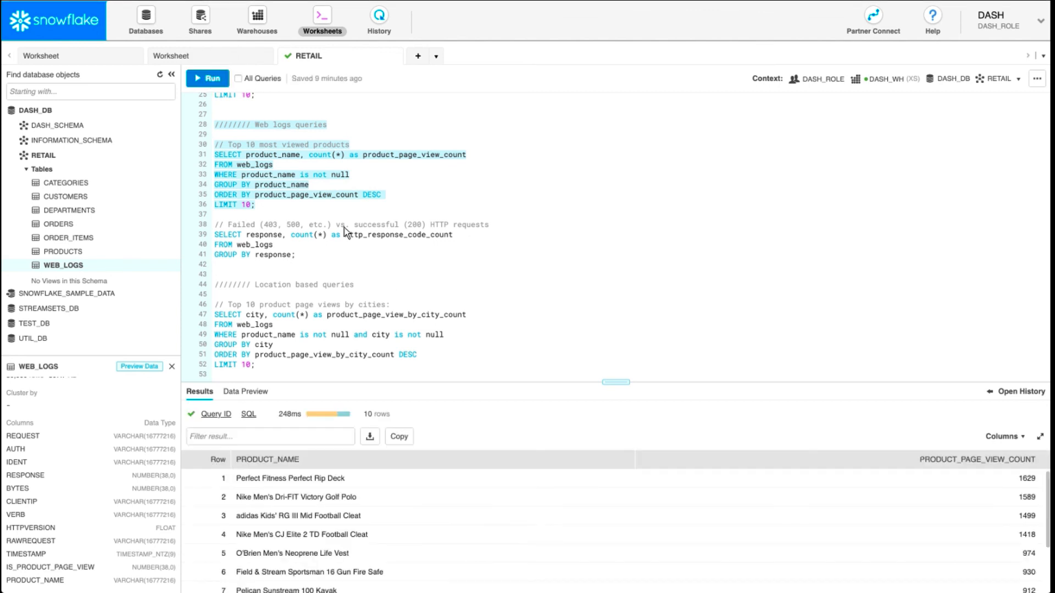
pyautogui.moveTo(304, 206)
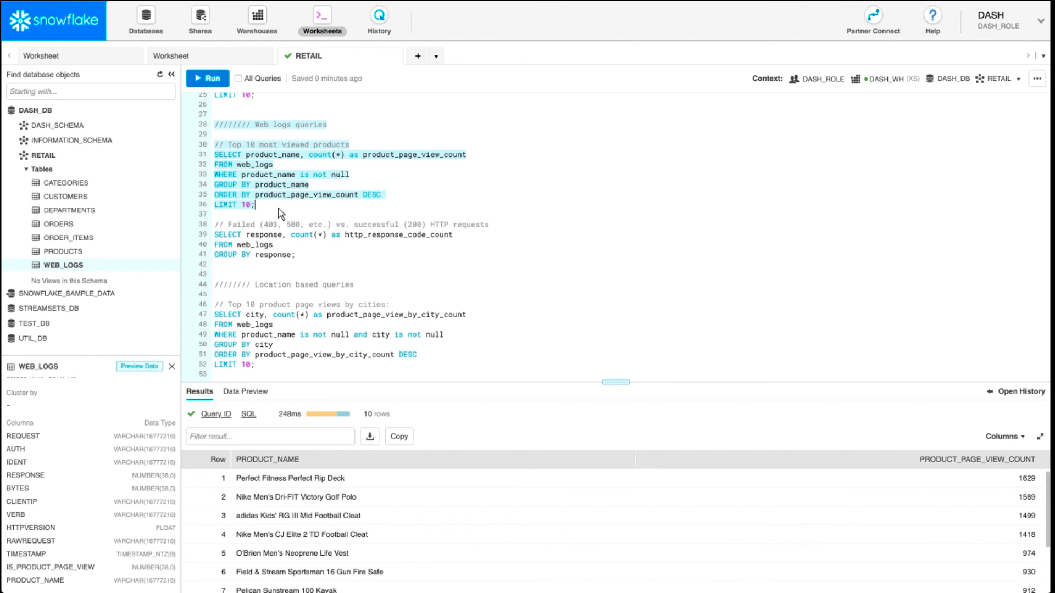
pyautogui.moveTo(278, 180)
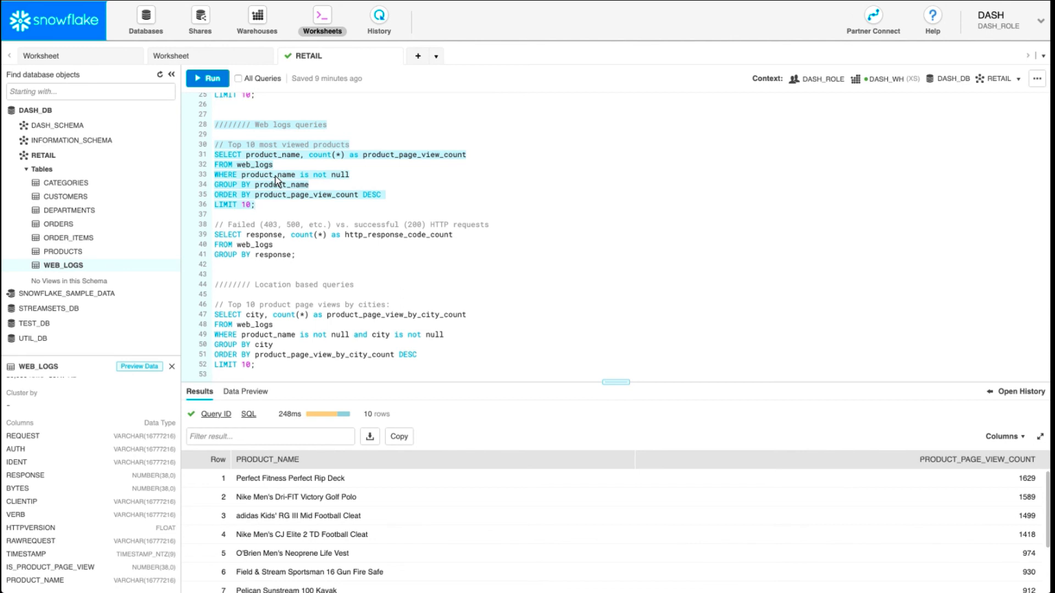
pyautogui.moveTo(317, 261)
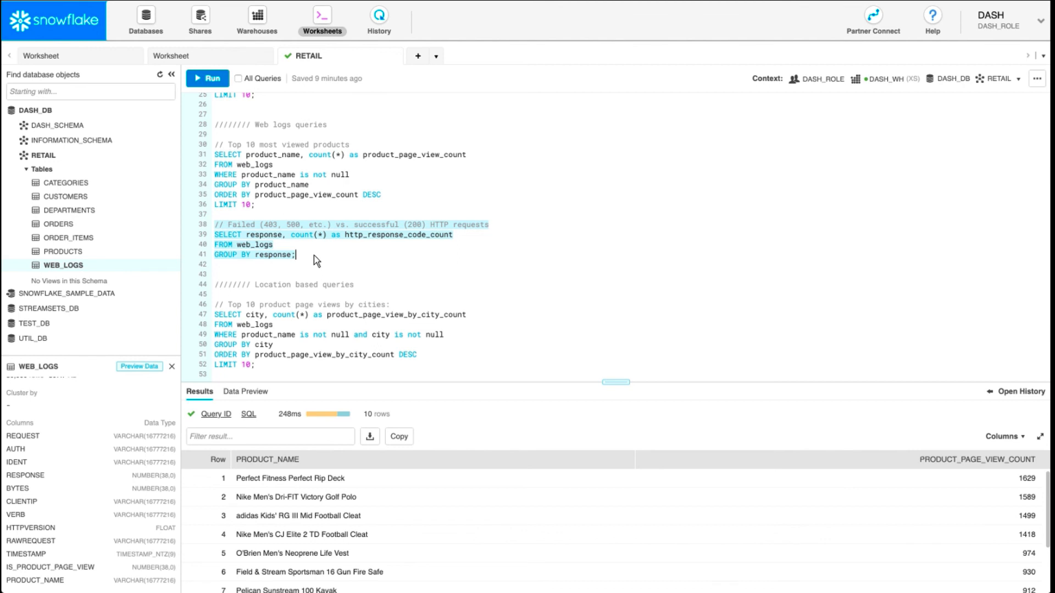
pyautogui.moveTo(209, 92)
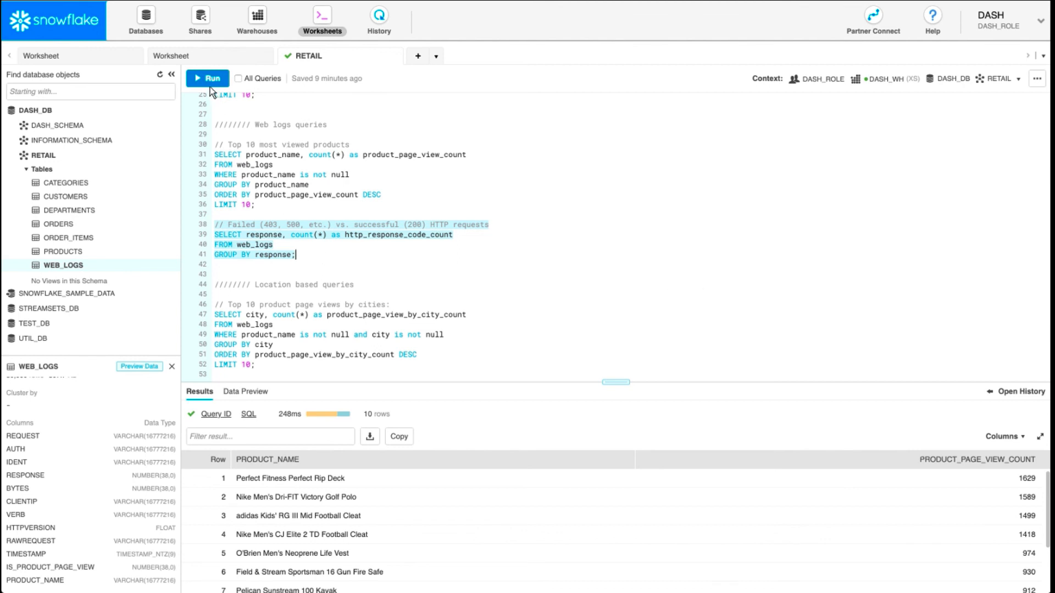
pyautogui.click(207, 78)
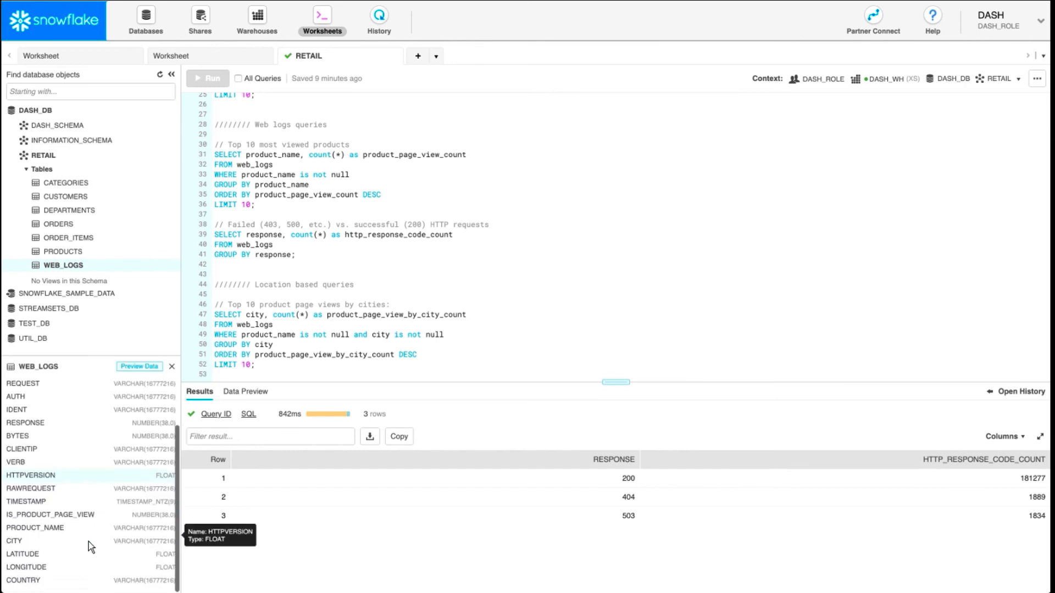
pyautogui.moveTo(13, 541)
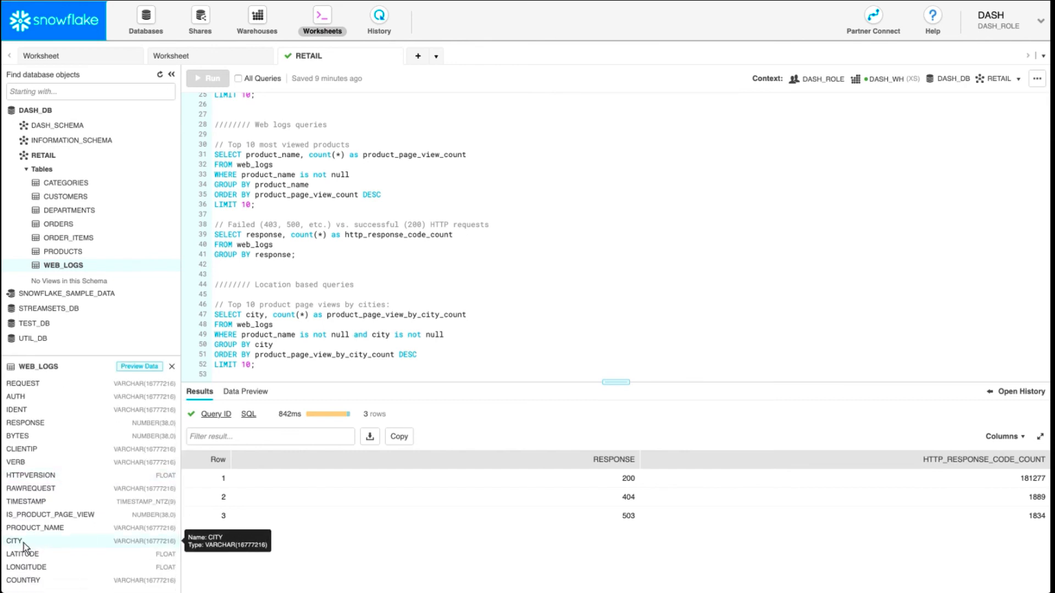
pyautogui.moveTo(132, 77)
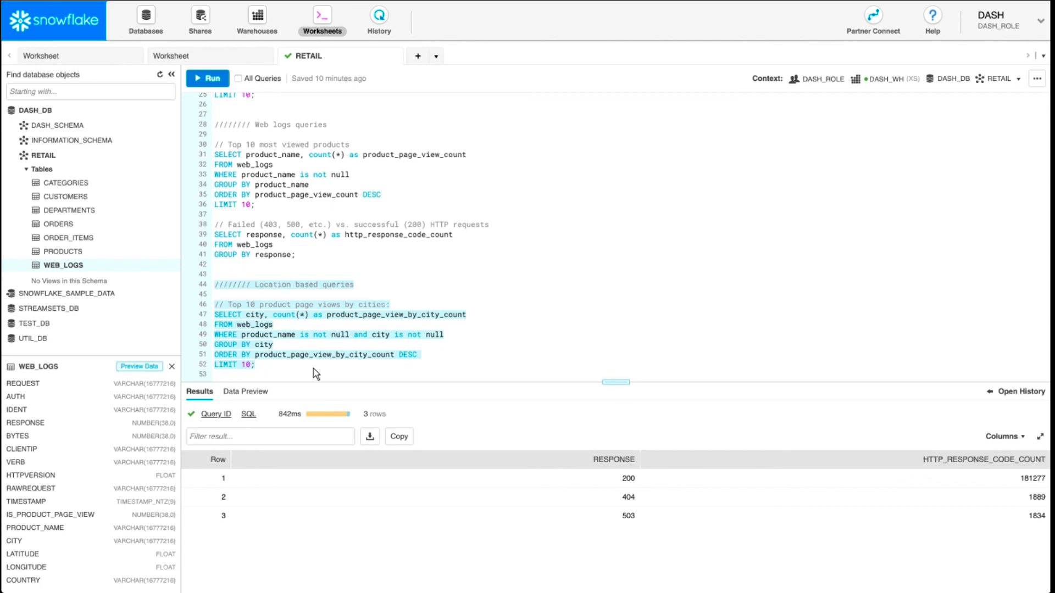
pyautogui.moveTo(963, 375)
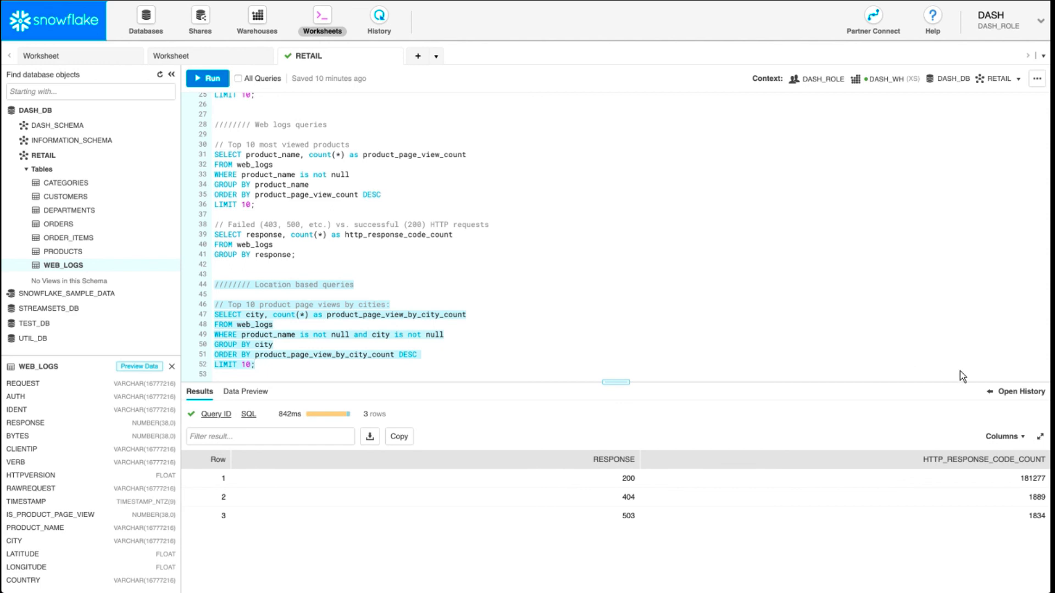
# Step: Run the Top 10 product page views by cities query, led by Beijing, Cambridge and Tokyo
pyautogui.click(207, 79)
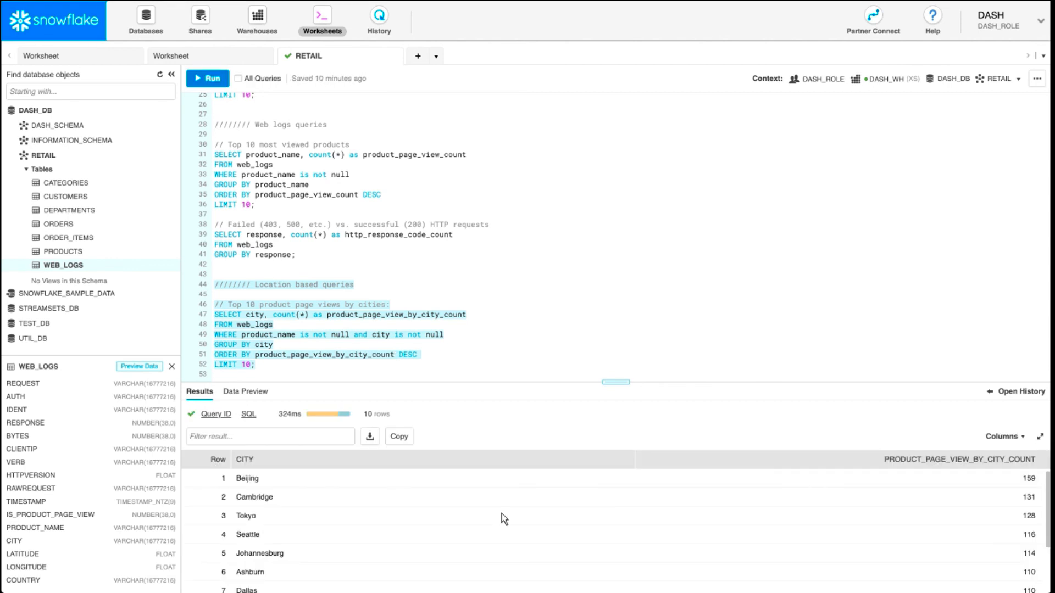
pyautogui.moveTo(400, 390)
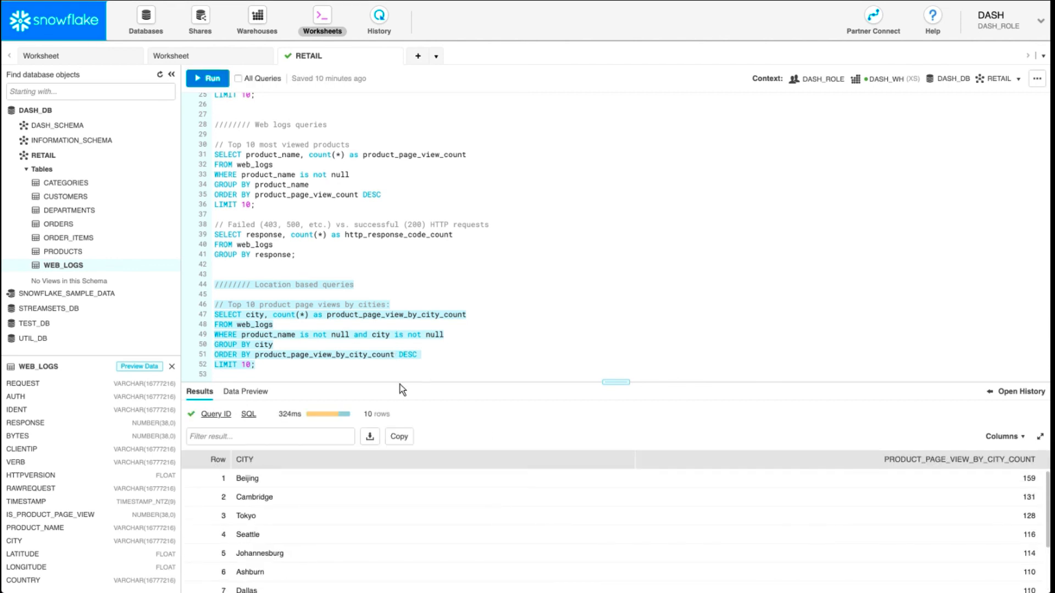